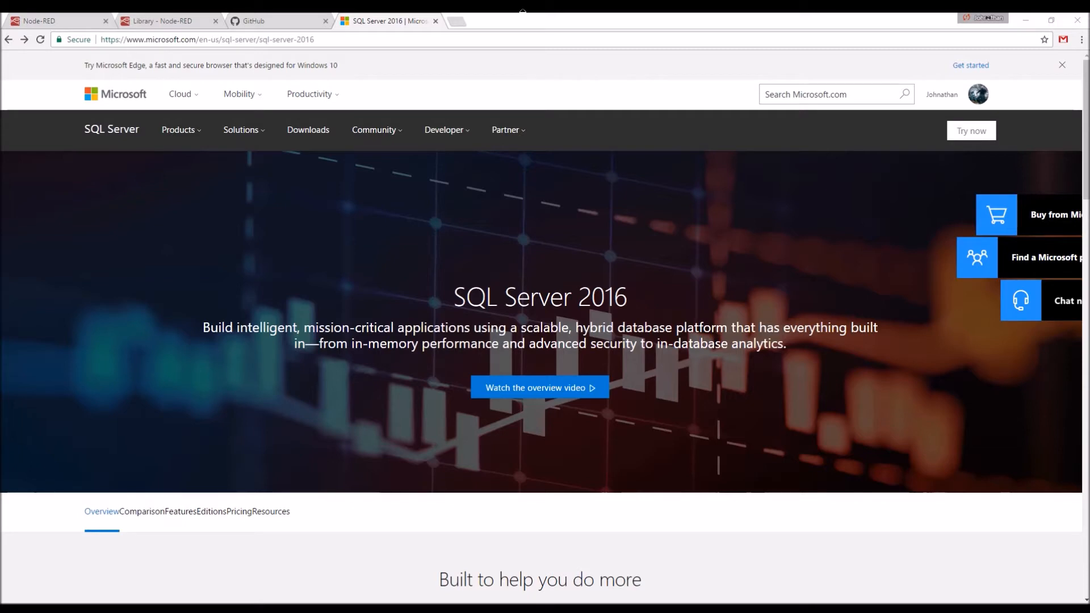
{"action": "mouse_move", "coordinate": [448, 129]}
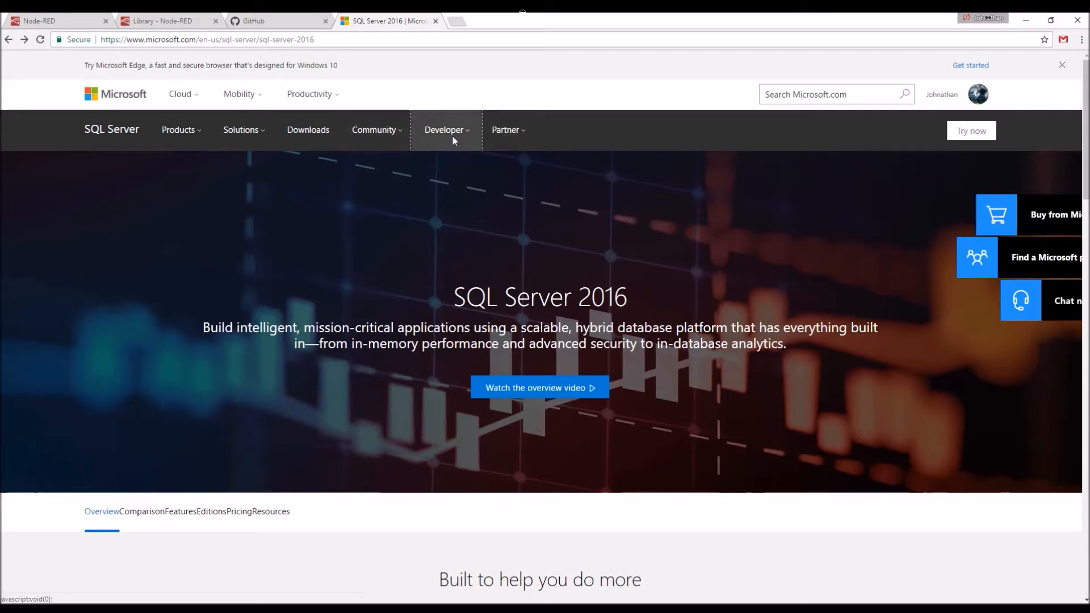
Step: Go to the SQL Server downloads page from the site navigation bar
{"action": "left_click", "coordinate": [308, 130]}
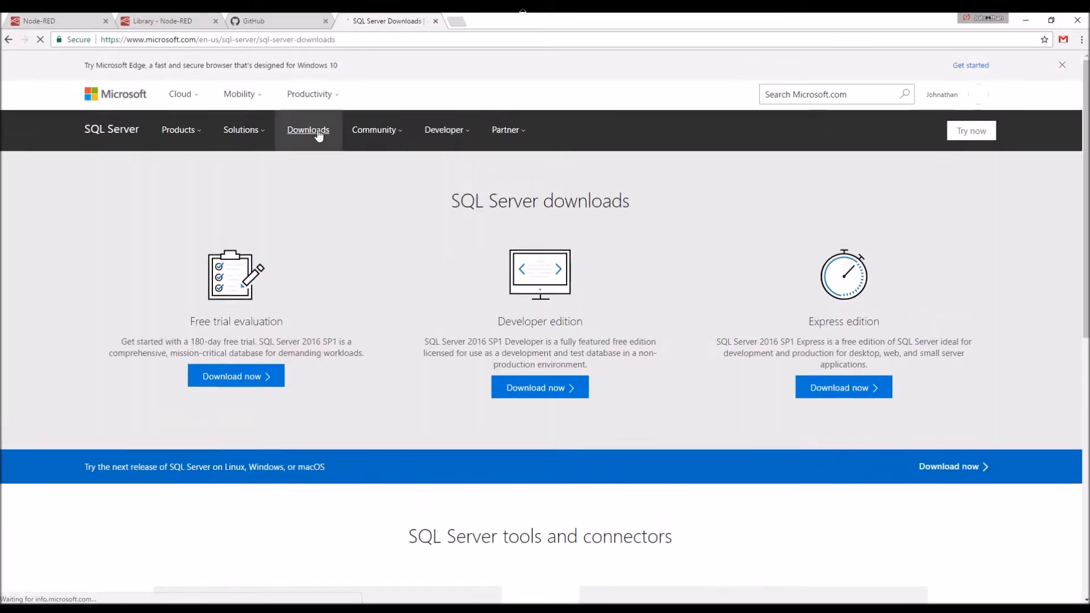
{"action": "mouse_move", "coordinate": [685, 426]}
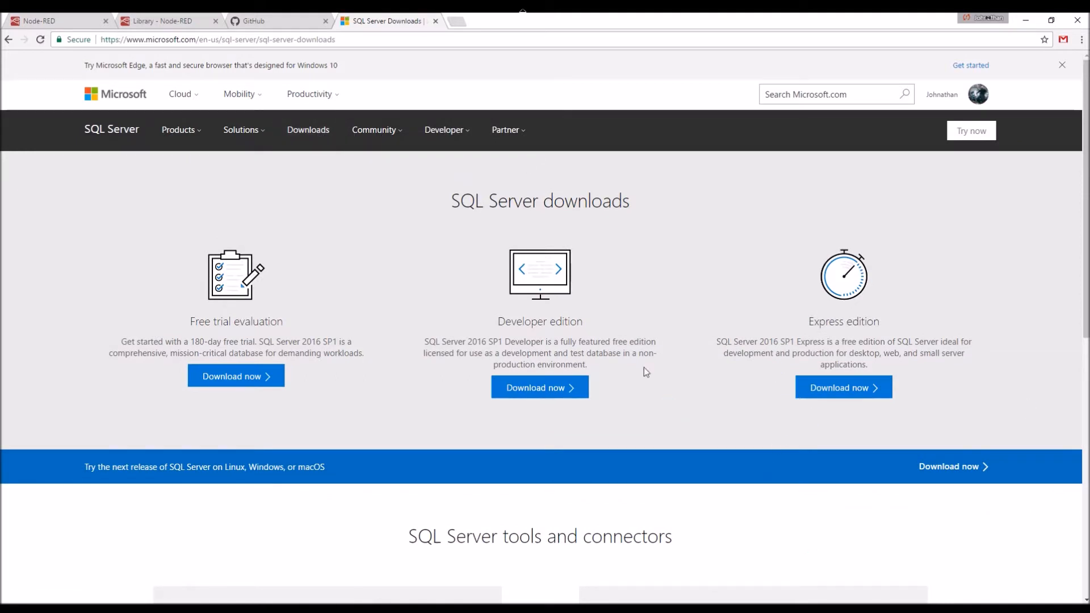
{"action": "mouse_move", "coordinate": [541, 352]}
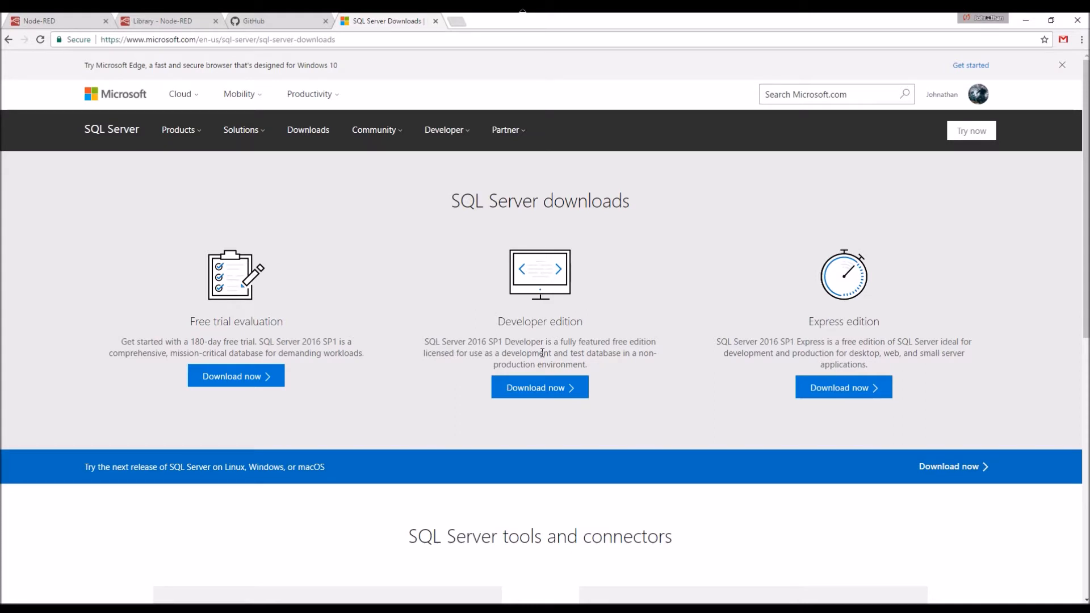
{"action": "mouse_move", "coordinate": [697, 330]}
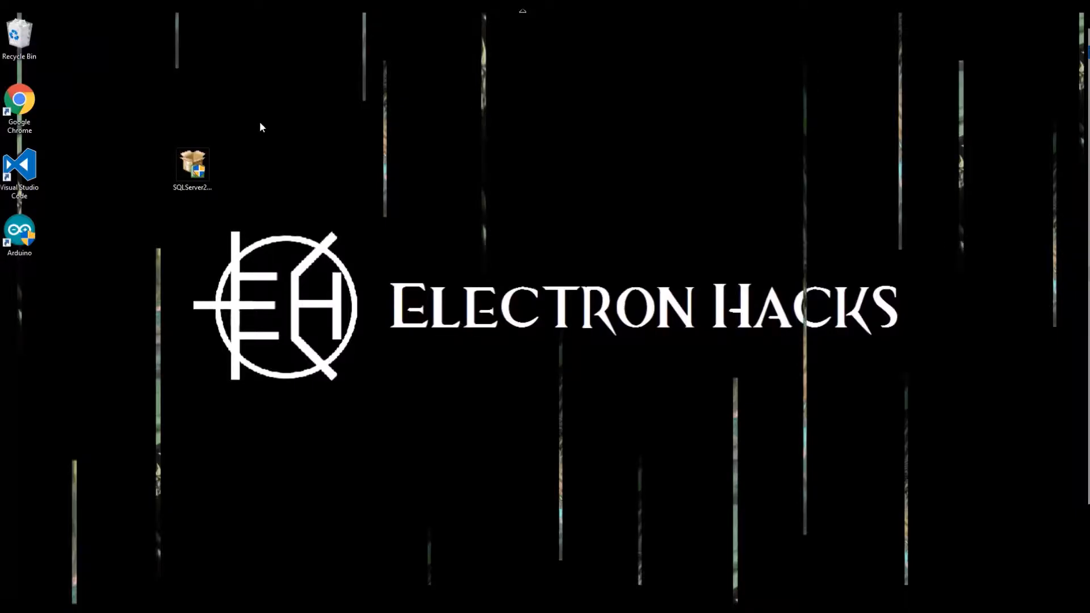
Step: Launch the SQLServer2016 installer from the desktop and start downloading media to C:\SQLServer2016Media
{"action": "left_click", "coordinate": [192, 167]}
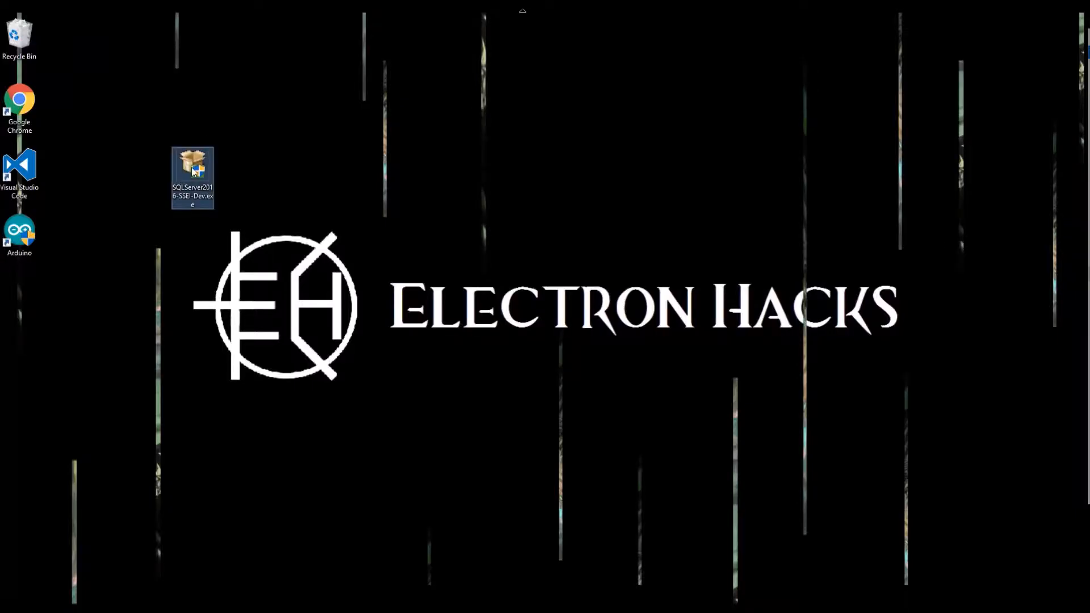
{"action": "left_click", "coordinate": [488, 402]}
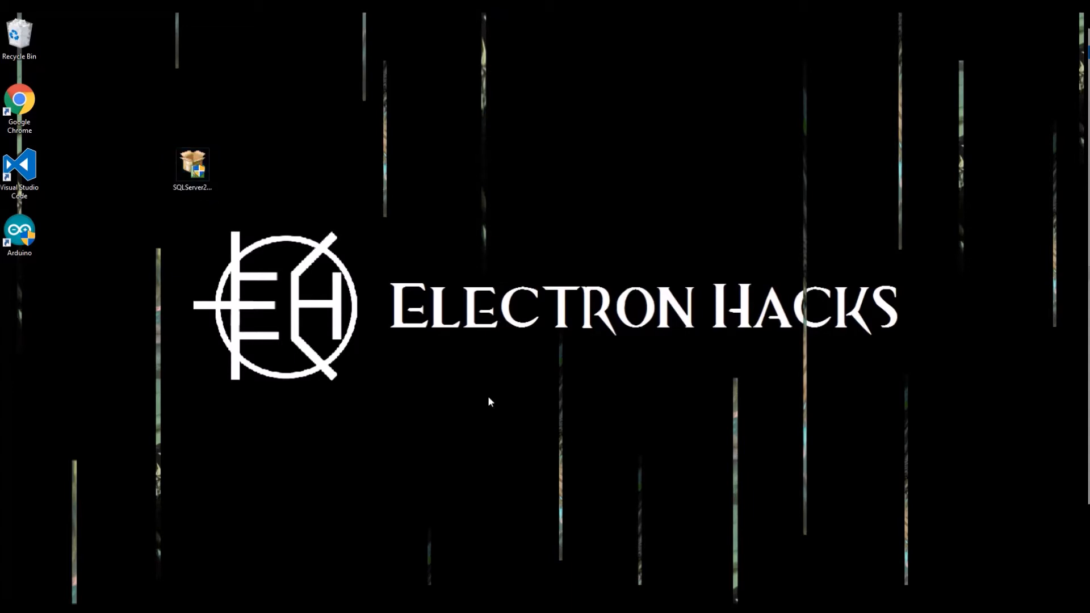
{"action": "double_click", "coordinate": [192, 167]}
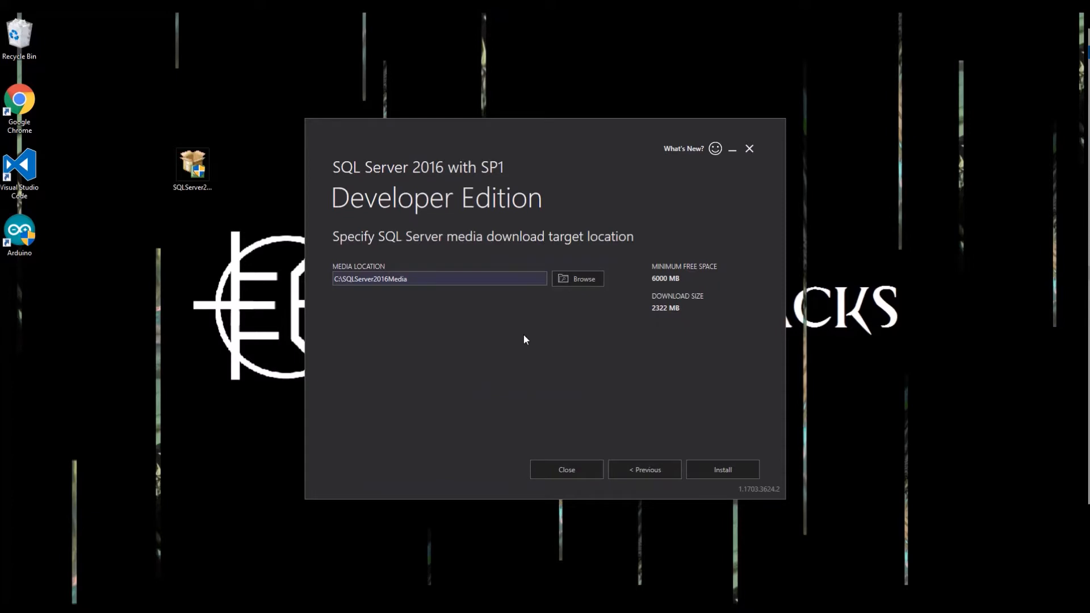
{"action": "mouse_move", "coordinate": [685, 485]}
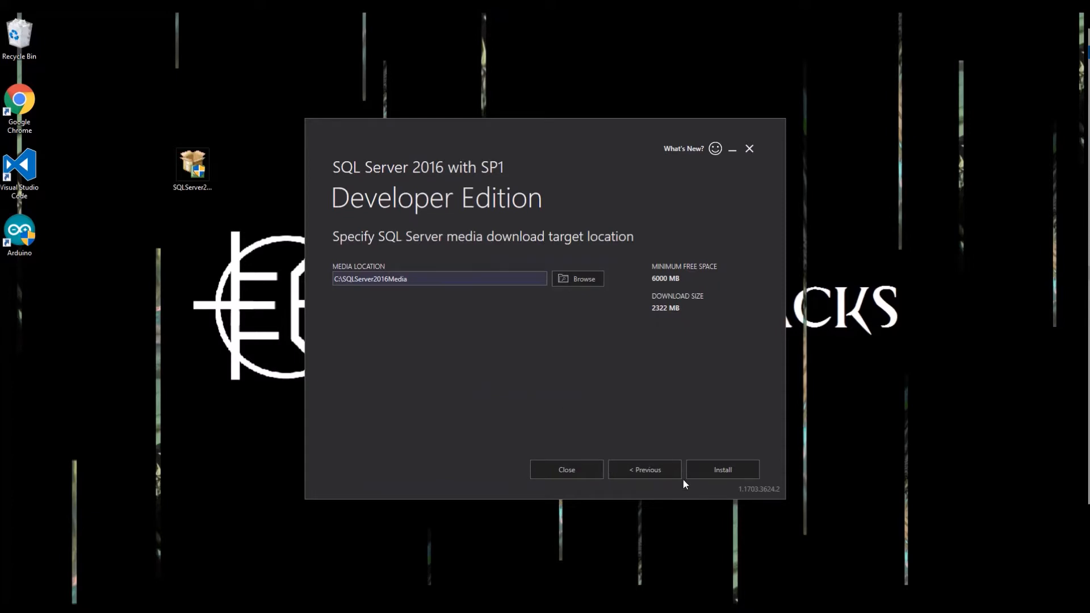
{"action": "left_click", "coordinate": [722, 469]}
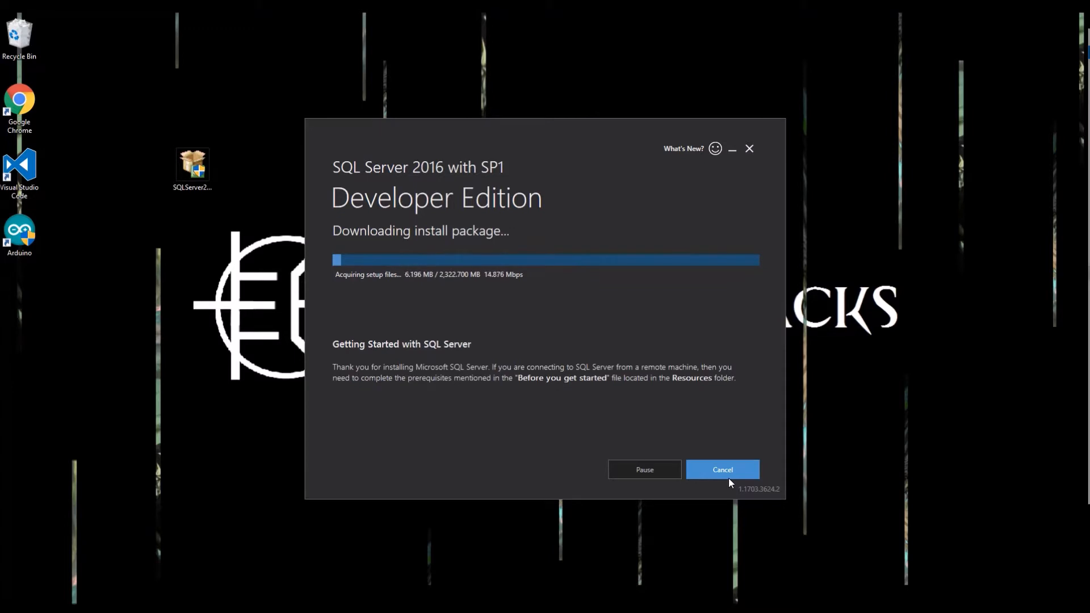
{"action": "mouse_move", "coordinate": [774, 455]}
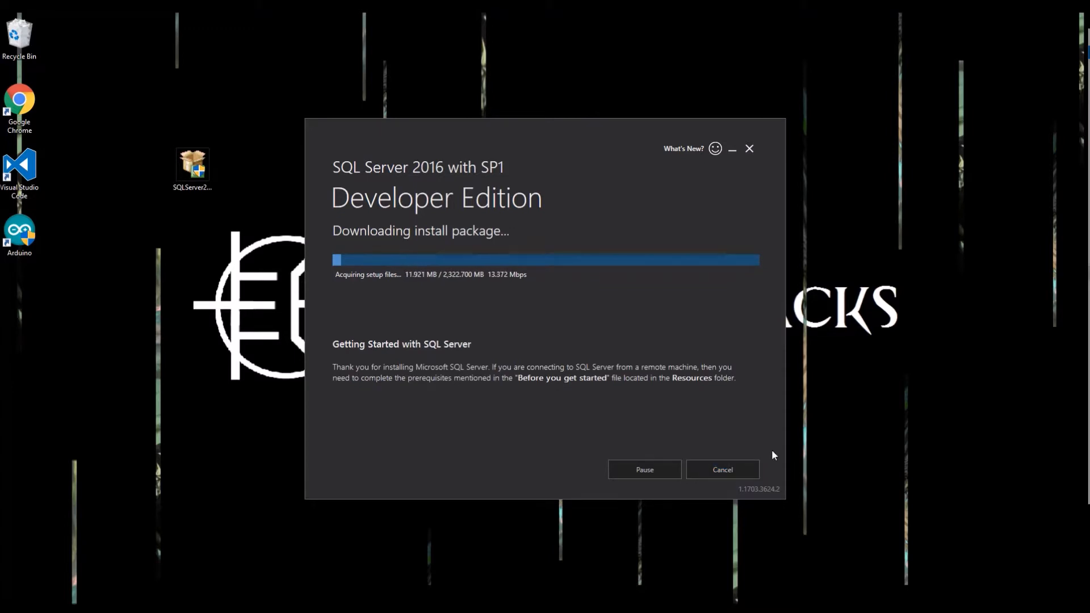
{"action": "mouse_move", "coordinate": [822, 432]}
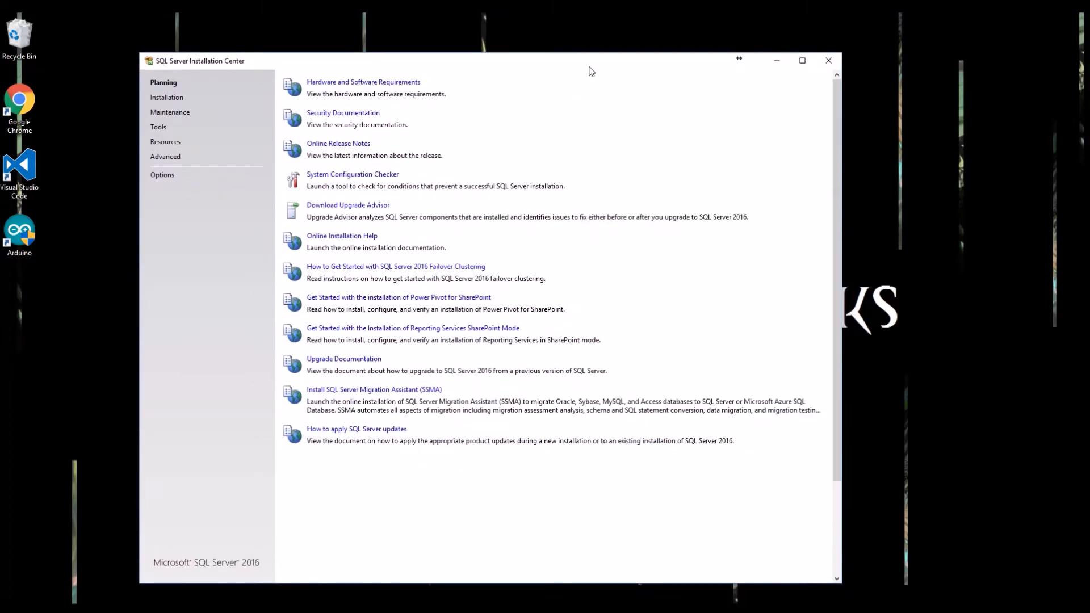
{"action": "mouse_move", "coordinate": [234, 250]}
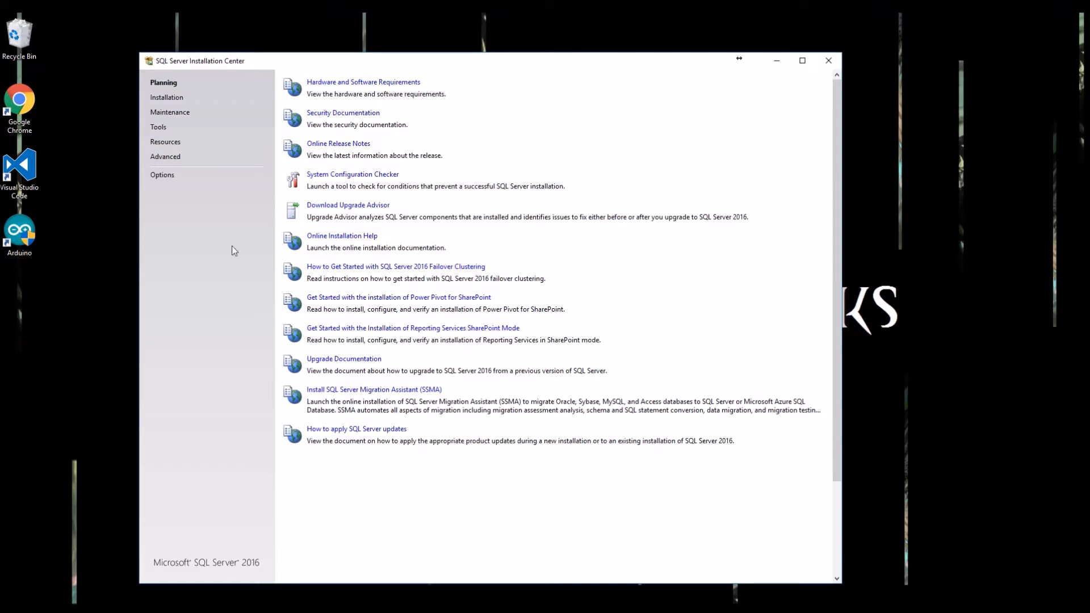
{"action": "mouse_move", "coordinate": [497, 318]}
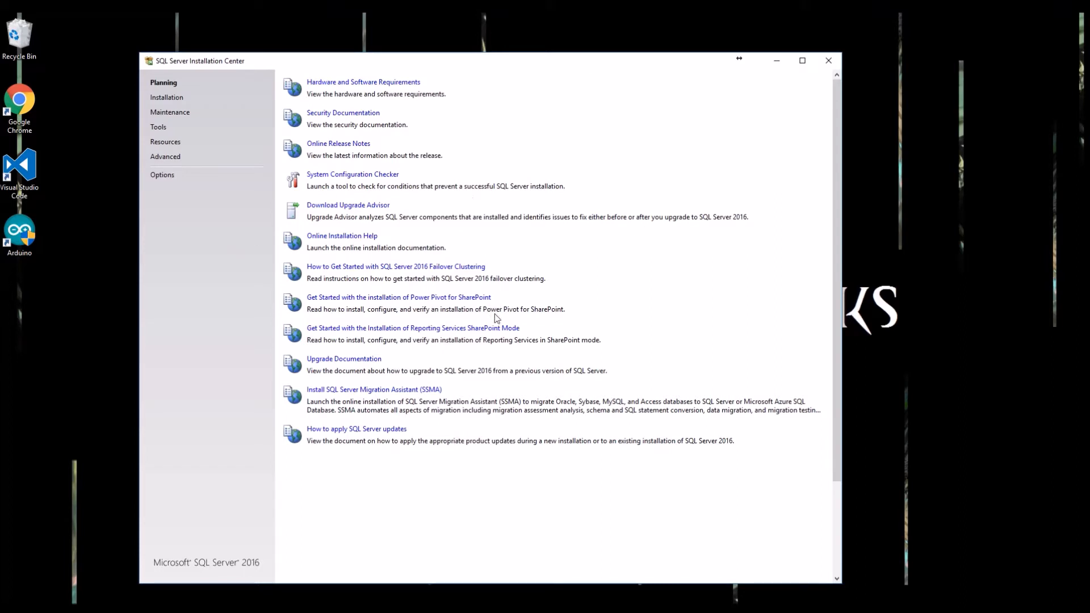
Step: Show the Installation page of the SQL Server Installation Center
{"action": "left_click", "coordinate": [167, 97]}
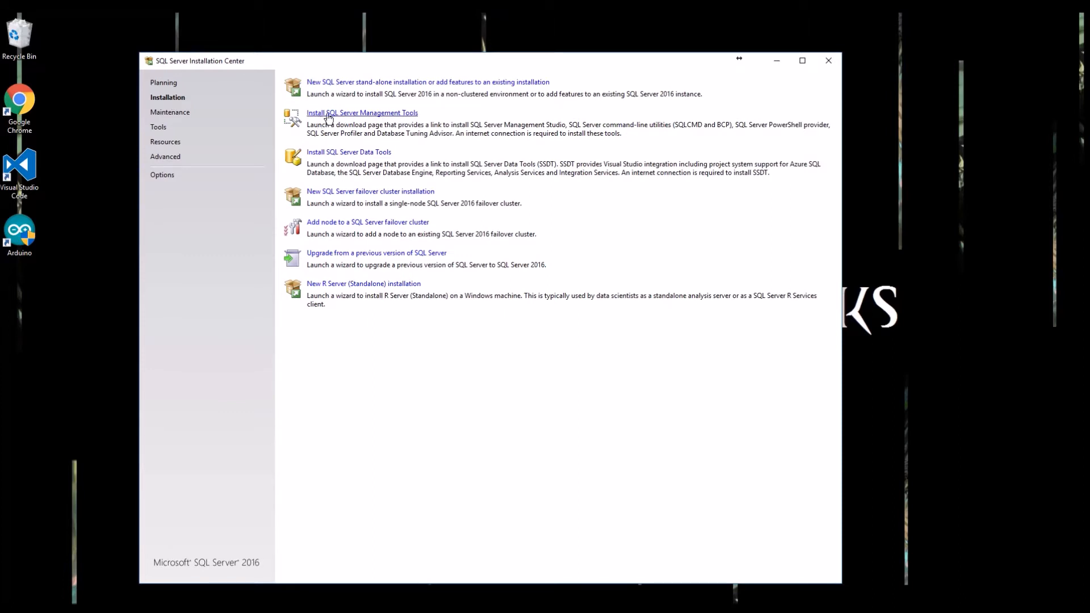
{"action": "mouse_move", "coordinate": [337, 118]}
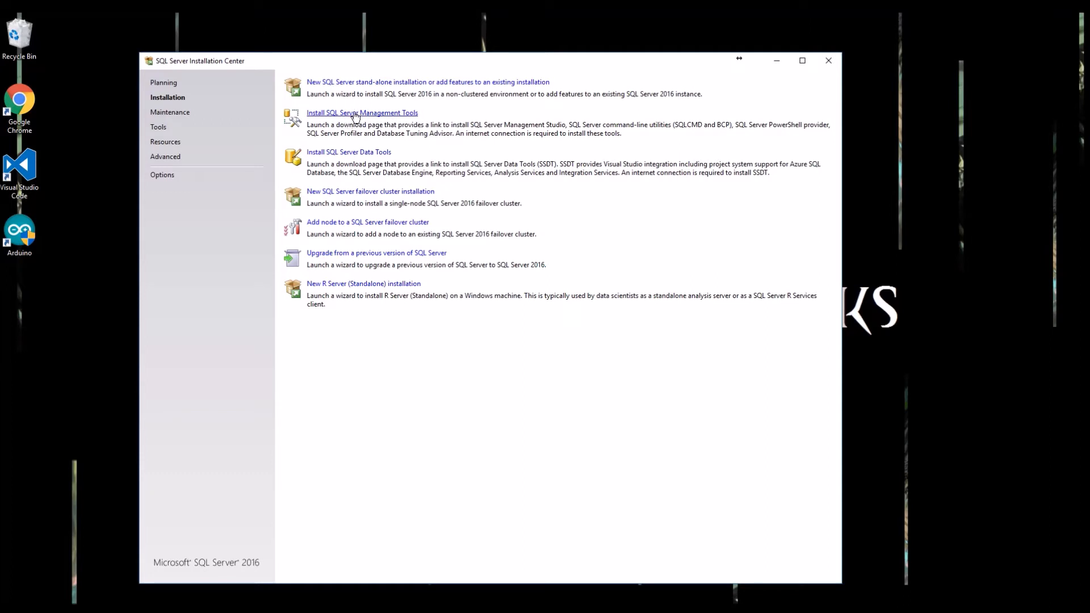
{"action": "mouse_move", "coordinate": [345, 112]}
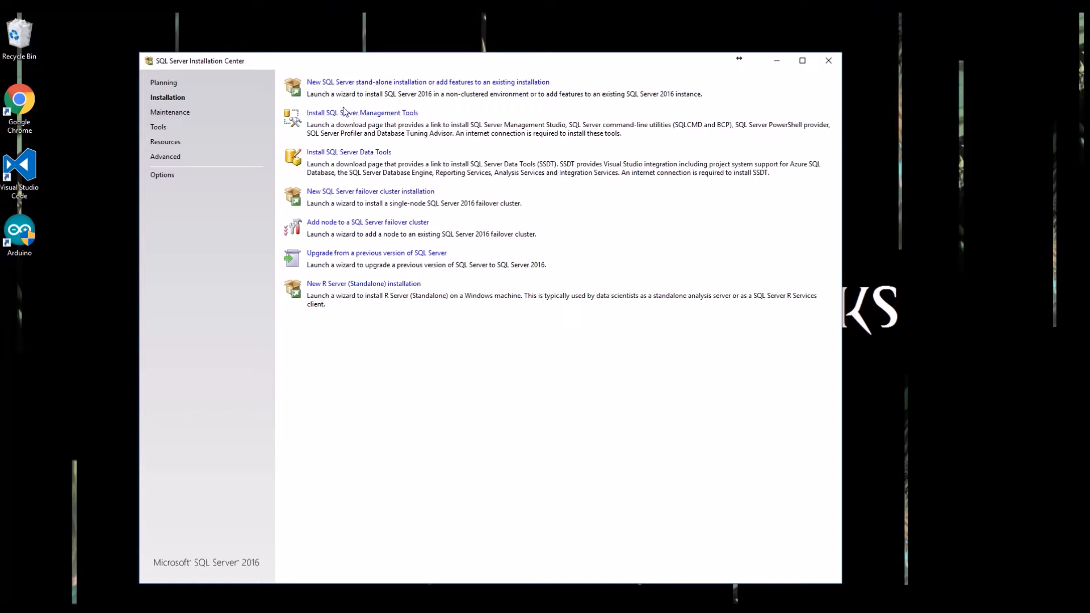
{"action": "mouse_move", "coordinate": [345, 86]}
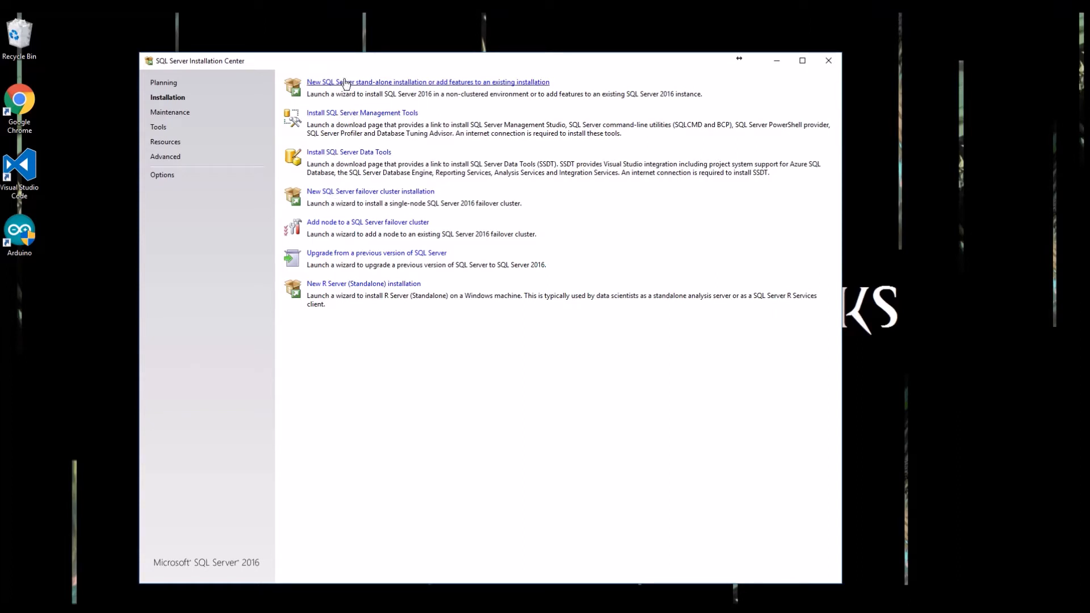
{"action": "mouse_move", "coordinate": [352, 85]}
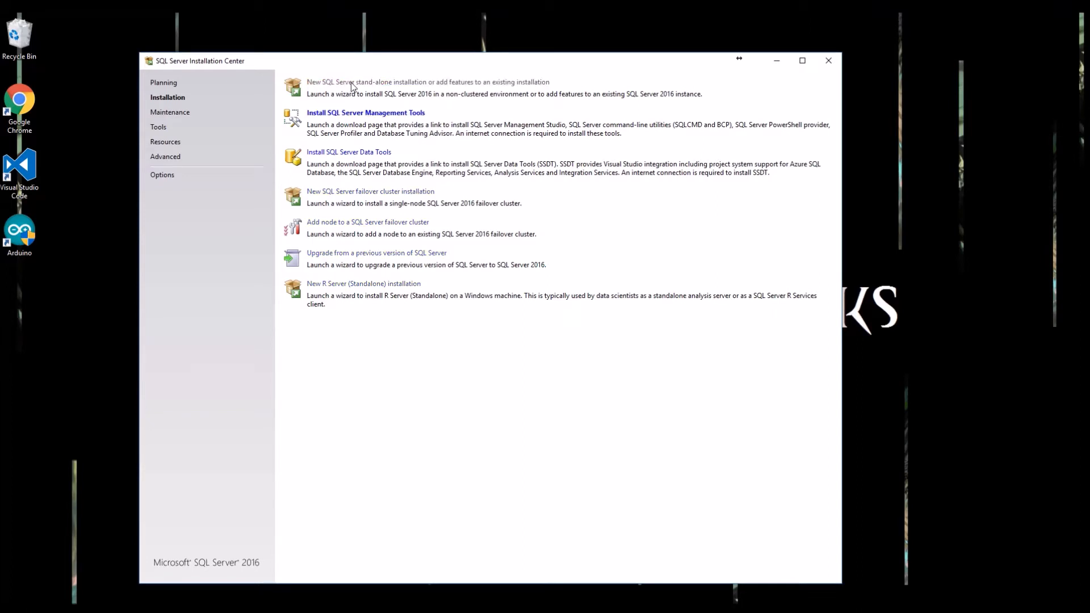
Step: Start a new stand-alone installation, pass product updates and install rules, keeping the free Developer edition
{"action": "left_click", "coordinate": [428, 82]}
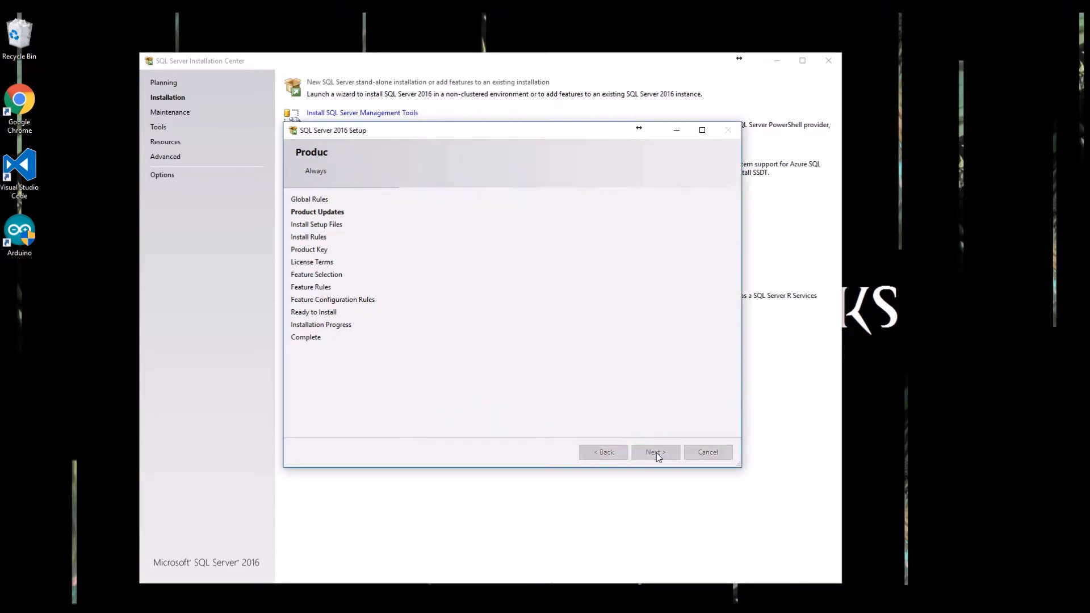
{"action": "left_click", "coordinate": [654, 452]}
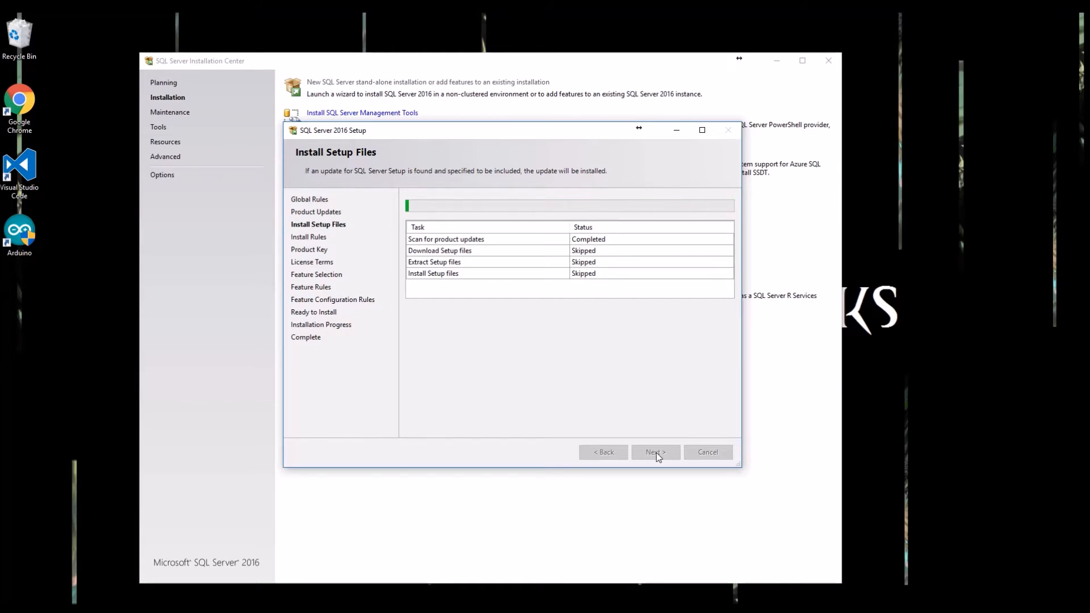
{"action": "left_click", "coordinate": [654, 452]}
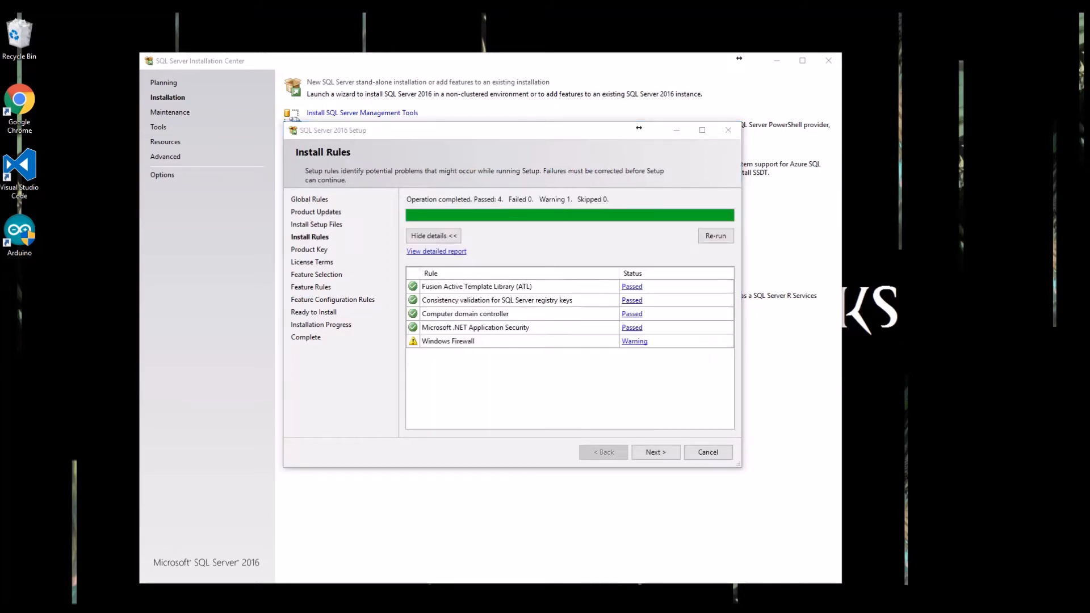
{"action": "mouse_move", "coordinate": [607, 367]}
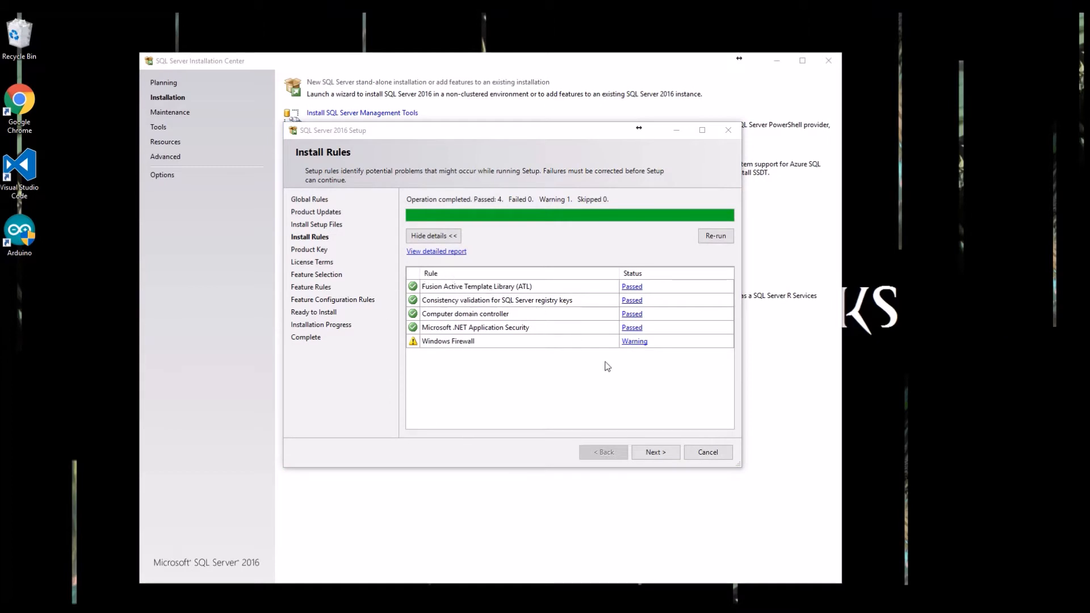
{"action": "left_click", "coordinate": [654, 452]}
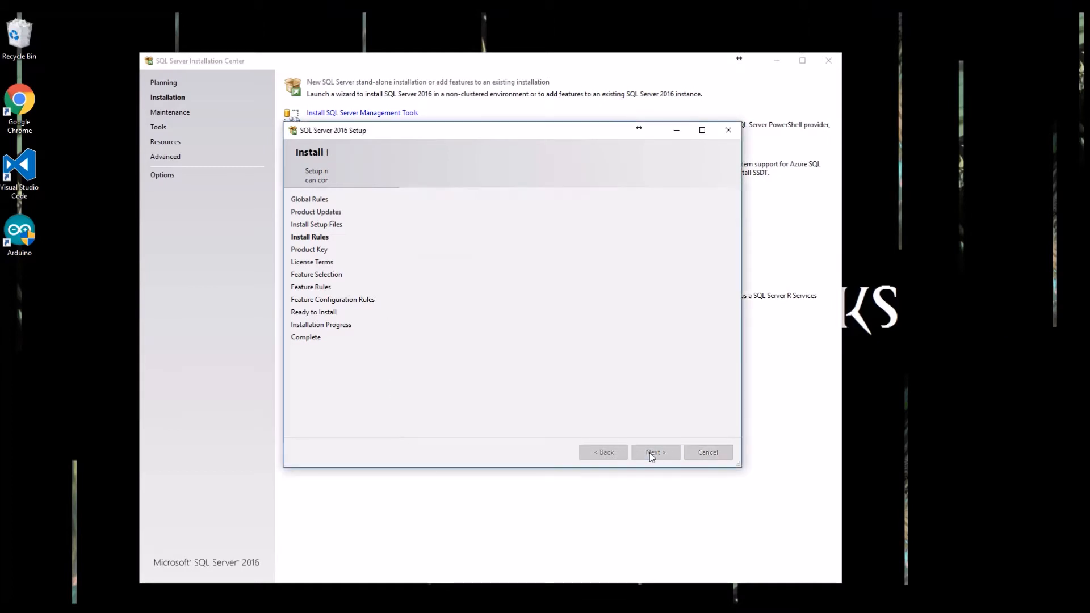
{"action": "left_click", "coordinate": [655, 452]}
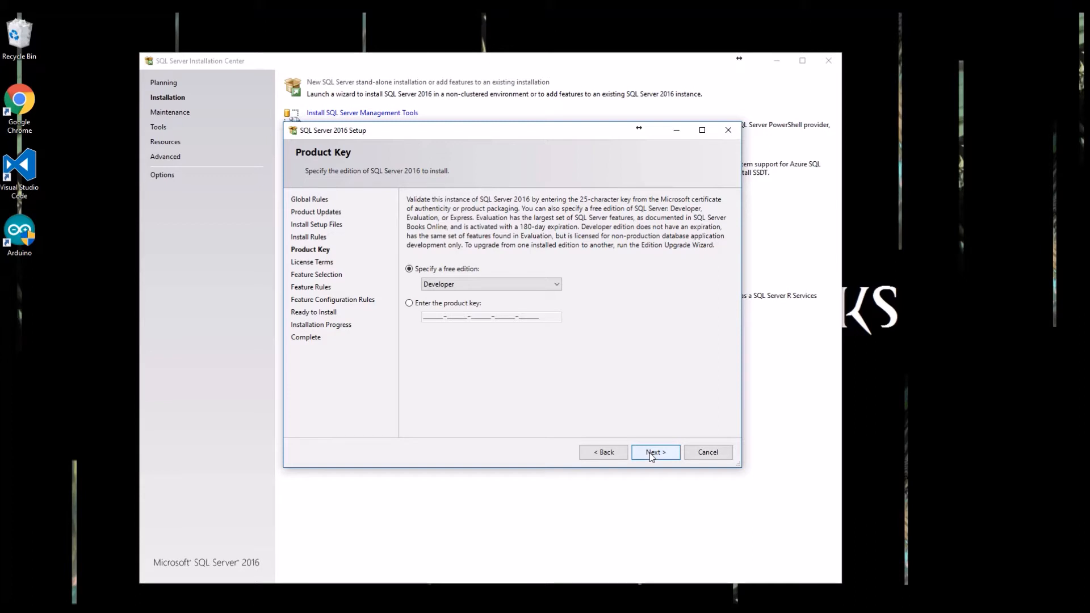
{"action": "left_click", "coordinate": [655, 452]}
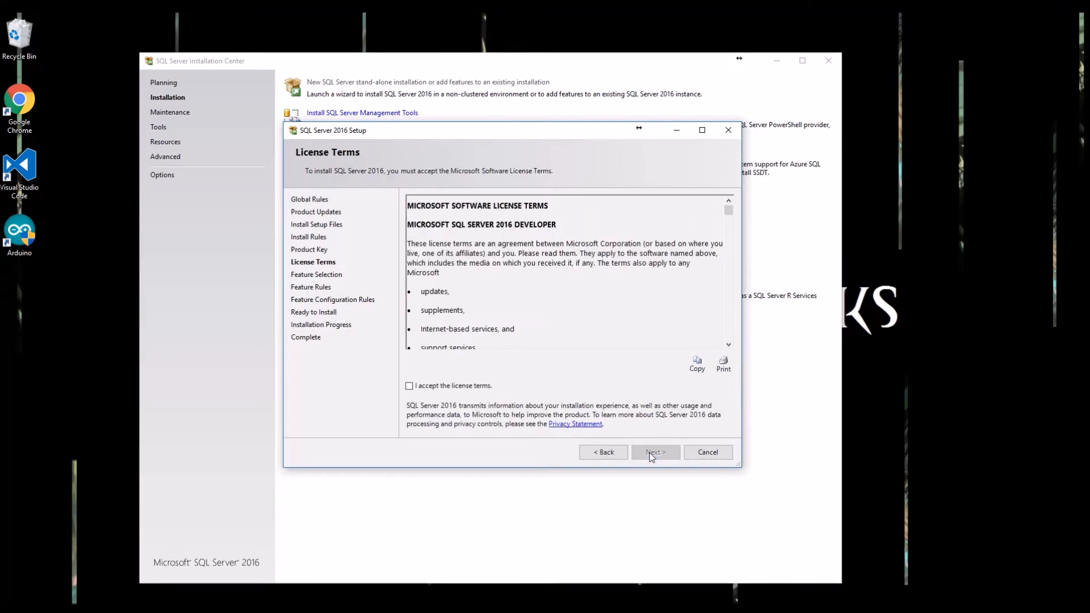
Step: Accept the license terms and continue toward feature selection
{"action": "left_click", "coordinate": [409, 386]}
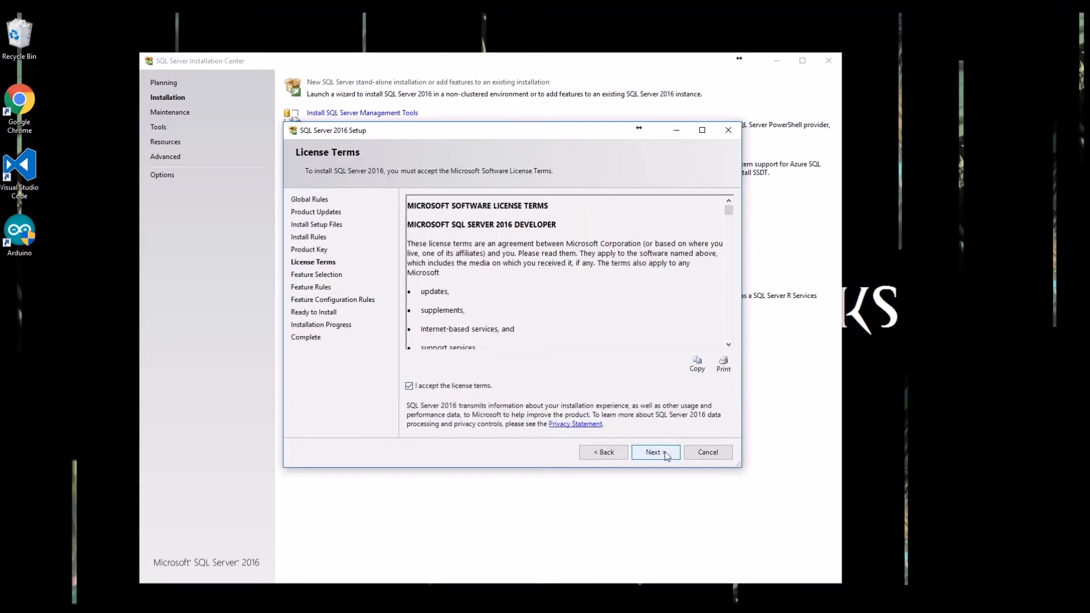
{"action": "left_click", "coordinate": [652, 452]}
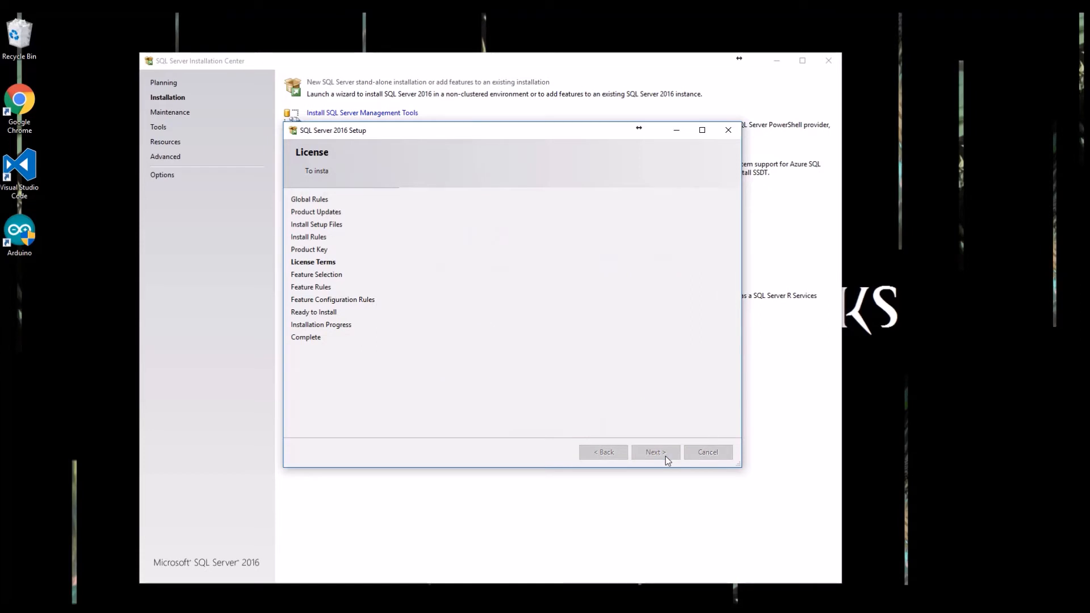
{"action": "left_click", "coordinate": [653, 452]}
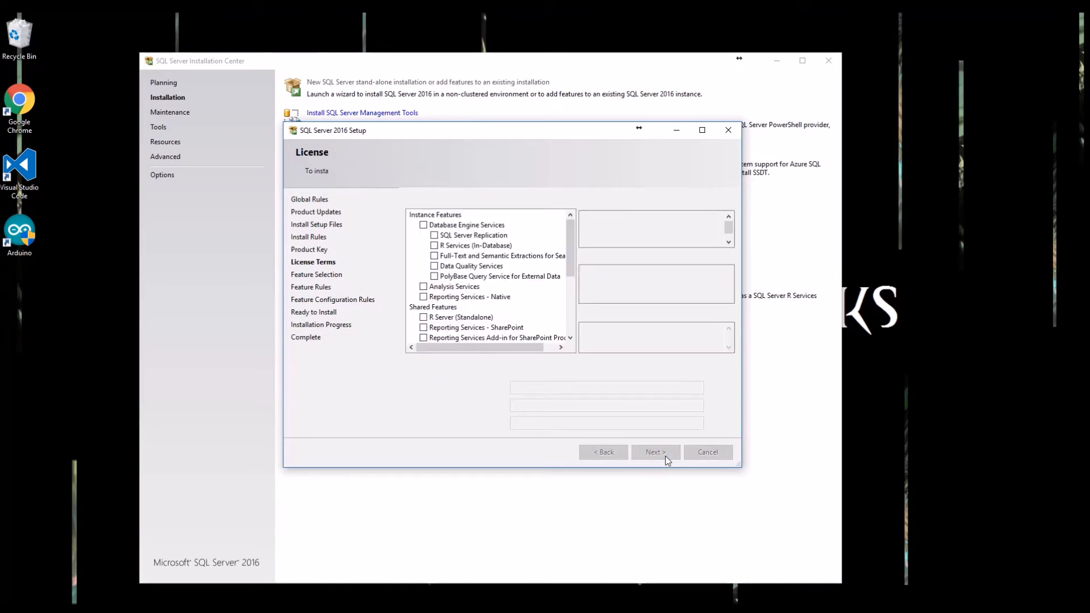
Step: Select Database Engine Services with instance root F:\Program Files\Microsoft SQL Server\ and continue
{"action": "left_click", "coordinate": [654, 452]}
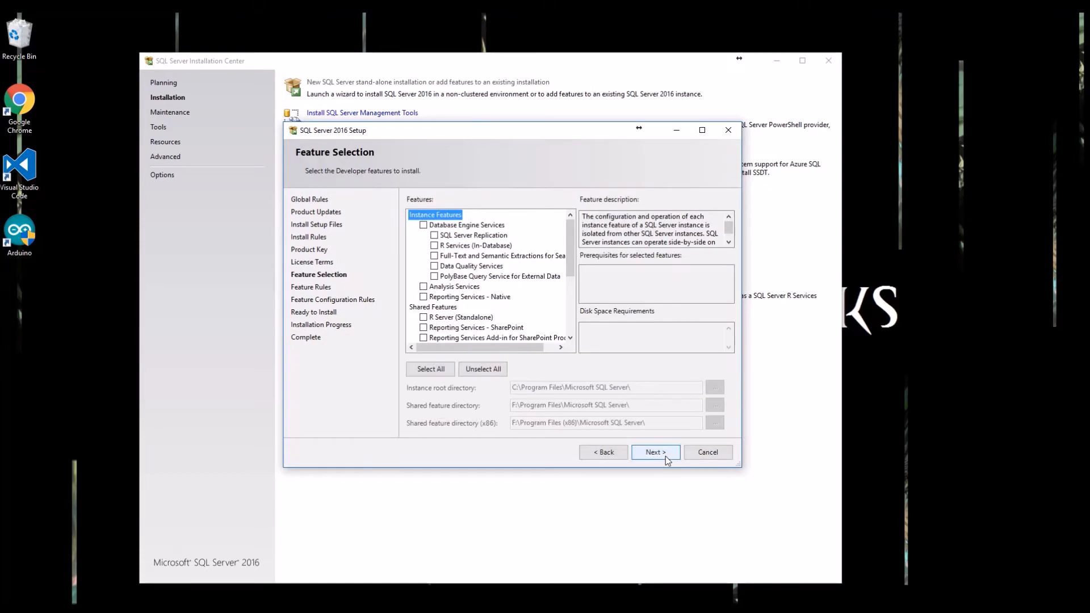
{"action": "left_click", "coordinate": [424, 225]}
{"action": "type", "text": "F"}
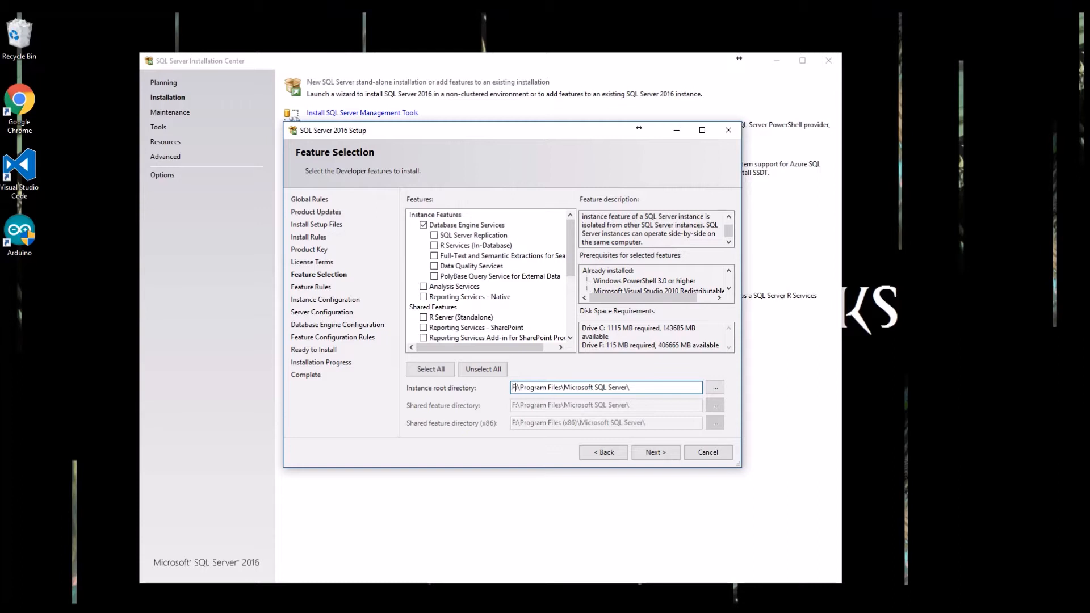
{"action": "mouse_move", "coordinate": [655, 452]}
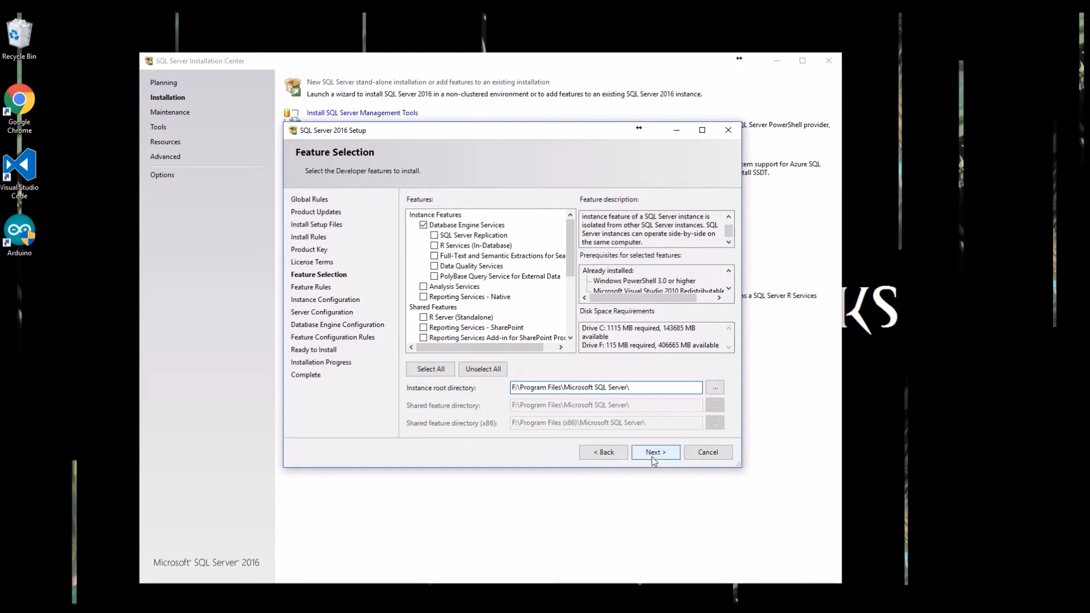
{"action": "left_click", "coordinate": [654, 452]}
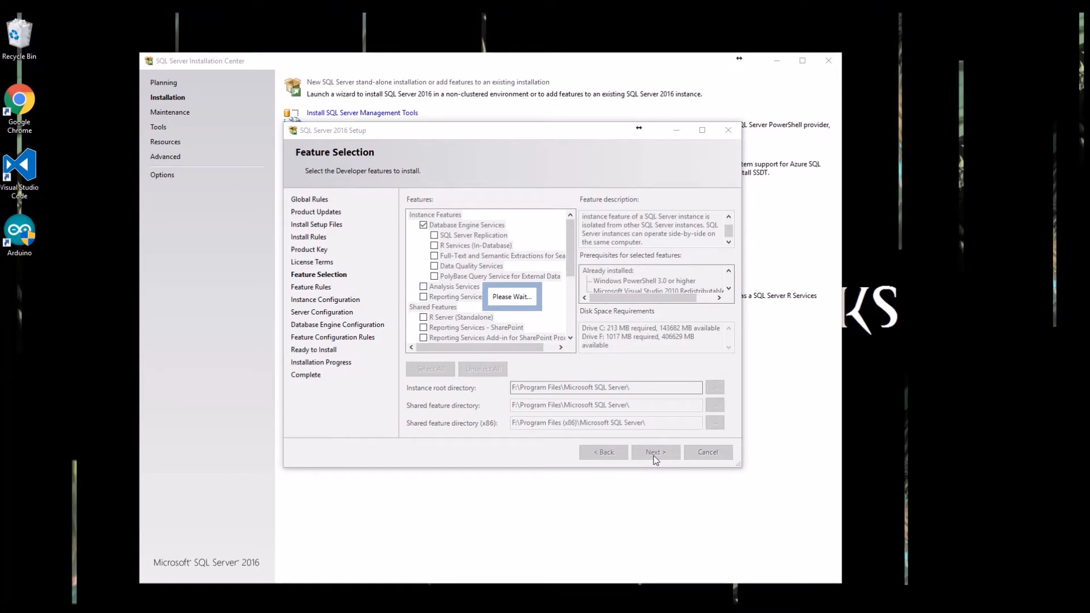
{"action": "left_click", "coordinate": [654, 452]}
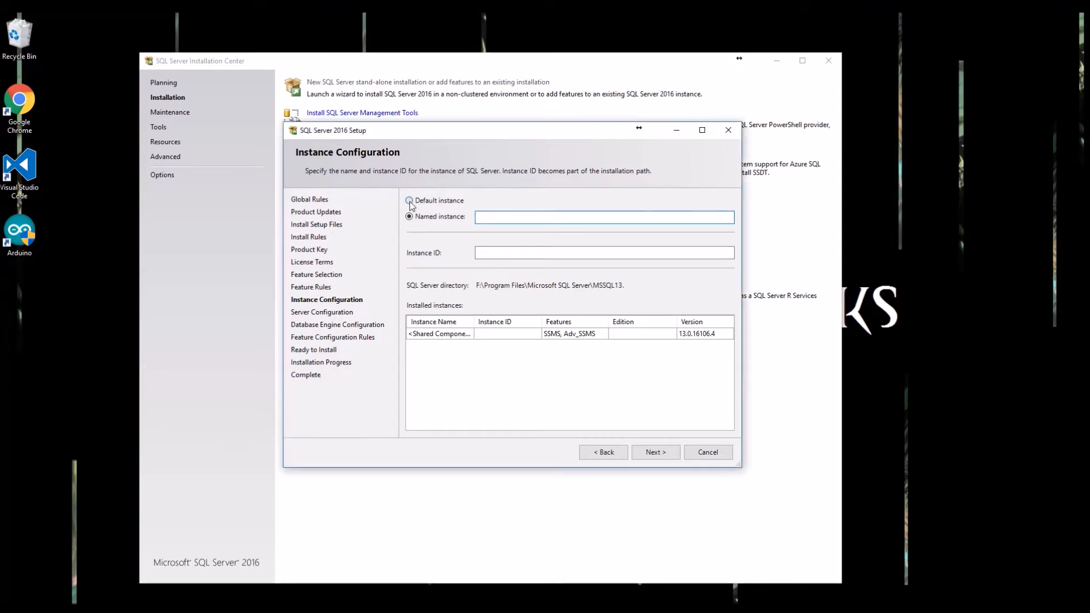
Step: Install as the default MSSQLSERVER instance and continue
{"action": "left_click", "coordinate": [410, 200]}
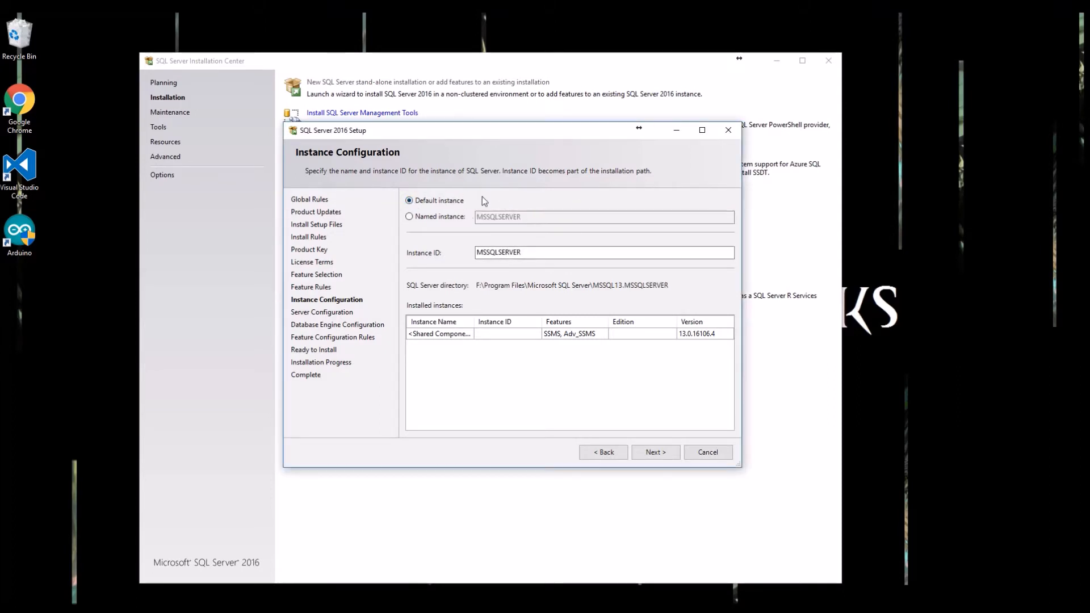
{"action": "mouse_move", "coordinate": [496, 346]}
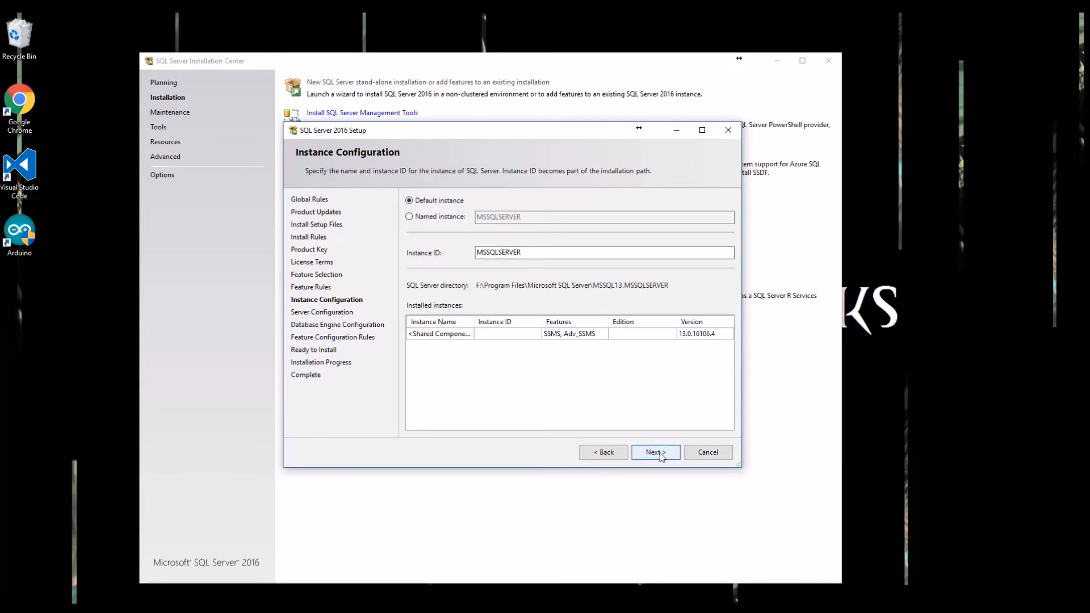
{"action": "left_click", "coordinate": [654, 452]}
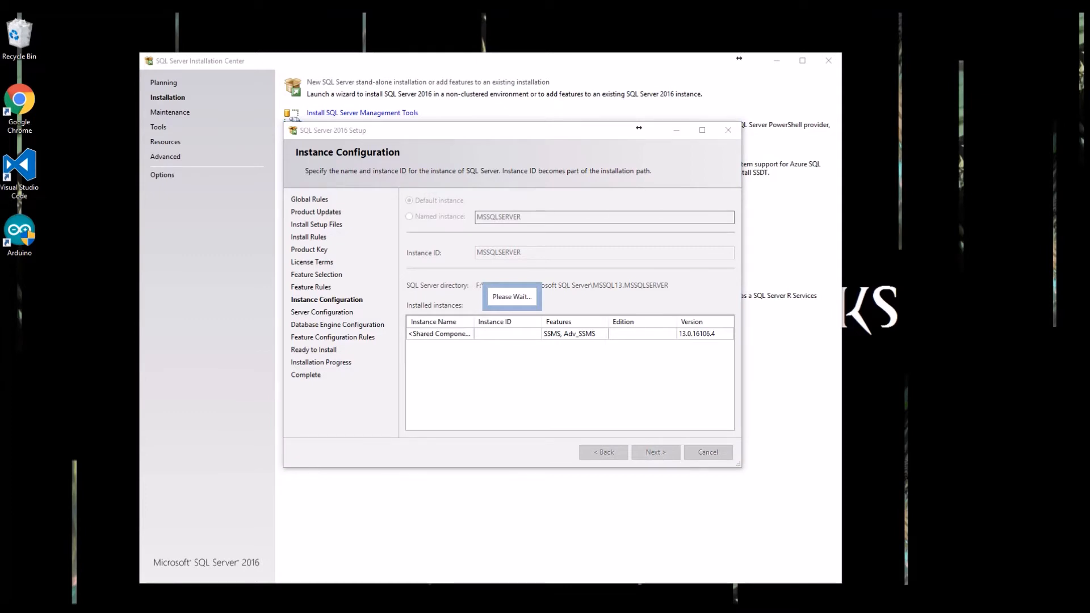
{"action": "mouse_move", "coordinate": [650, 293]}
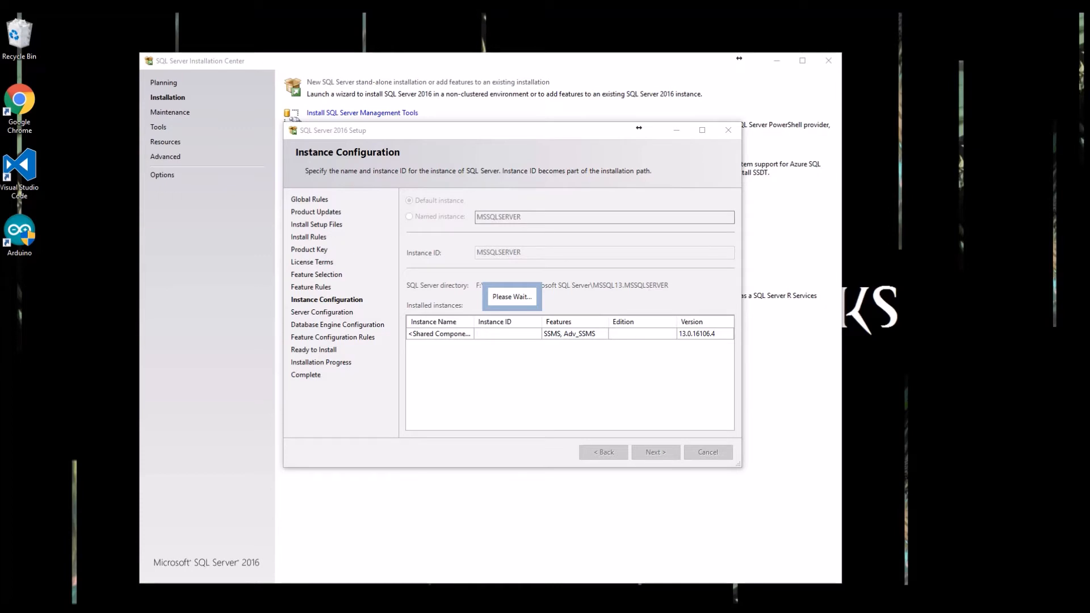
Step: Keep the default service accounts and startup types and move to Database Engine Configuration
{"action": "left_click", "coordinate": [654, 452]}
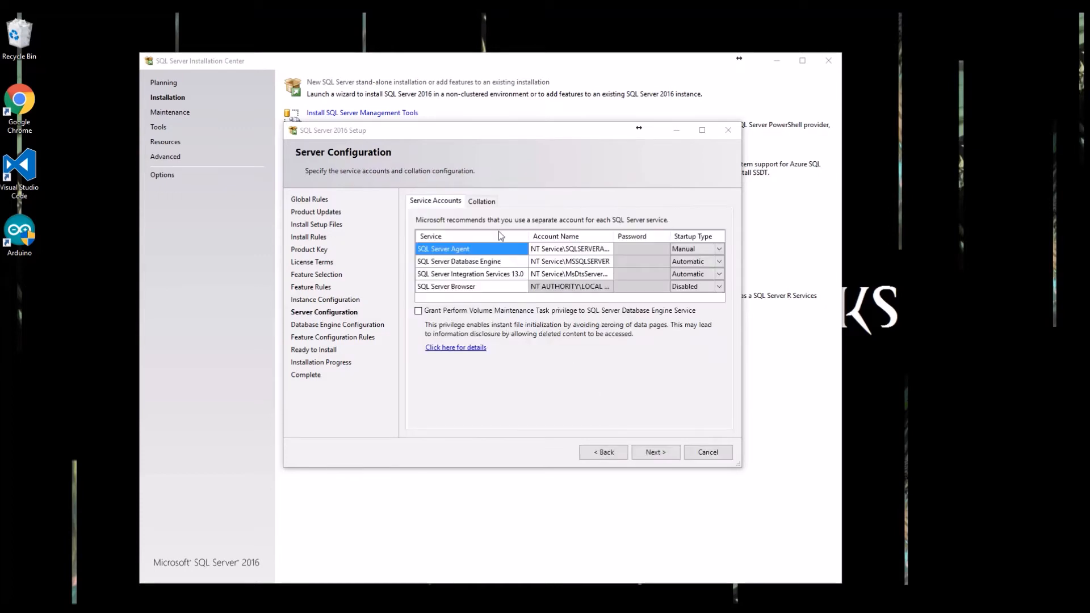
{"action": "left_click", "coordinate": [567, 261]}
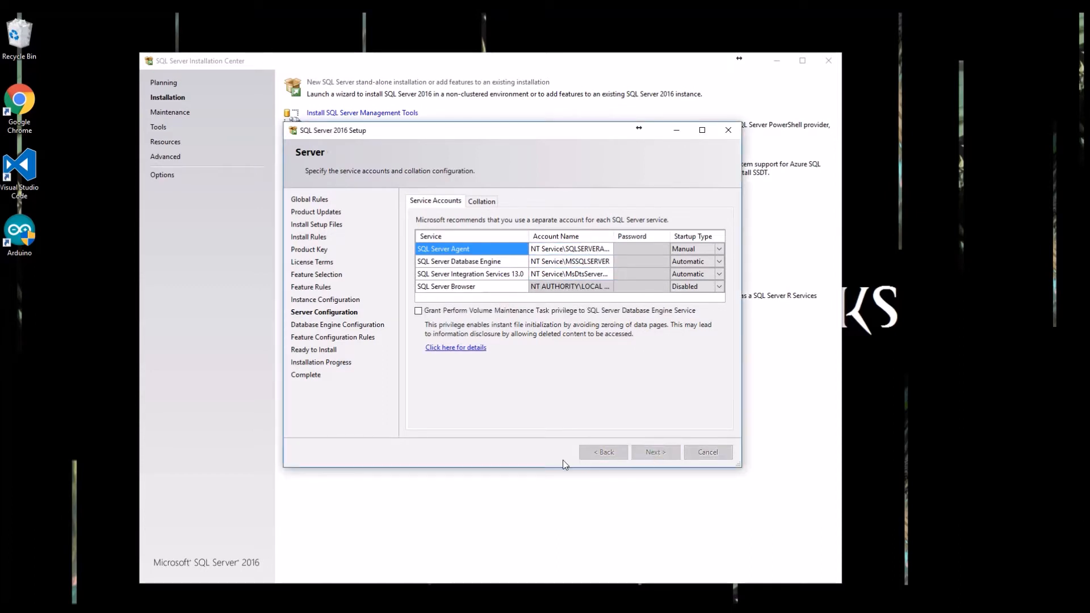
{"action": "left_click", "coordinate": [655, 453]}
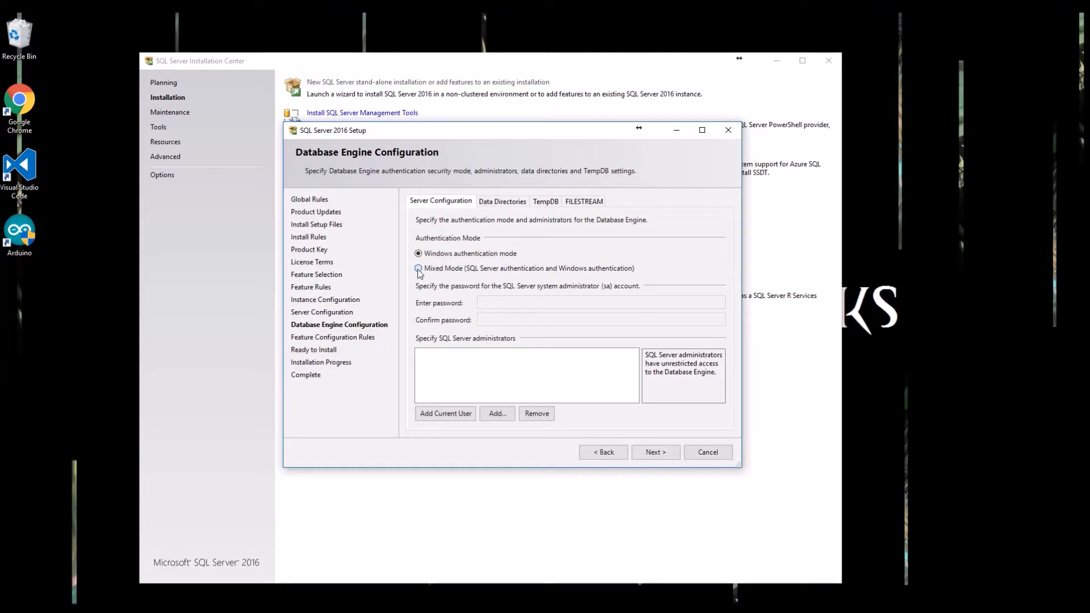
Step: Set Mixed Mode authentication with an sa password, add the current user as administrator, and continue
{"action": "left_click", "coordinate": [419, 268]}
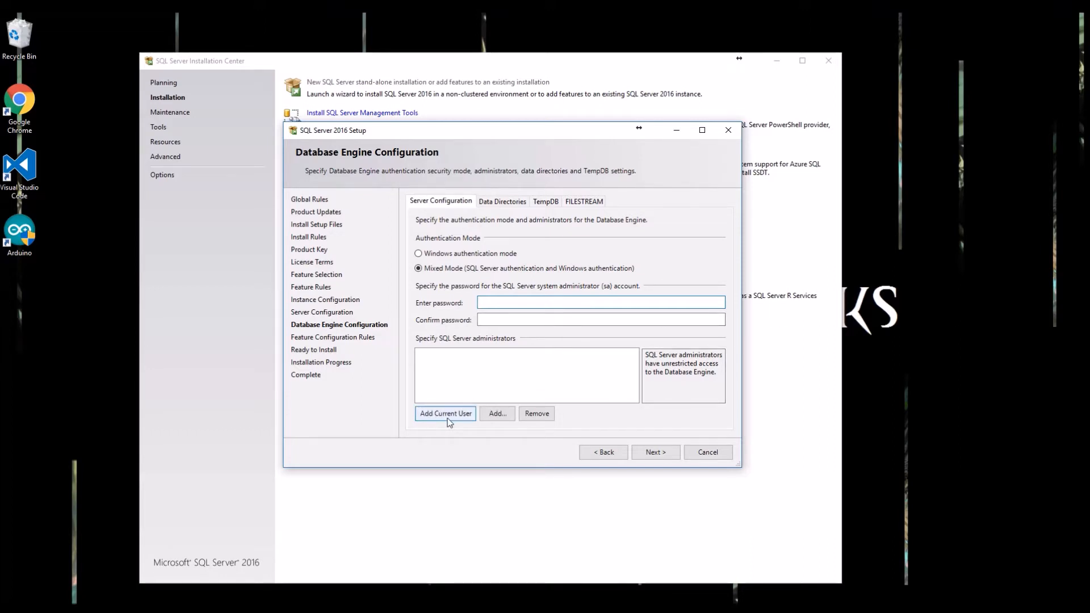
{"action": "mouse_move", "coordinate": [485, 368]}
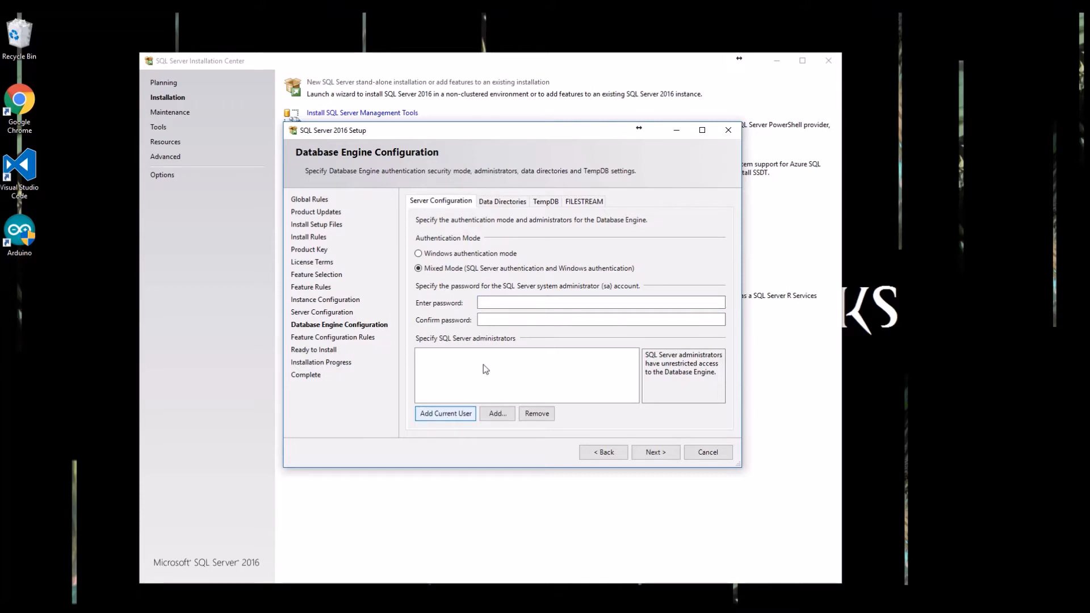
{"action": "left_click", "coordinate": [446, 413]}
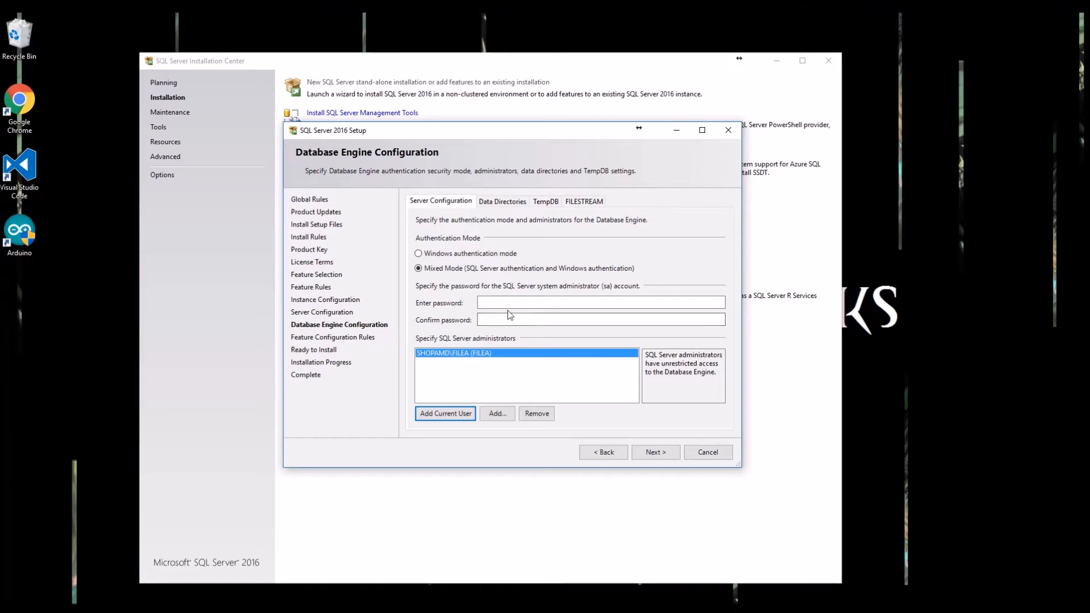
{"action": "left_click", "coordinate": [599, 302]}
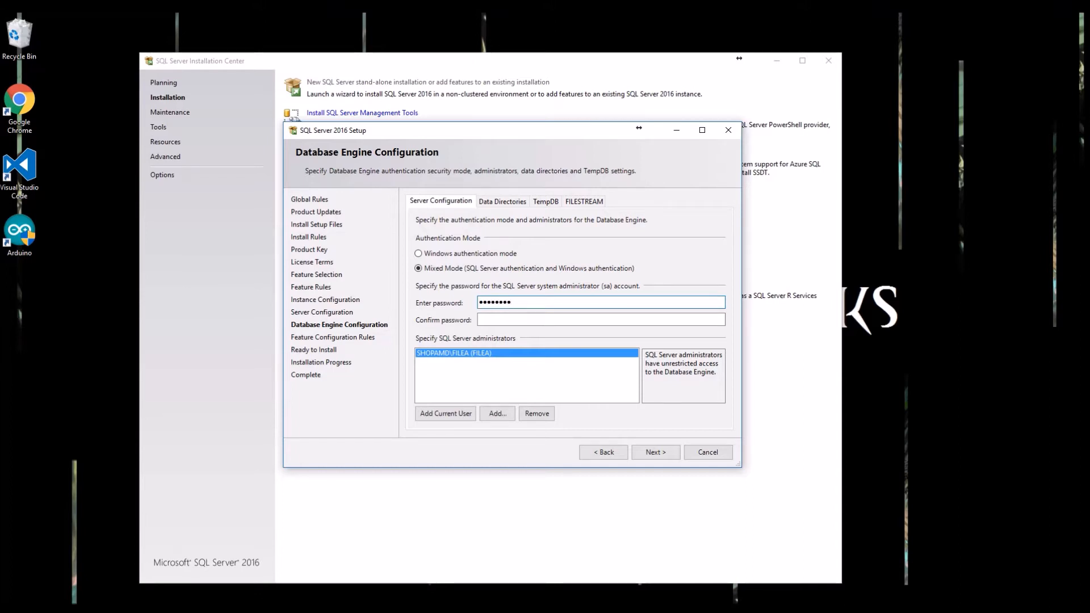
{"action": "type", "text": "•••••"}
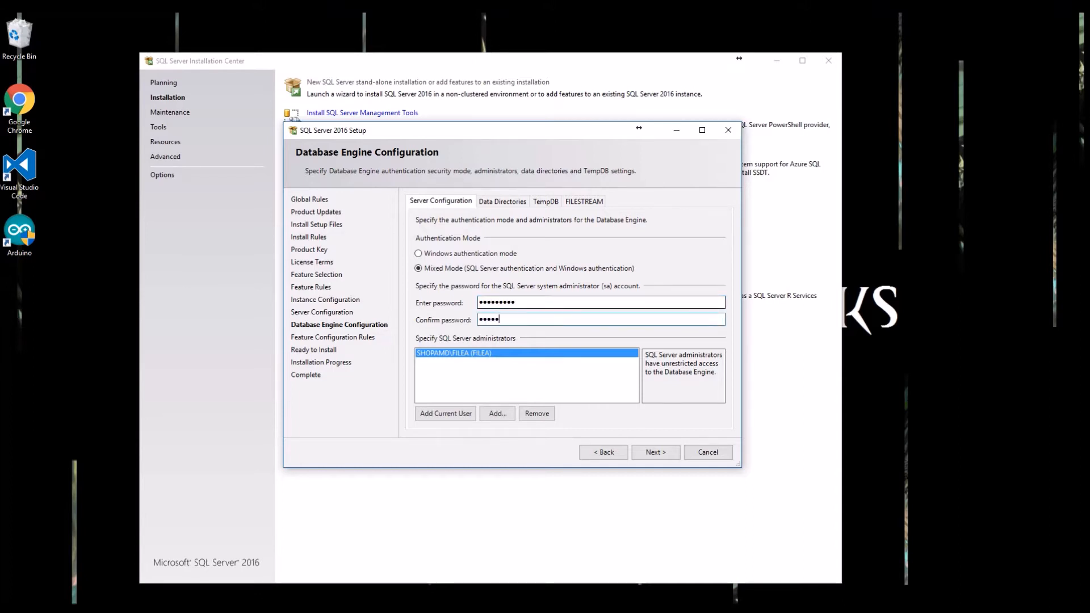
{"action": "type", "text": "•••"}
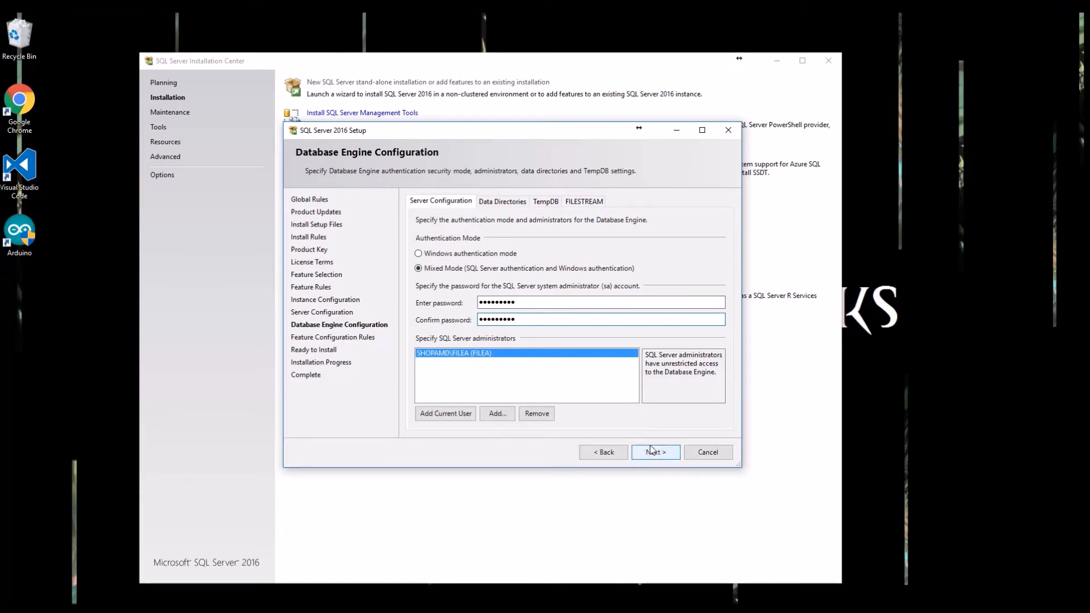
{"action": "left_click", "coordinate": [654, 452]}
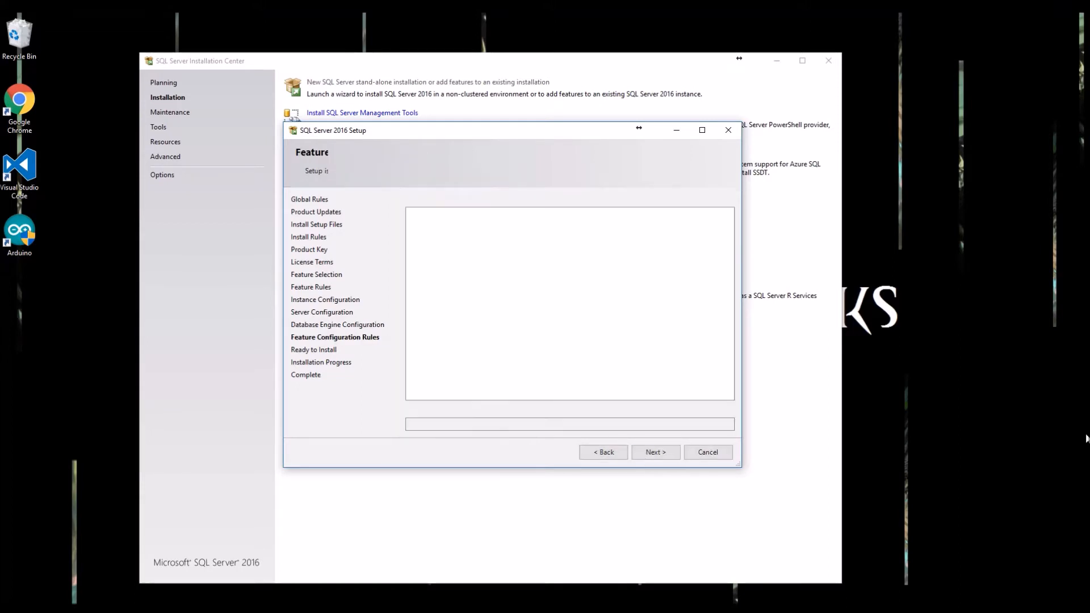
Step: Install the chosen features, then close the finished setup wizard and the Installation Center
{"action": "left_click", "coordinate": [654, 452]}
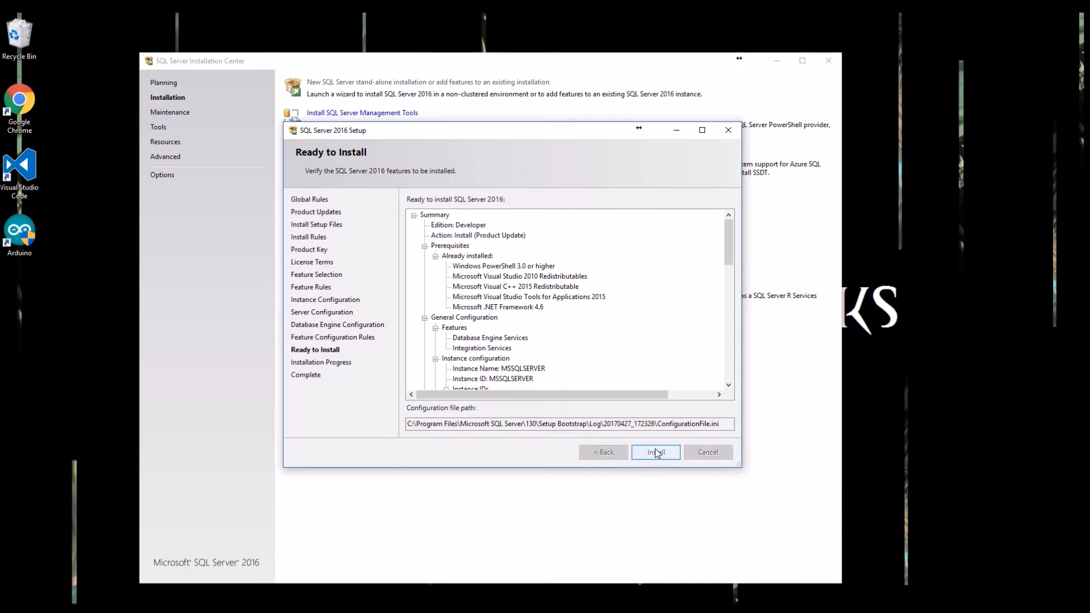
{"action": "left_click", "coordinate": [654, 452]}
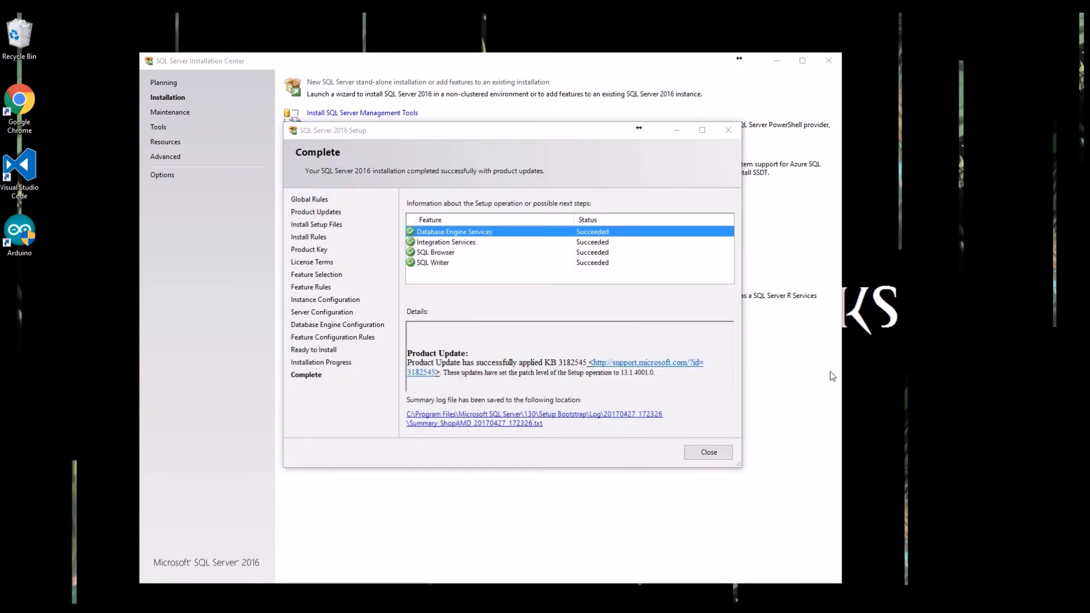
{"action": "mouse_move", "coordinate": [707, 452]}
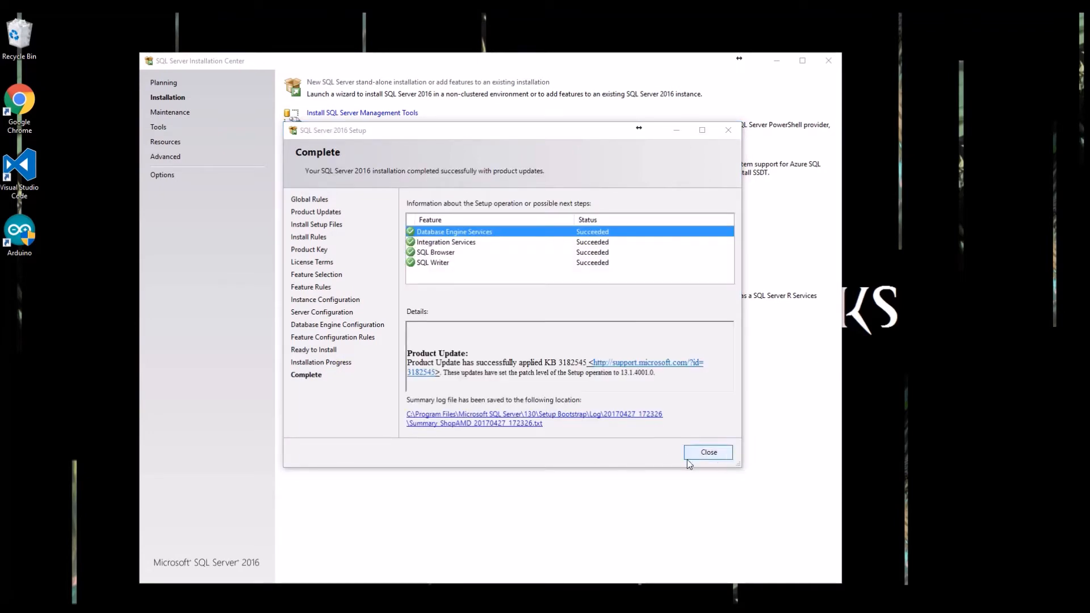
{"action": "left_click", "coordinate": [709, 452]}
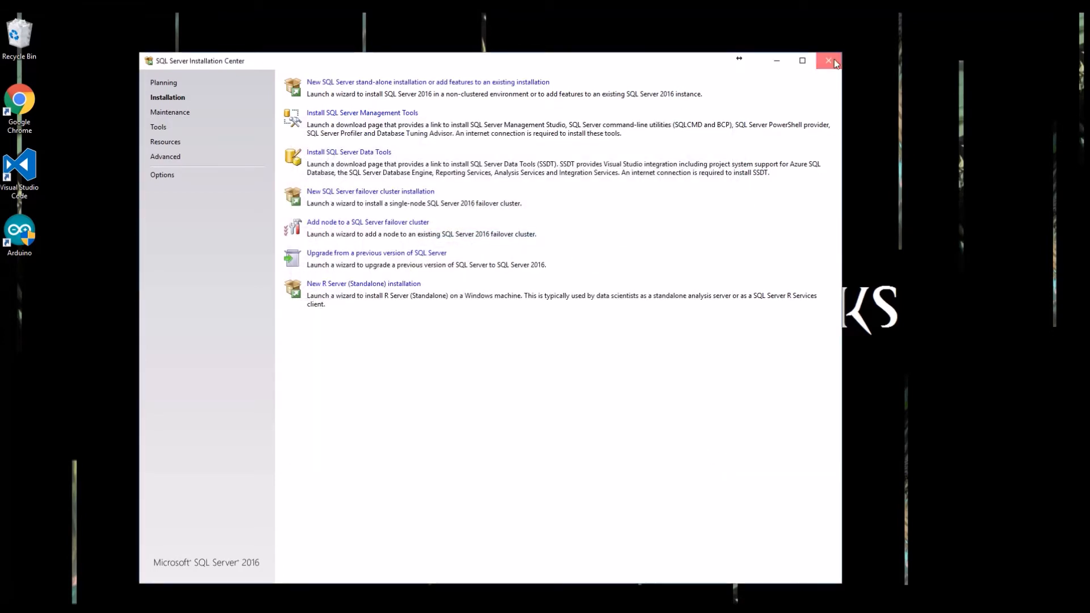
{"action": "left_click", "coordinate": [829, 60]}
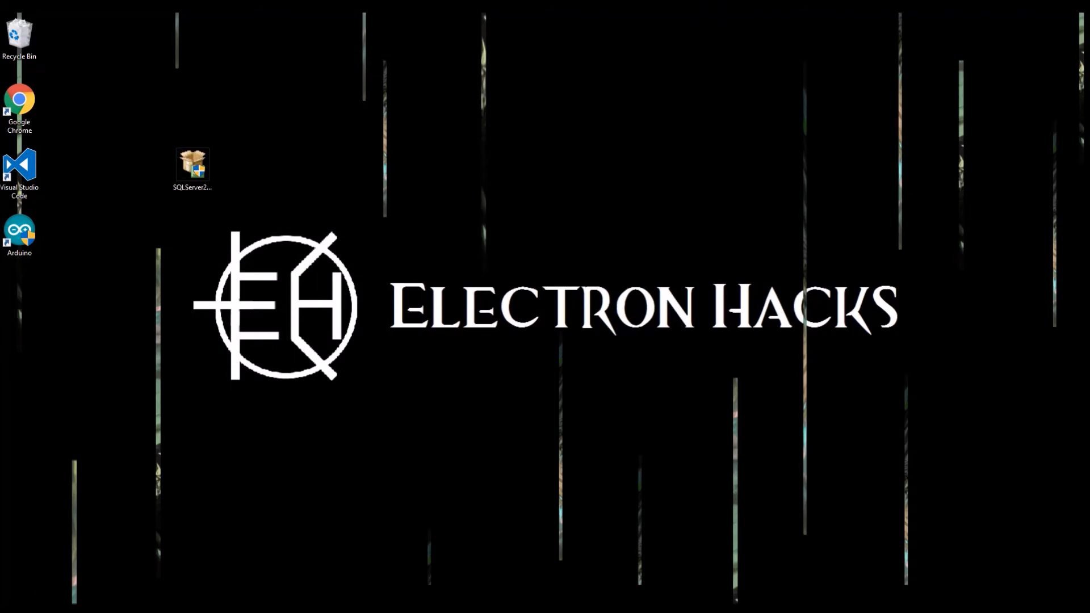
Step: Search 'sql' in the Start menu to find SQL Server Configuration Manager
{"action": "left_click", "coordinate": [10, 604]}
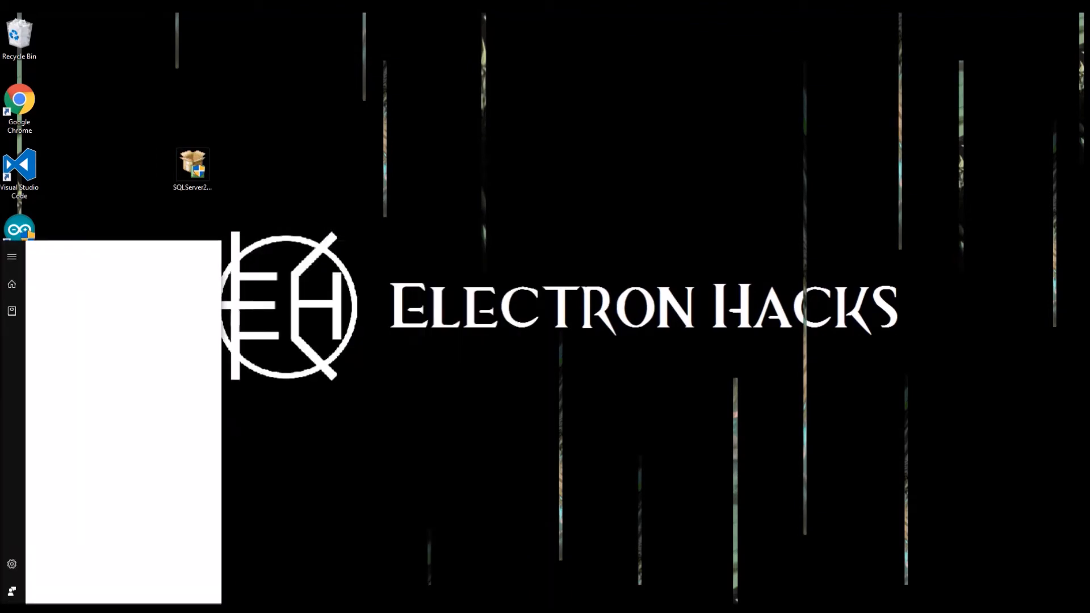
{"action": "type", "text": "sql"}
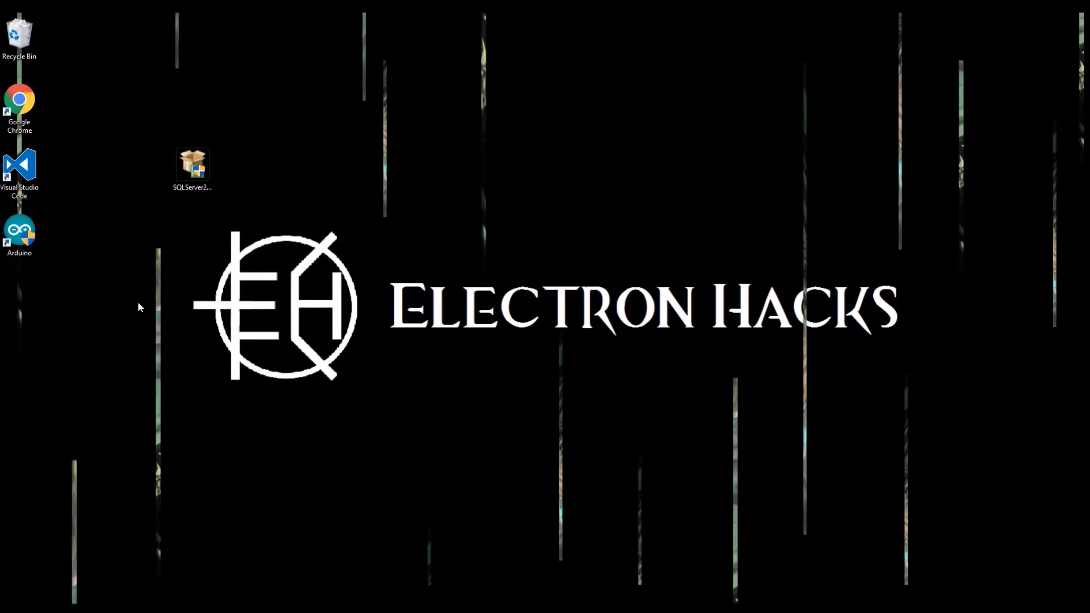
{"action": "mouse_move", "coordinate": [488, 390]}
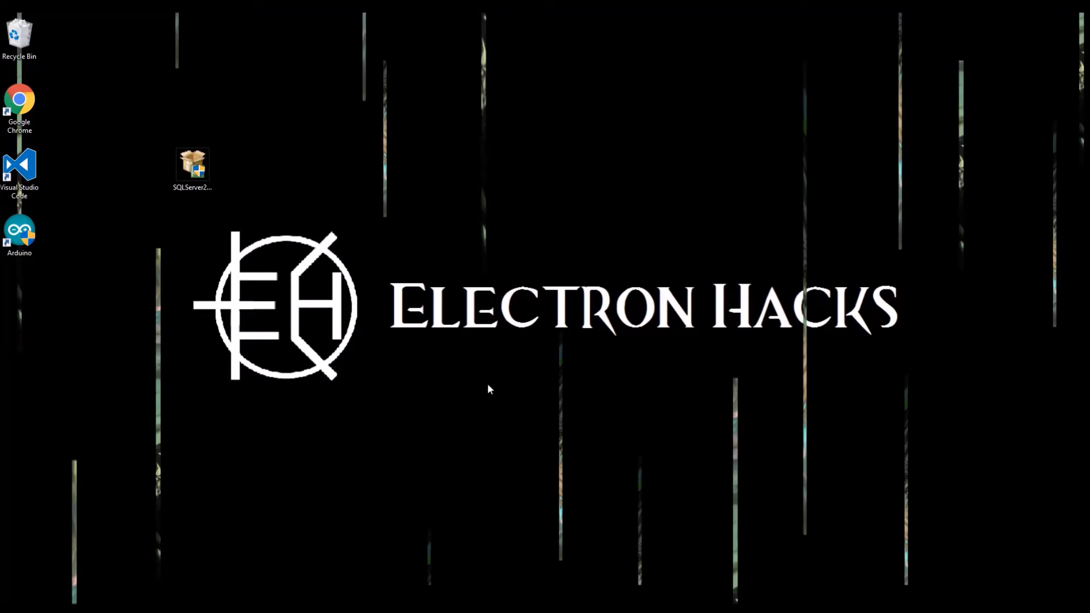
Step: Enable Named Pipes and TCP/IP for MSSQLSERVER and acknowledge the restart warnings
{"action": "double_click", "coordinate": [192, 165]}
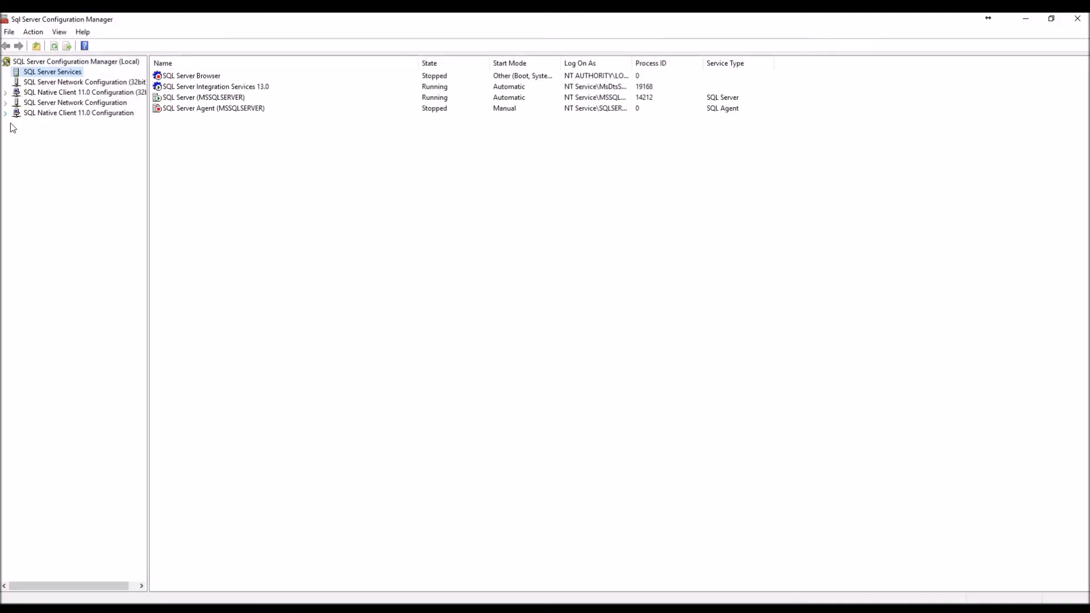
{"action": "left_click", "coordinate": [75, 110]}
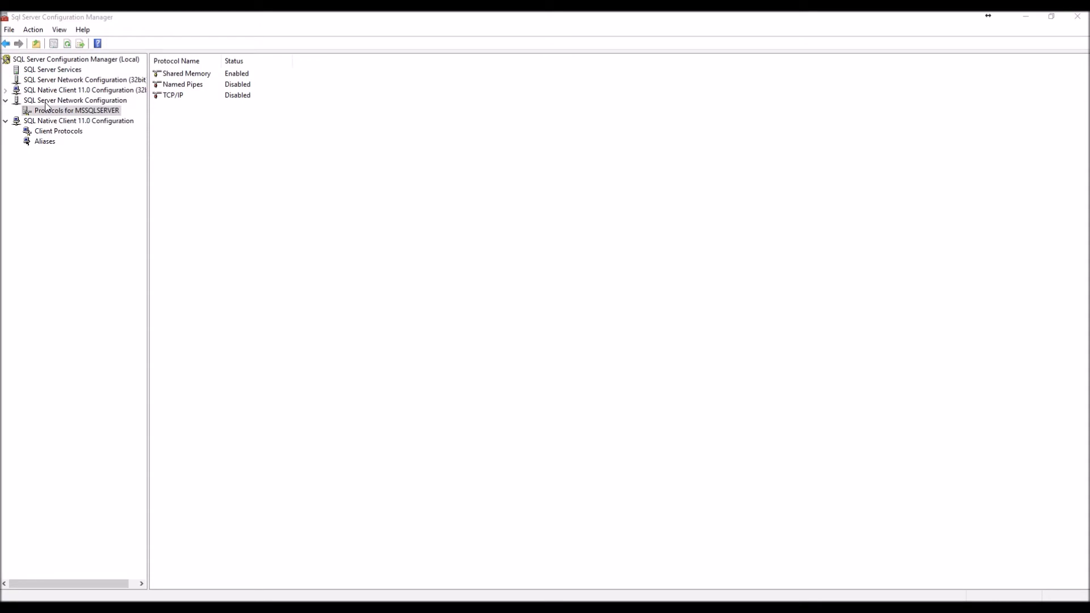
{"action": "mouse_move", "coordinate": [126, 106]}
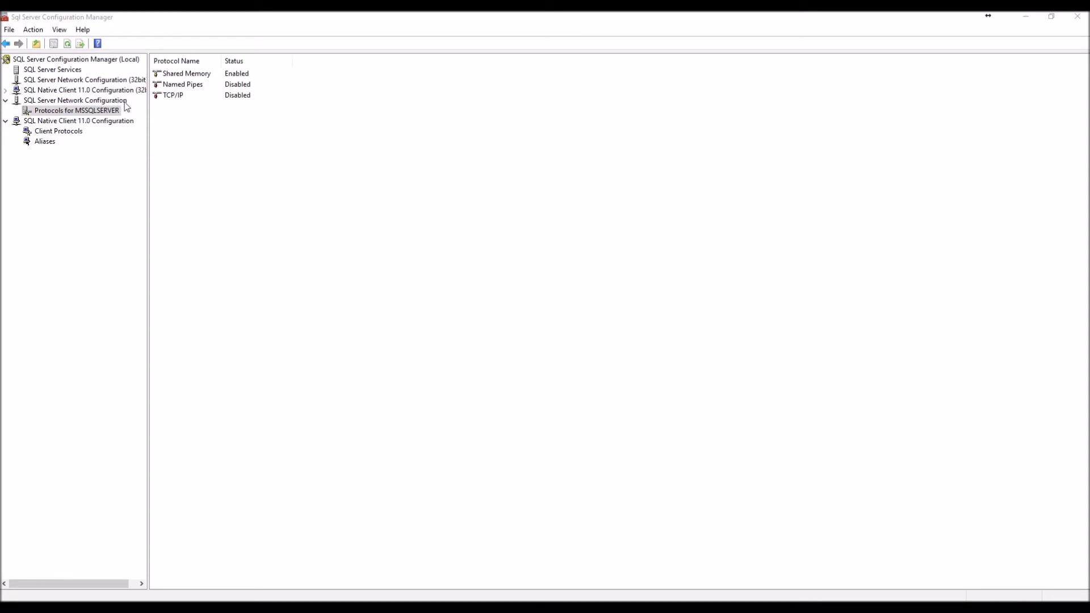
{"action": "mouse_move", "coordinate": [200, 86]}
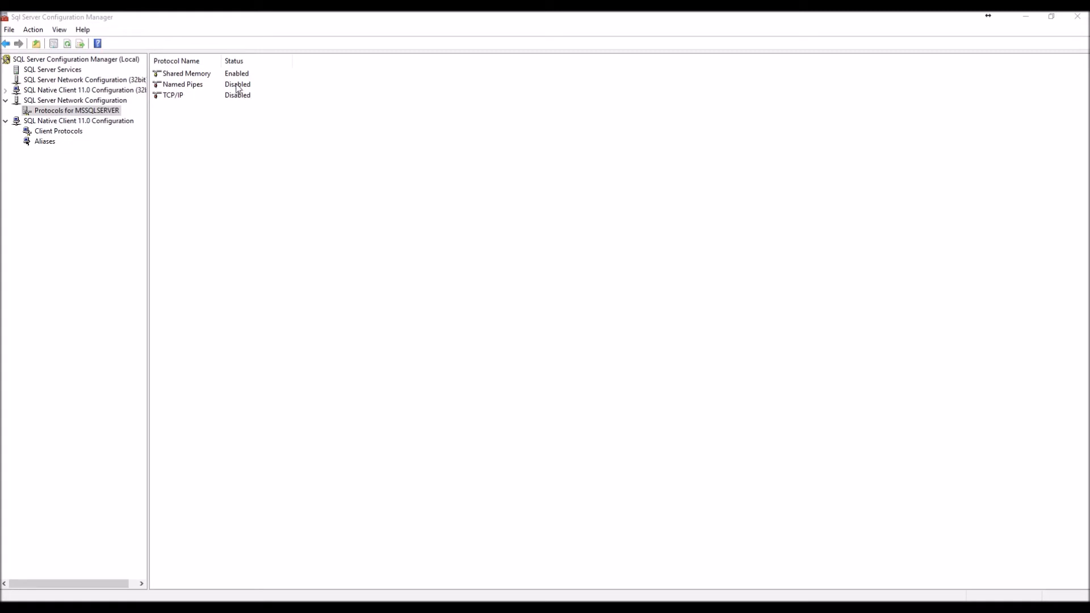
{"action": "double_click", "coordinate": [182, 85]}
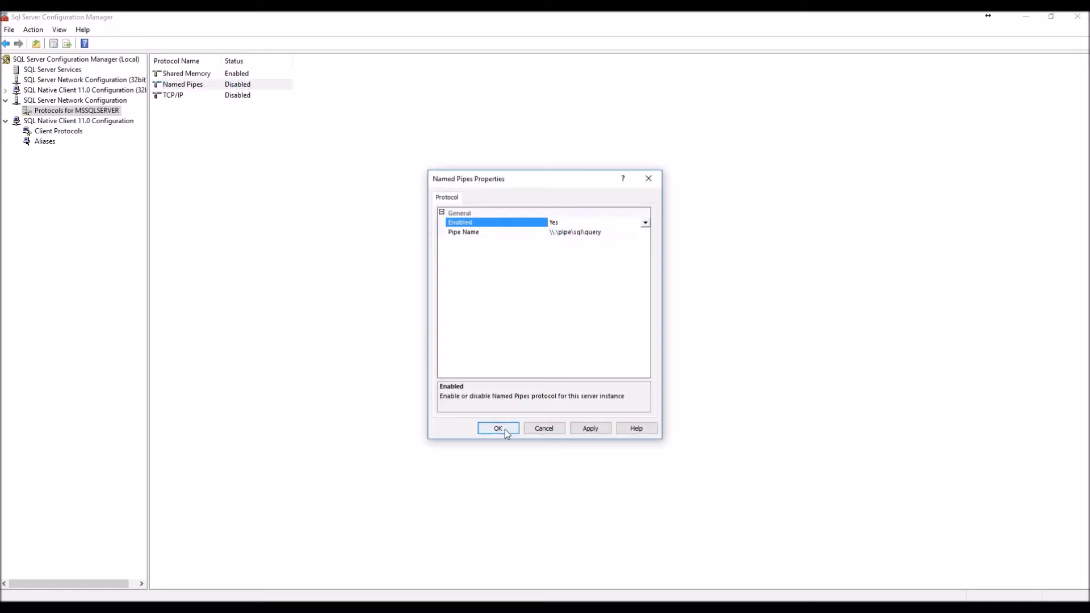
{"action": "left_click", "coordinate": [497, 428]}
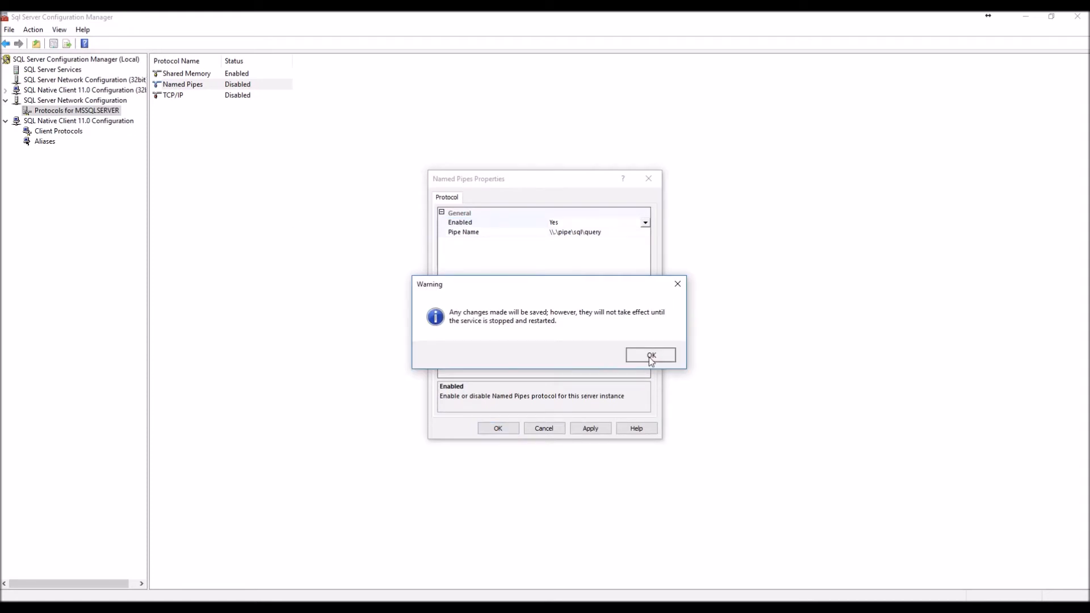
{"action": "left_click", "coordinate": [649, 356]}
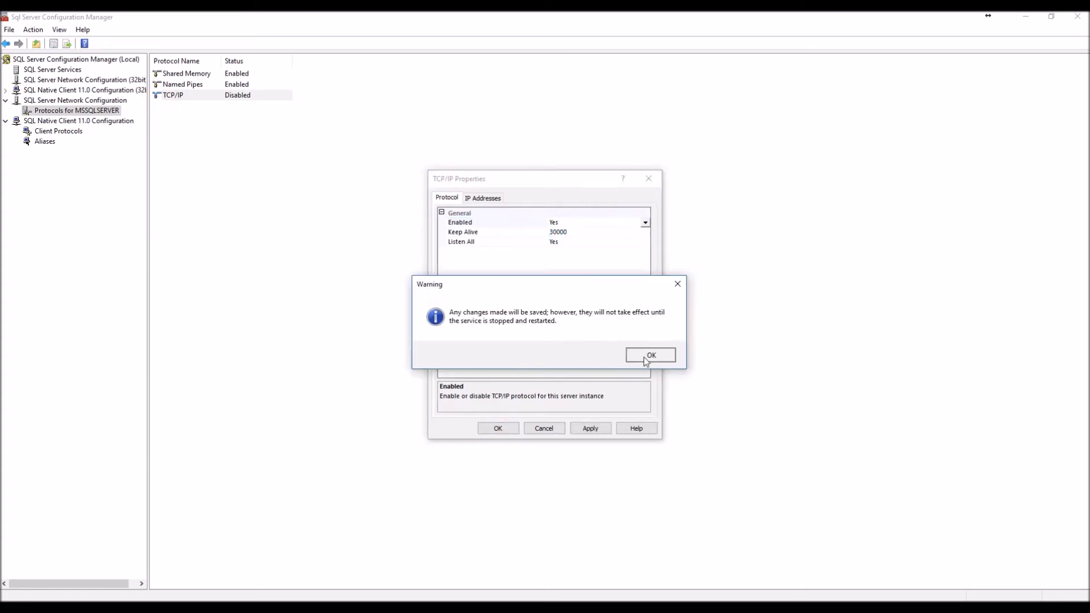
{"action": "left_click", "coordinate": [650, 355]}
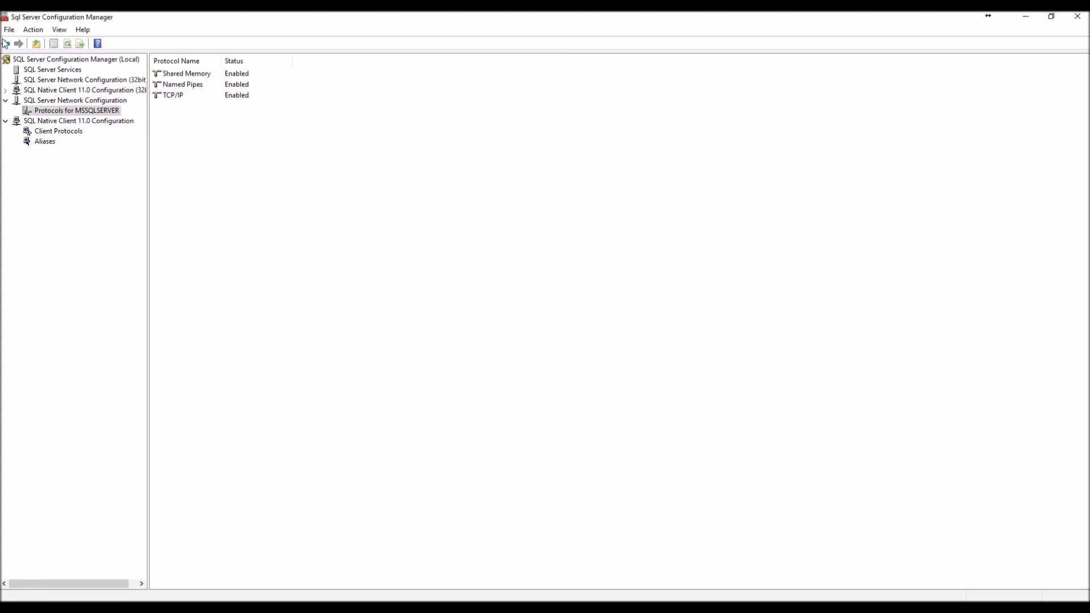
Step: Restart the SQL Server (MSSQLSERVER) service from the SQL Server Services list
{"action": "left_click", "coordinate": [75, 99]}
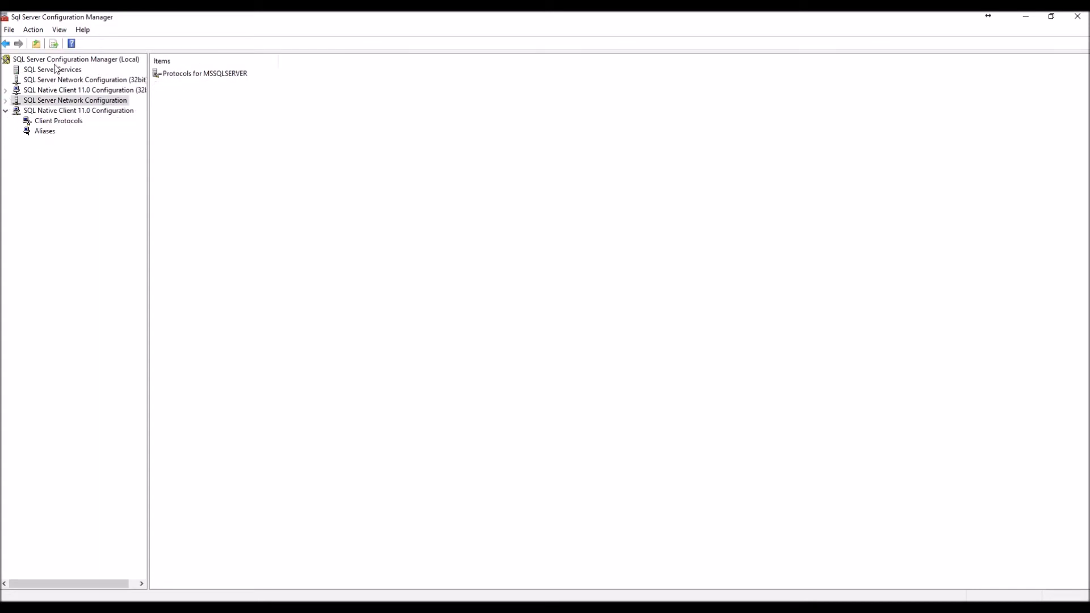
{"action": "left_click", "coordinate": [53, 69]}
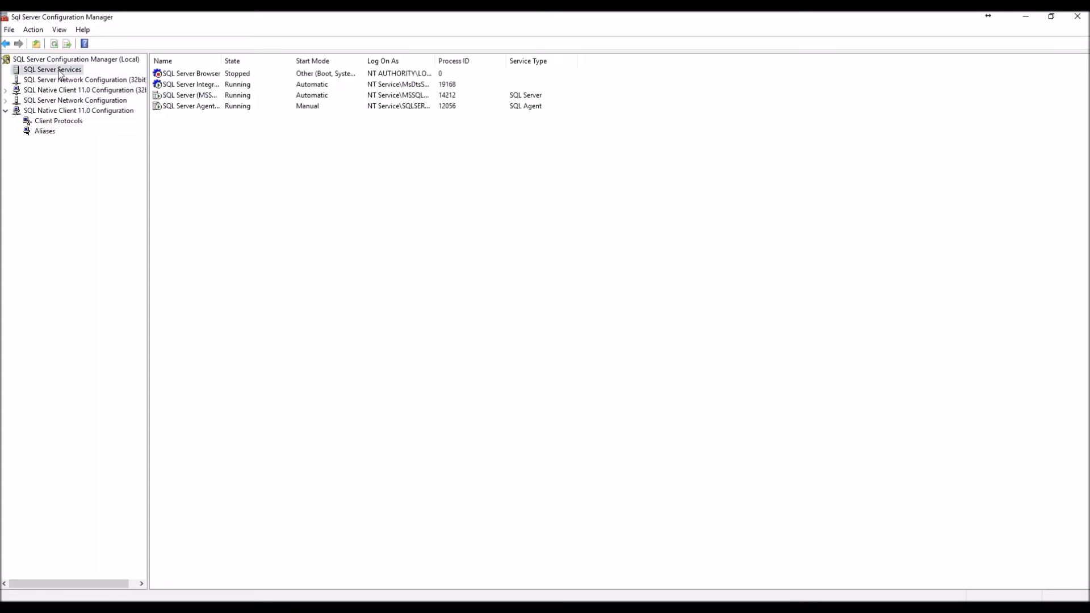
{"action": "left_click", "coordinate": [189, 84]}
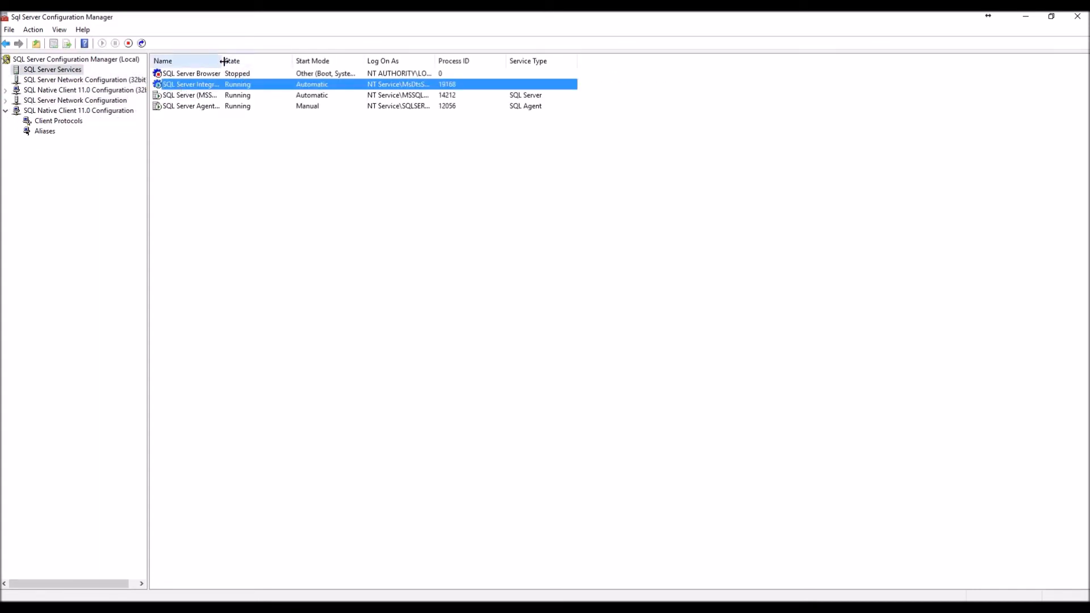
{"action": "left_click", "coordinate": [204, 96]}
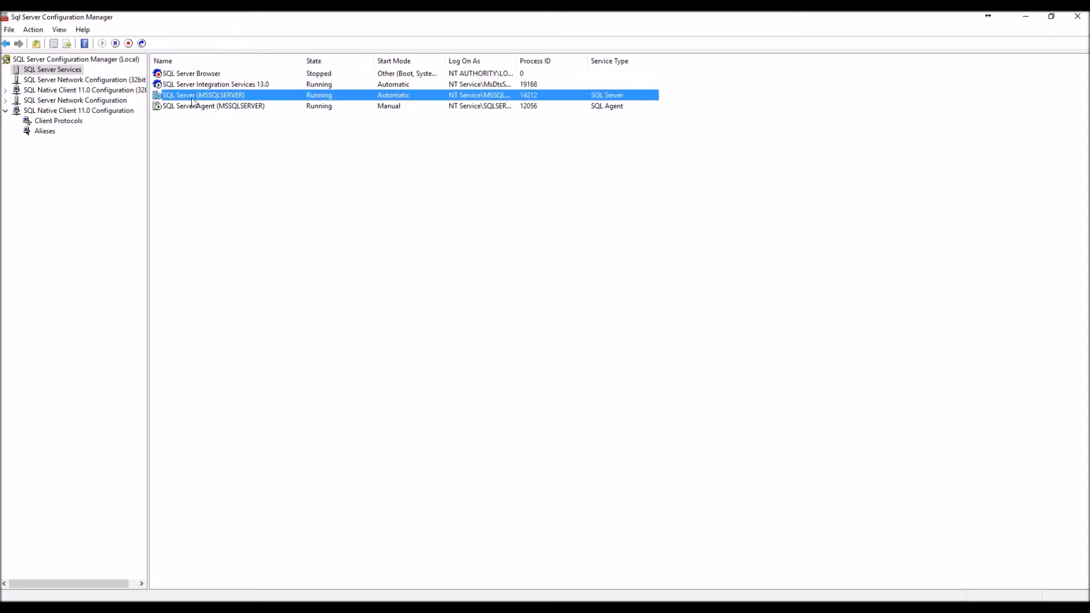
{"action": "right_click", "coordinate": [203, 95]}
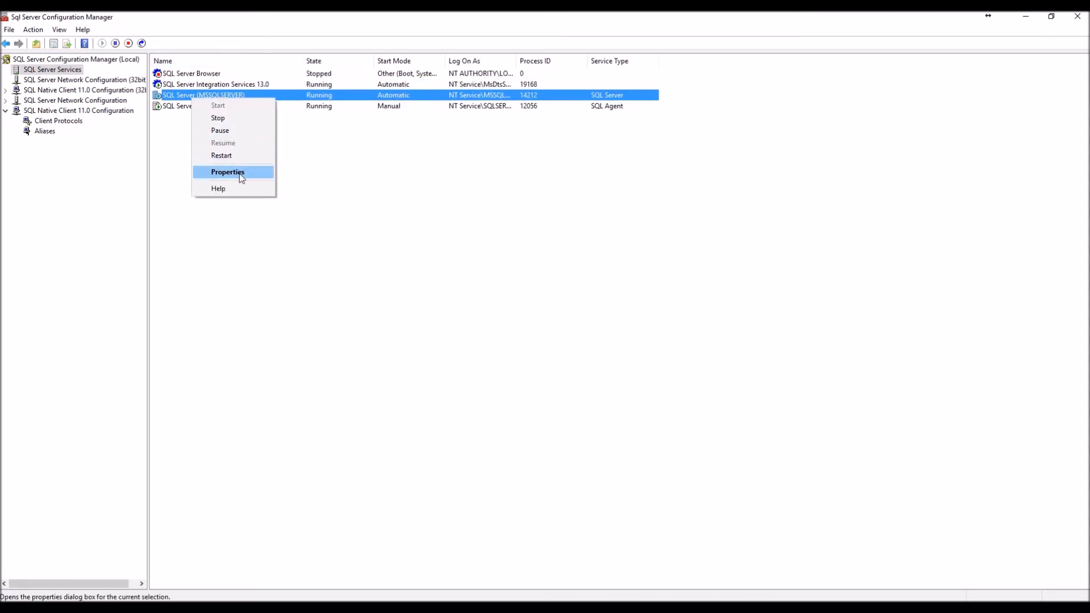
{"action": "left_click", "coordinate": [218, 117]}
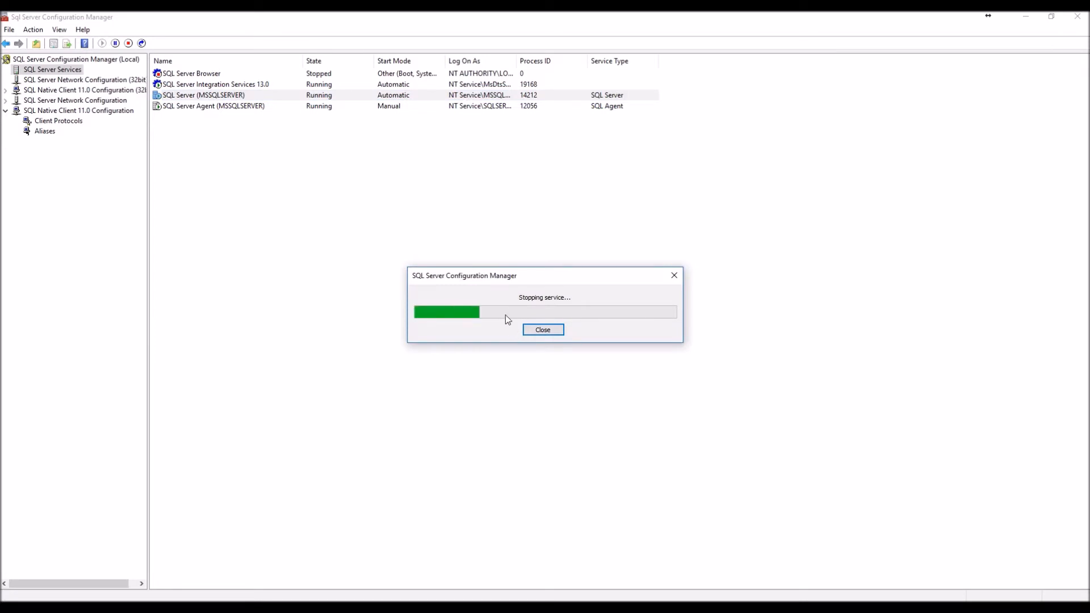
{"action": "left_click", "coordinate": [543, 330]}
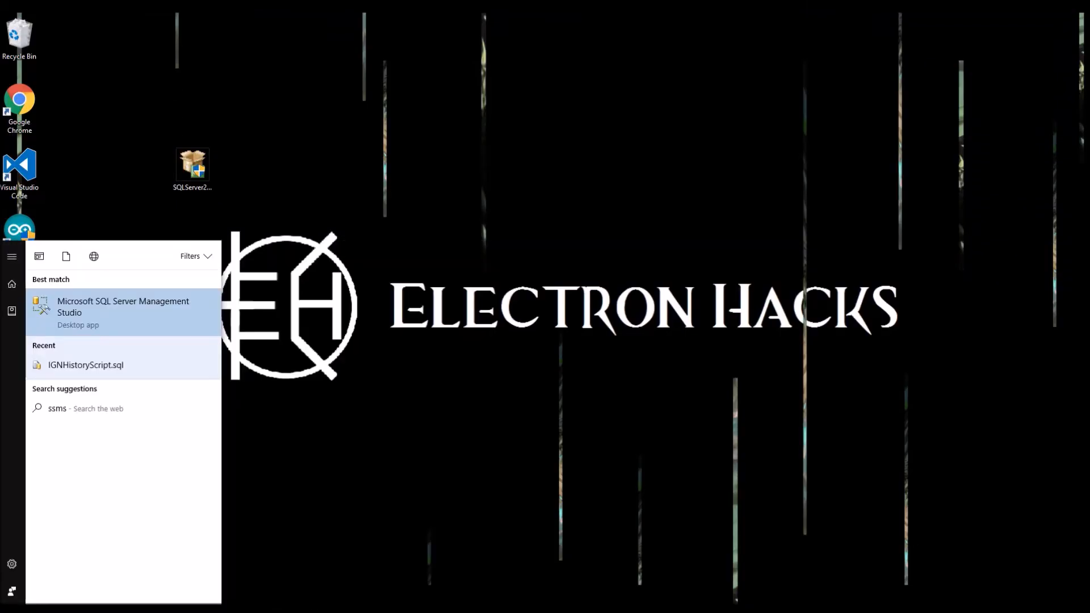
Step: Launch Microsoft SQL Server Management Studio from the Start menu search results
{"action": "left_click", "coordinate": [122, 312]}
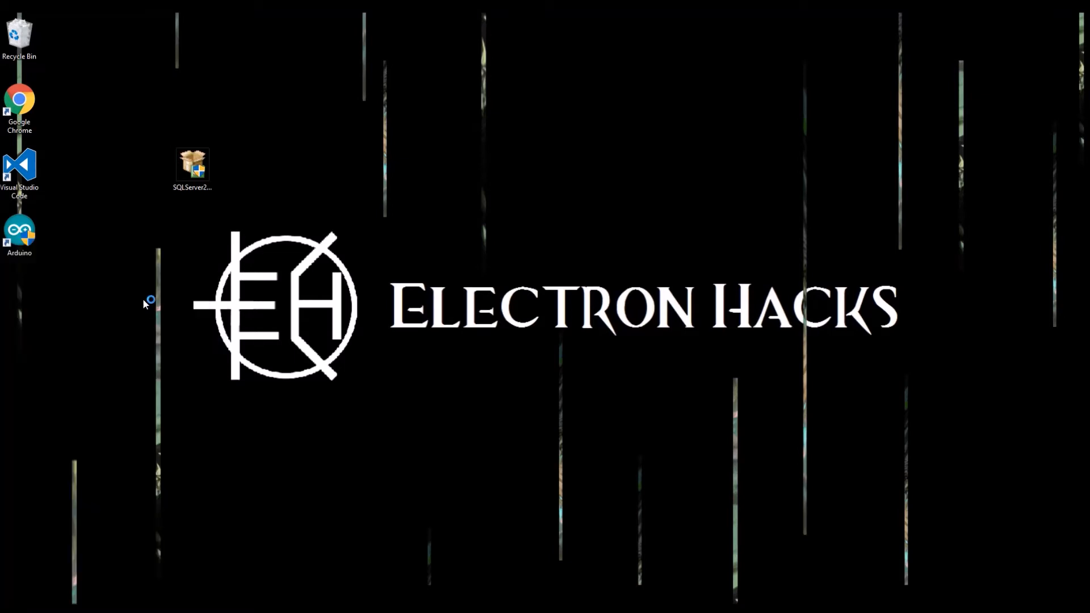
{"action": "mouse_move", "coordinate": [157, 300]}
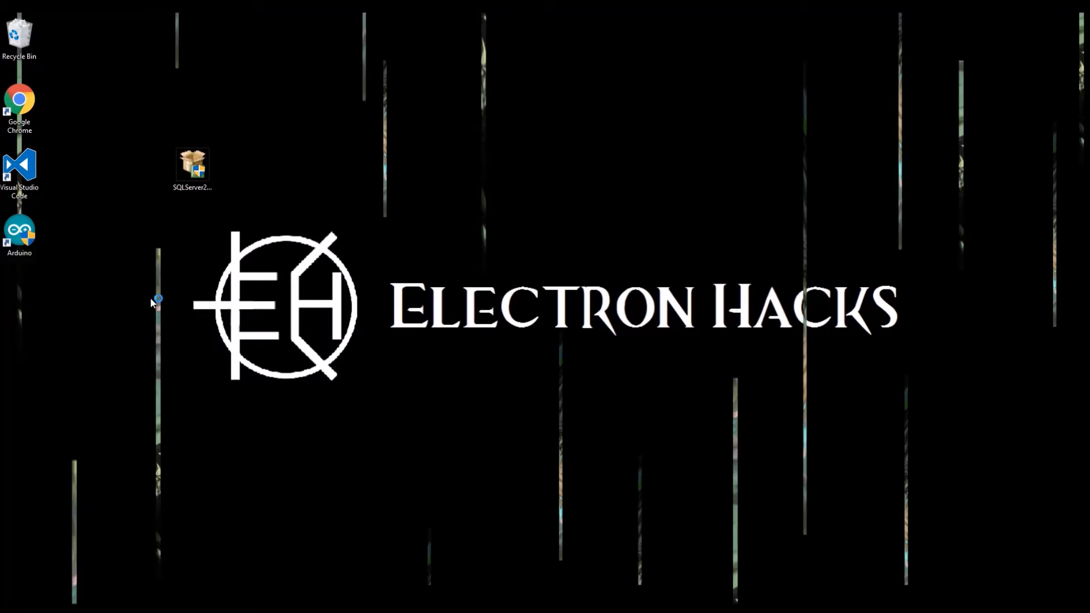
{"action": "double_click", "coordinate": [192, 165]}
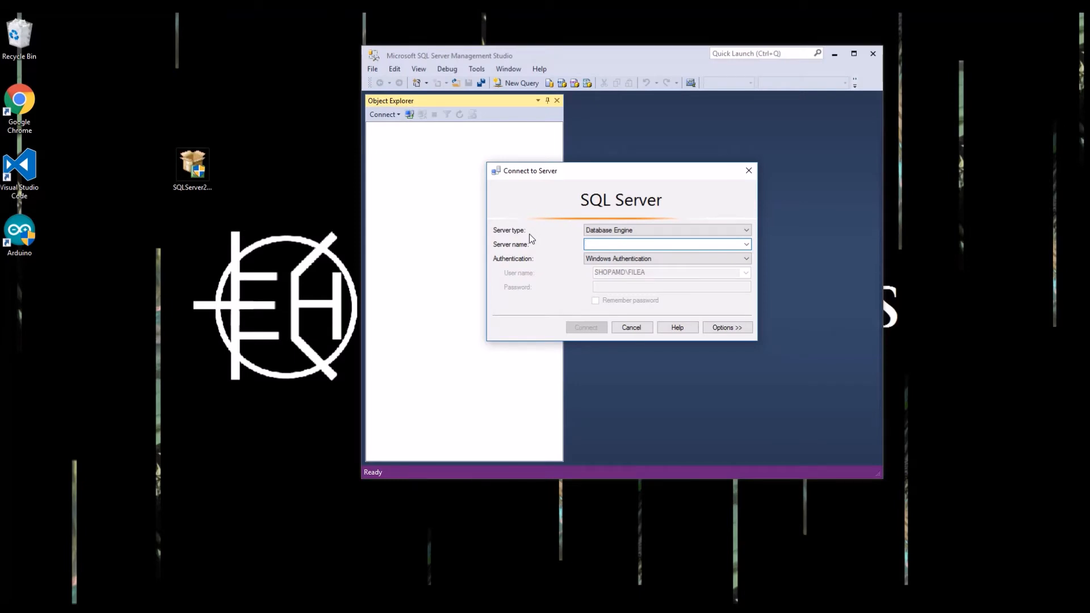
Step: Connect to server 'localhost' with Windows Authentication and expand its node in Object Explorer
{"action": "left_click", "coordinate": [664, 244]}
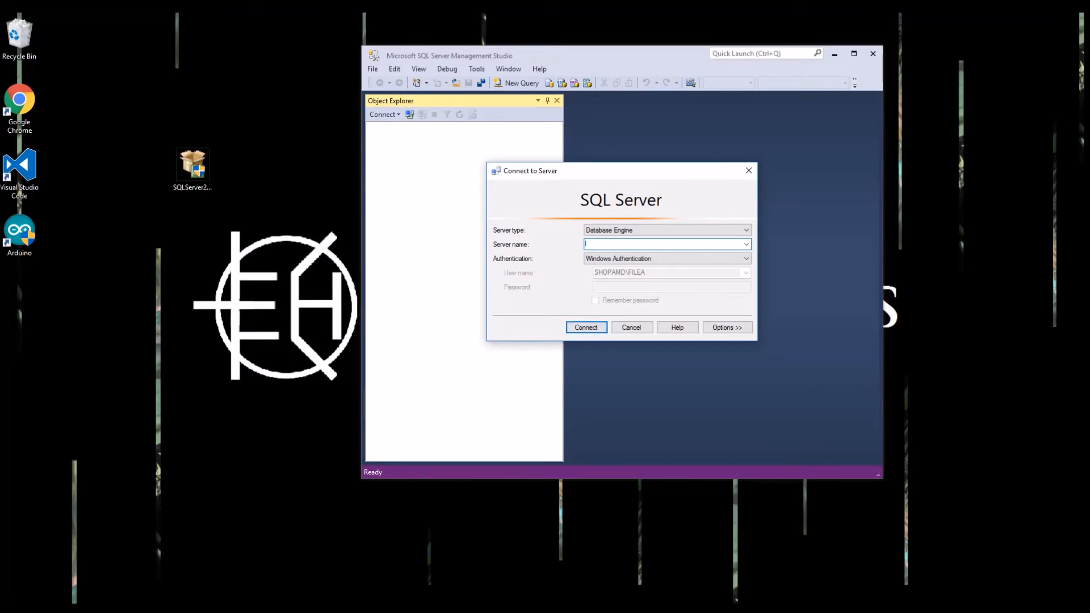
{"action": "type", "text": "lo"}
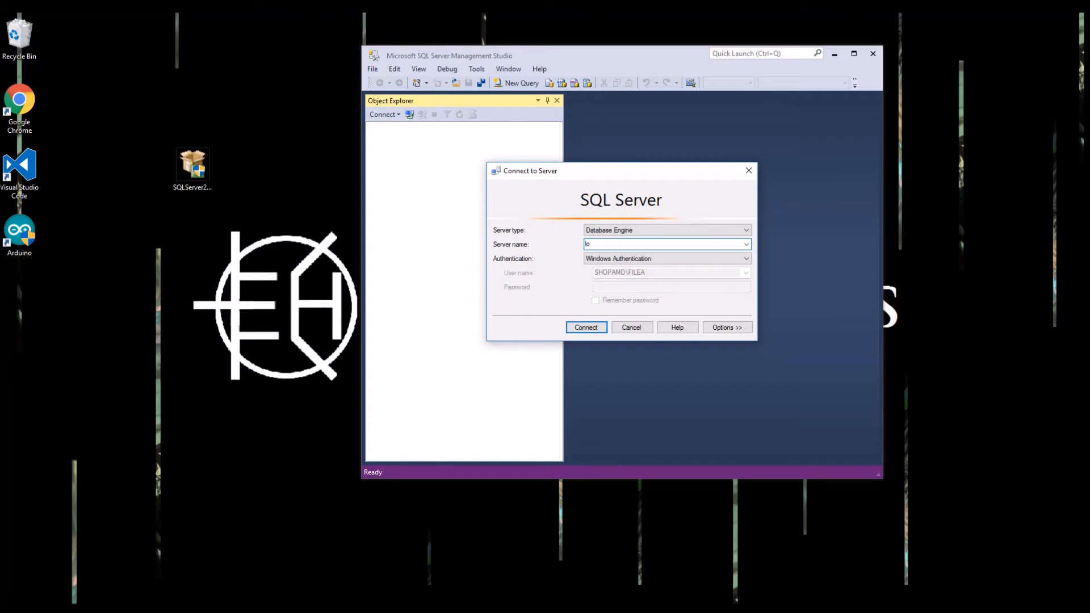
{"action": "type", "text": "cal"}
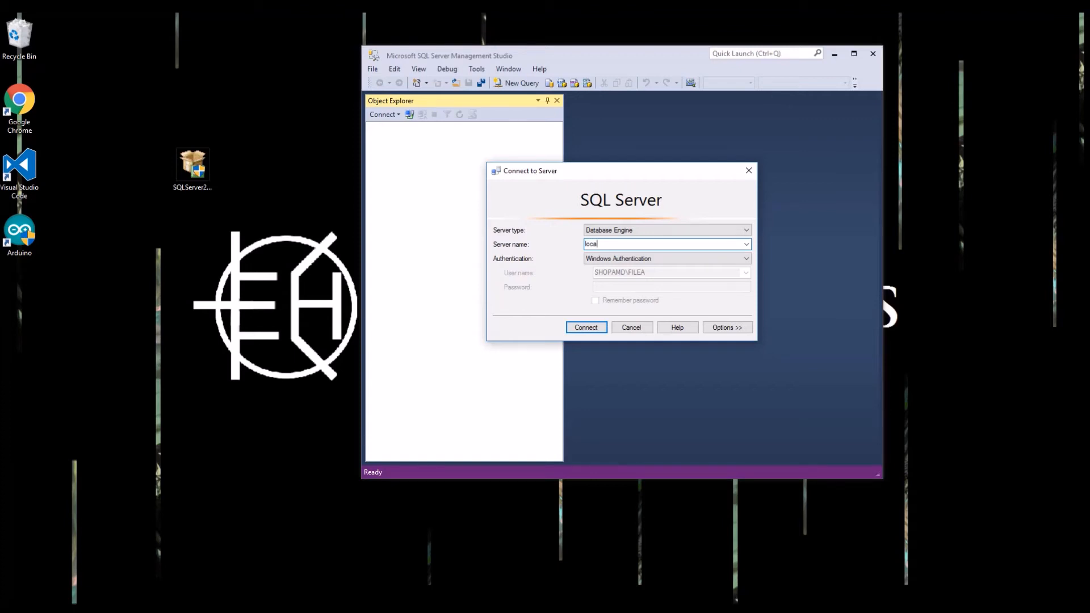
{"action": "type", "text": "host"}
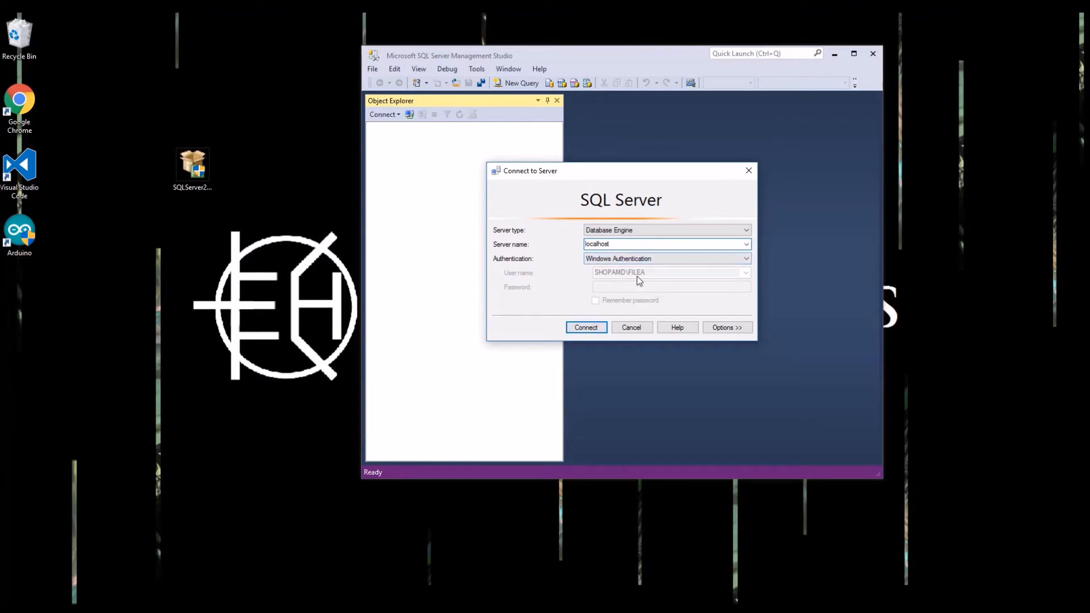
{"action": "left_click", "coordinate": [585, 327]}
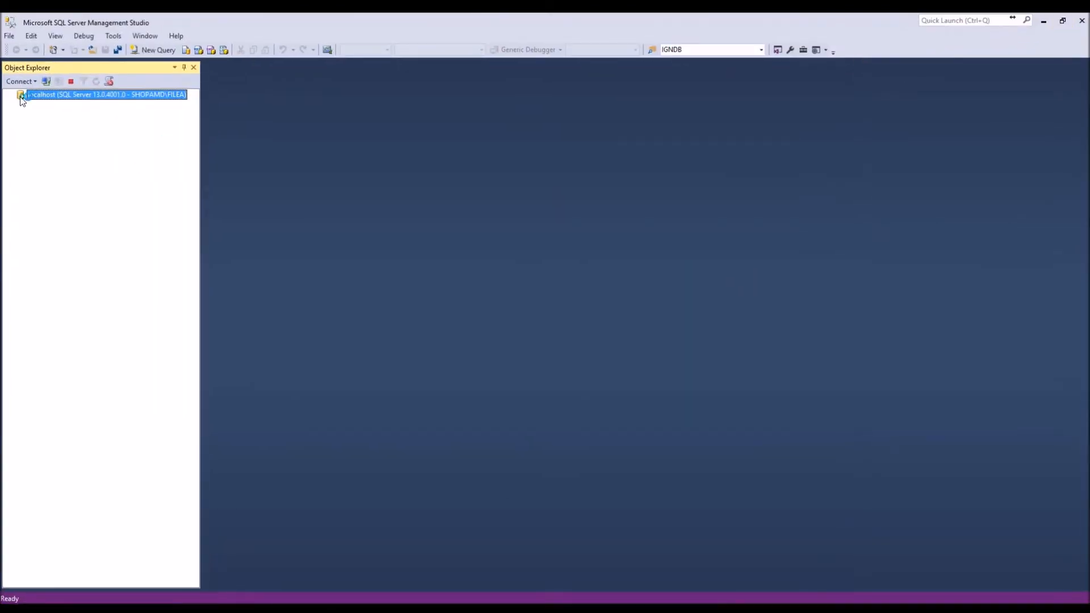
{"action": "left_click", "coordinate": [21, 94]}
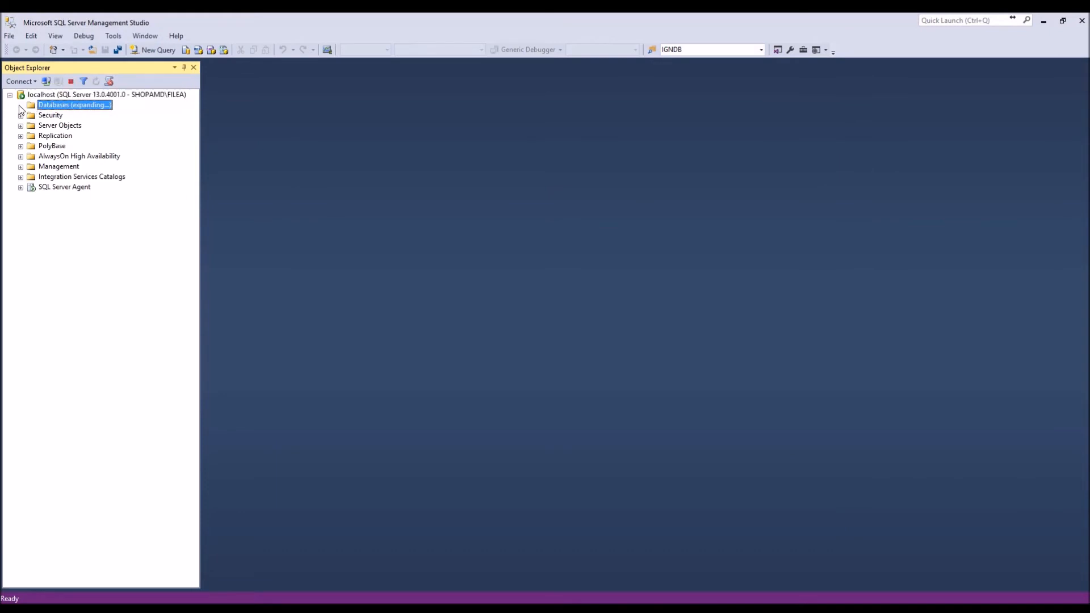
Step: Create a new database named Dev and expand its Tables folder
{"action": "right_click", "coordinate": [73, 105]}
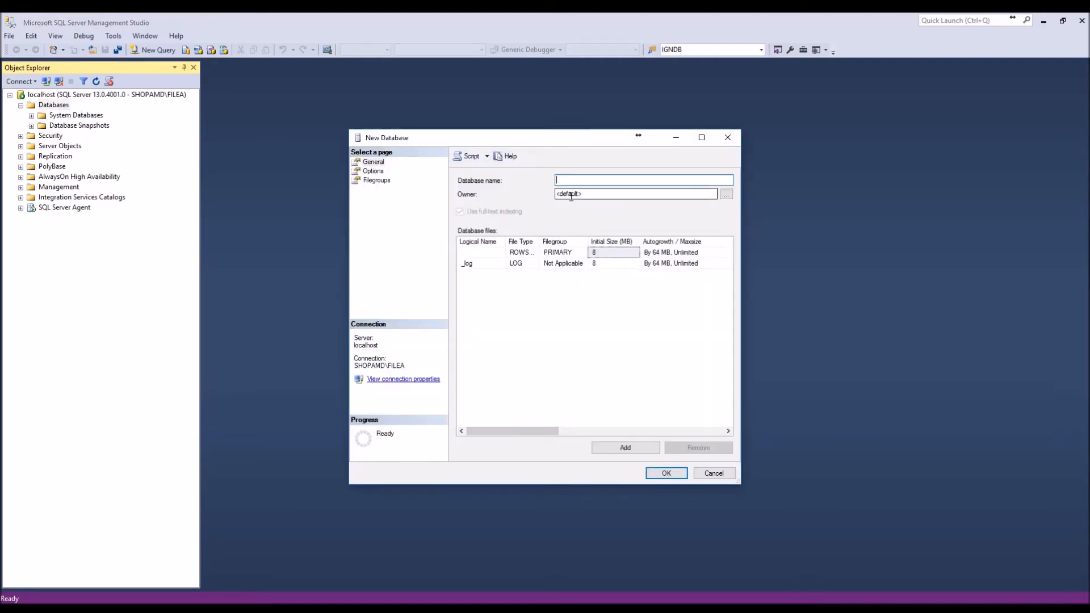
{"action": "type", "text": "Dev"}
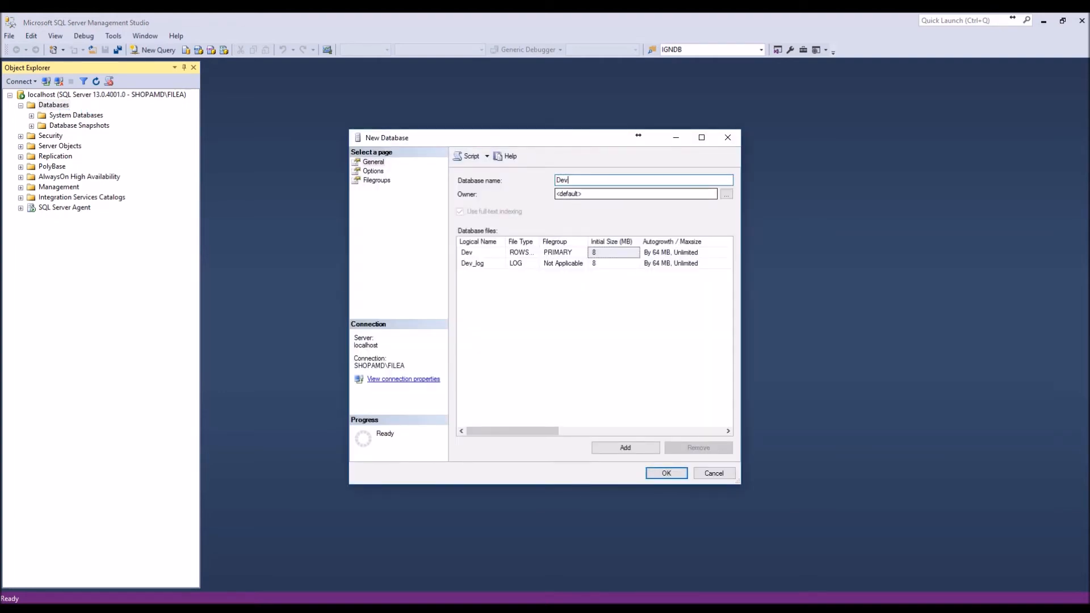
{"action": "left_click", "coordinate": [666, 473]}
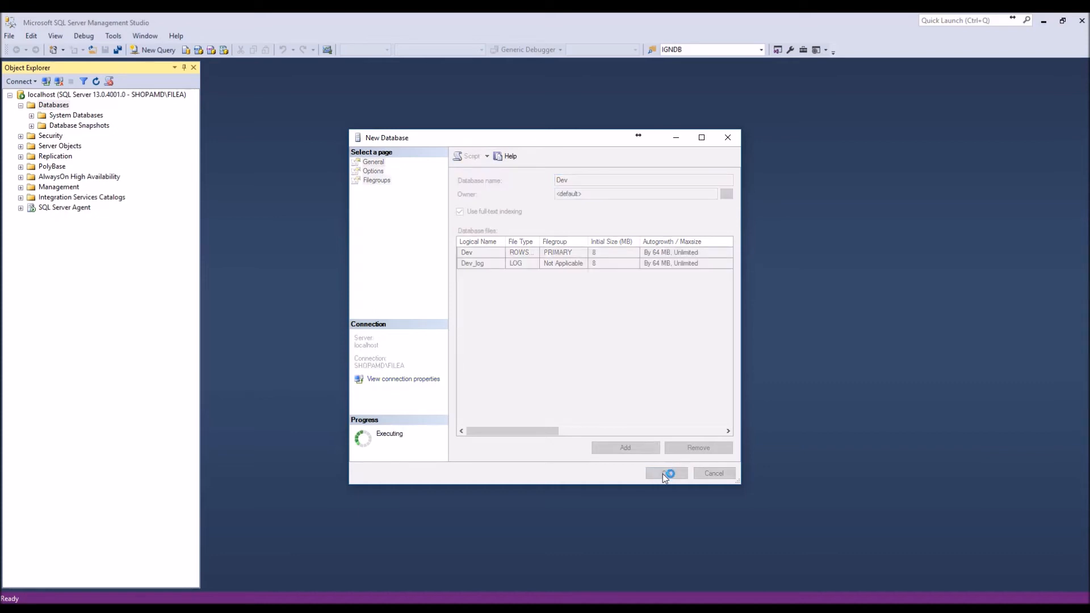
{"action": "left_click", "coordinate": [666, 473]}
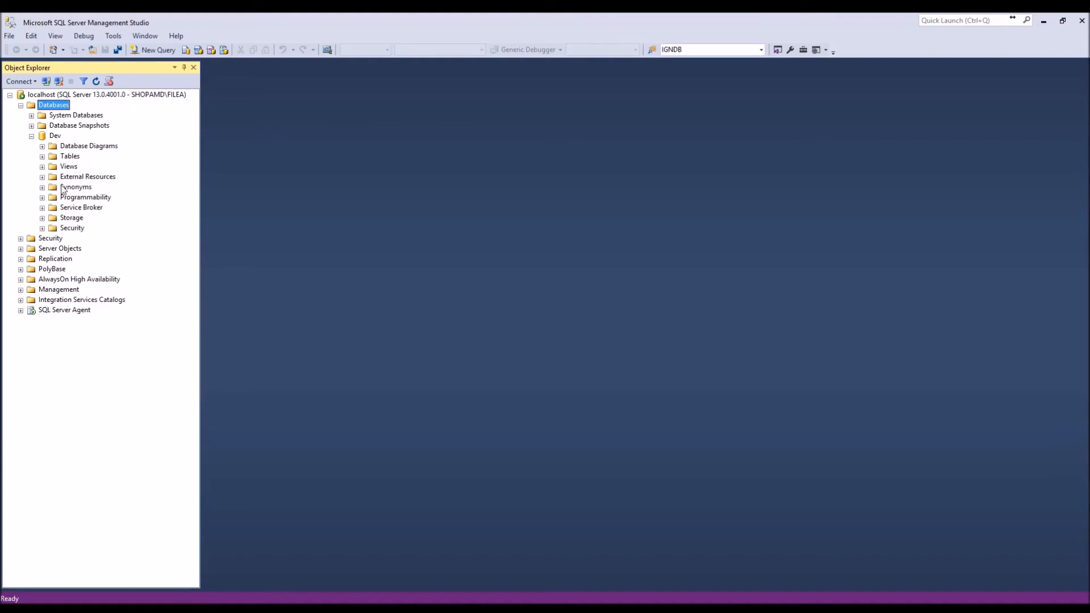
{"action": "left_click", "coordinate": [55, 135]}
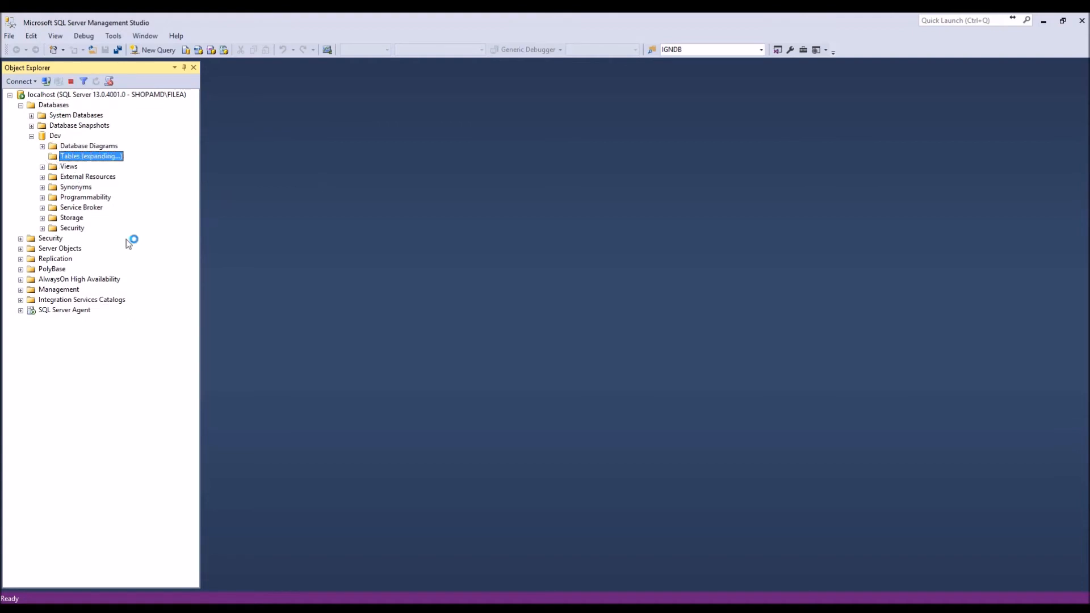
{"action": "left_click", "coordinate": [42, 155]}
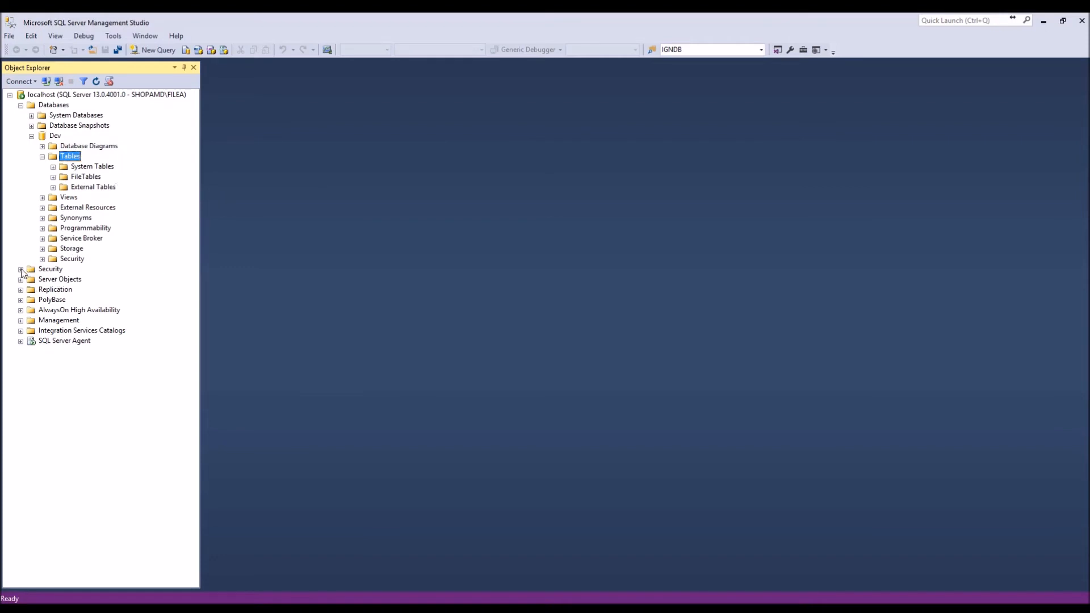
Step: Start a new login from the server's Security > Logins collection
{"action": "left_click", "coordinate": [21, 269]}
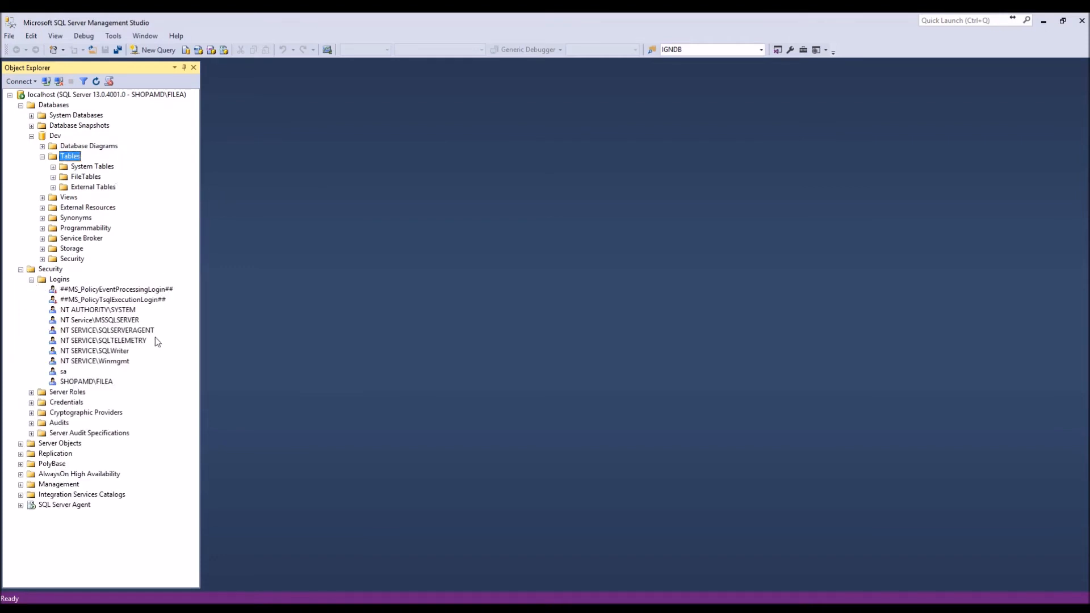
{"action": "left_click", "coordinate": [60, 280]}
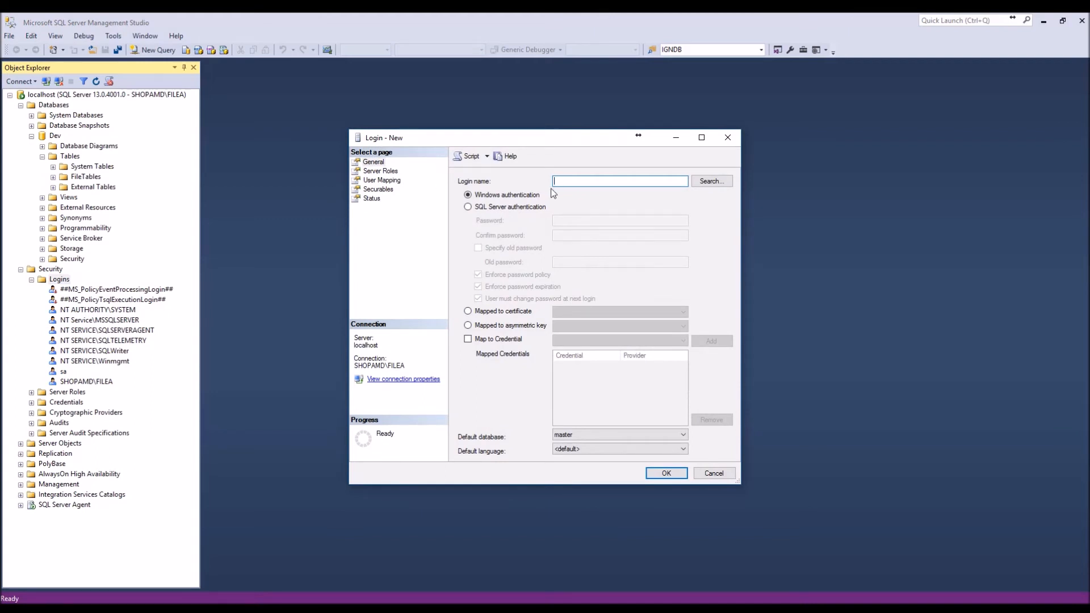
{"action": "mouse_move", "coordinate": [475, 219]}
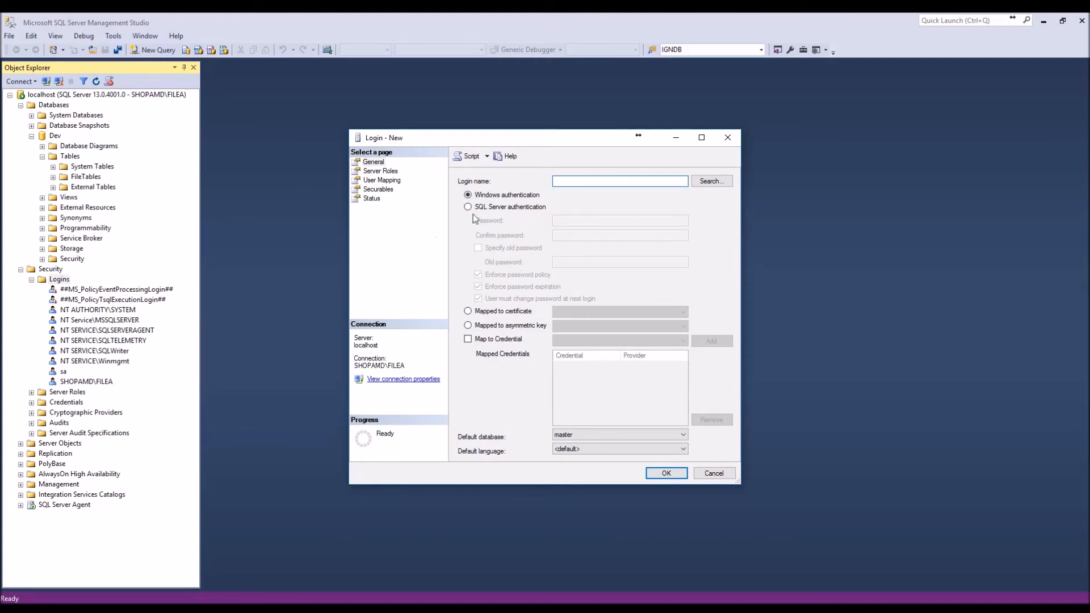
Step: Name the login NodeRedUser with SQL Server authentication and disable password policy enforcement
{"action": "left_click", "coordinate": [468, 207]}
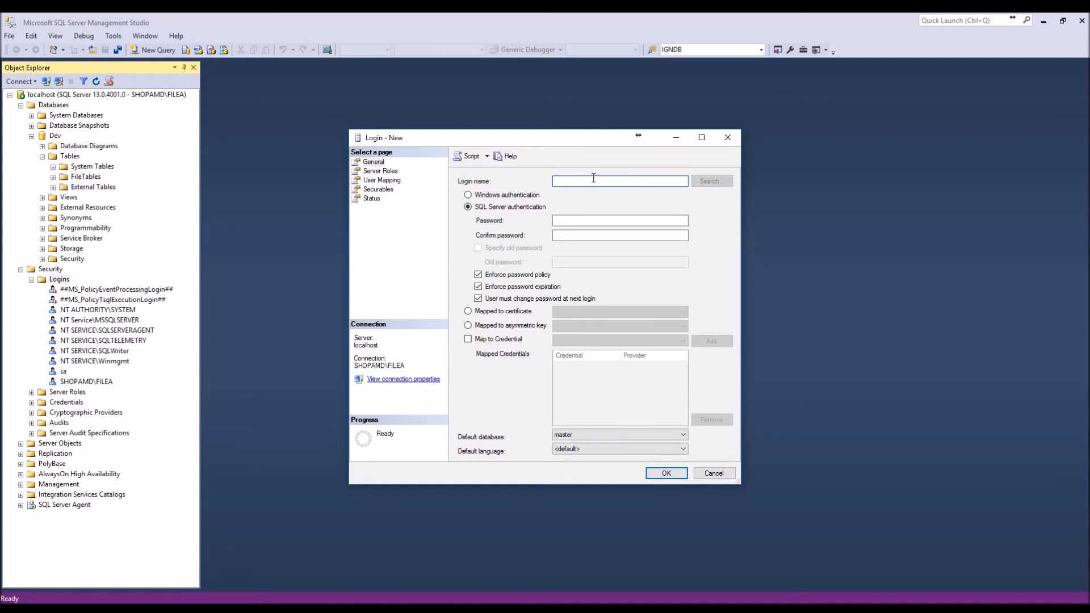
{"action": "type", "text": "NodeRed"}
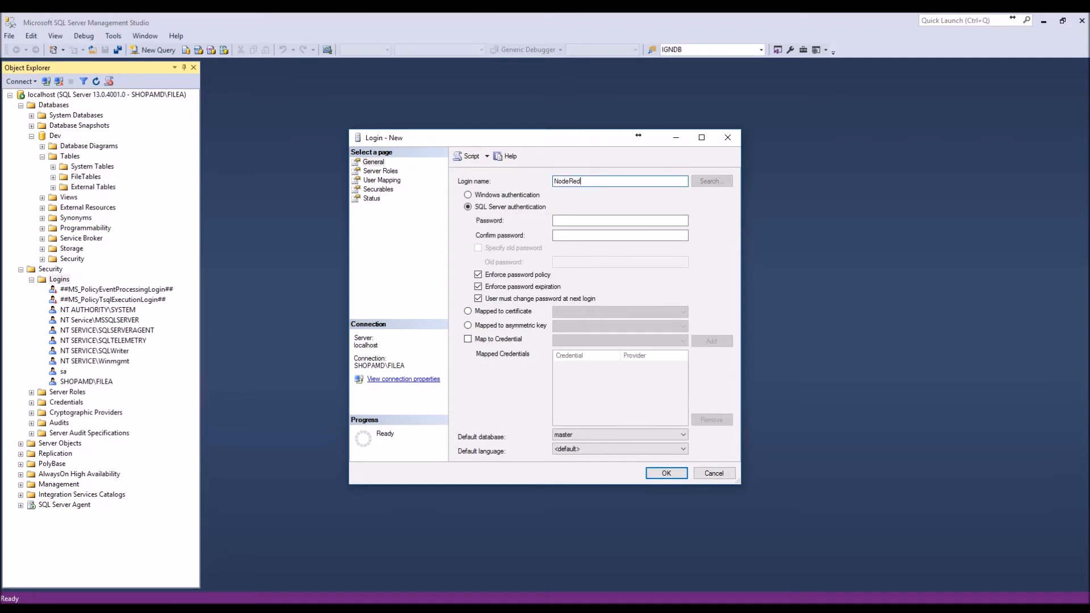
{"action": "type", "text": "User"}
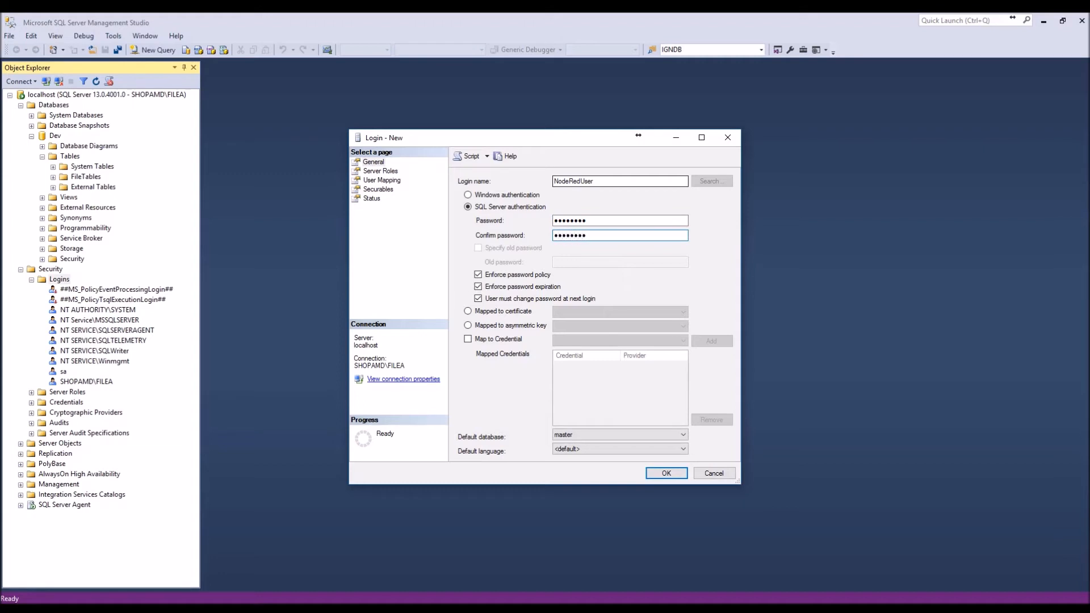
{"action": "left_click", "coordinate": [478, 274]}
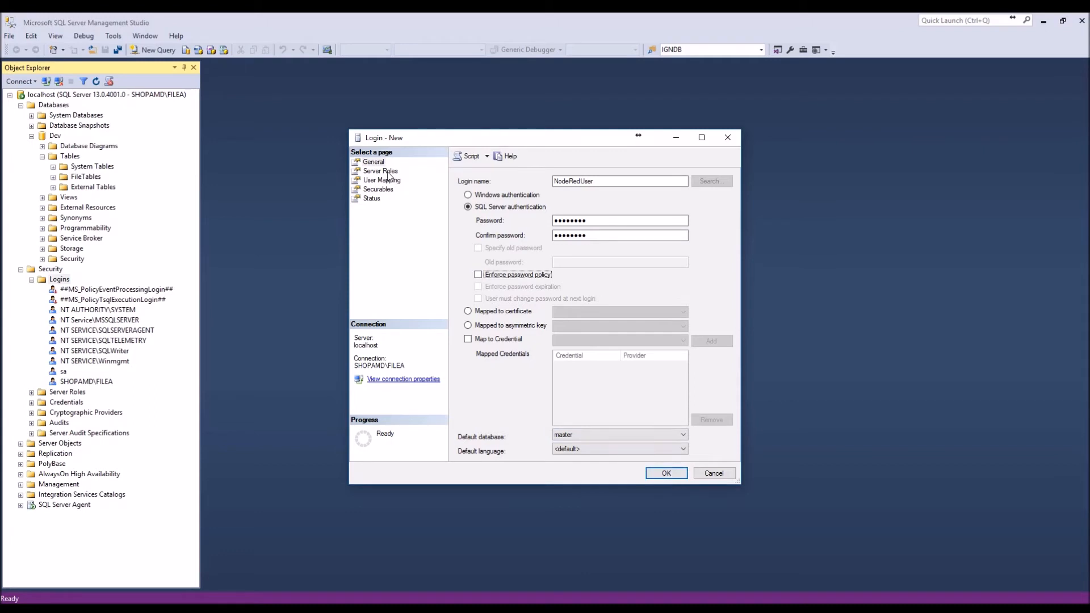
Step: On User Mapping, map the login to Dev with db_ddladmin and db_datawriter roles
{"action": "left_click", "coordinate": [380, 172]}
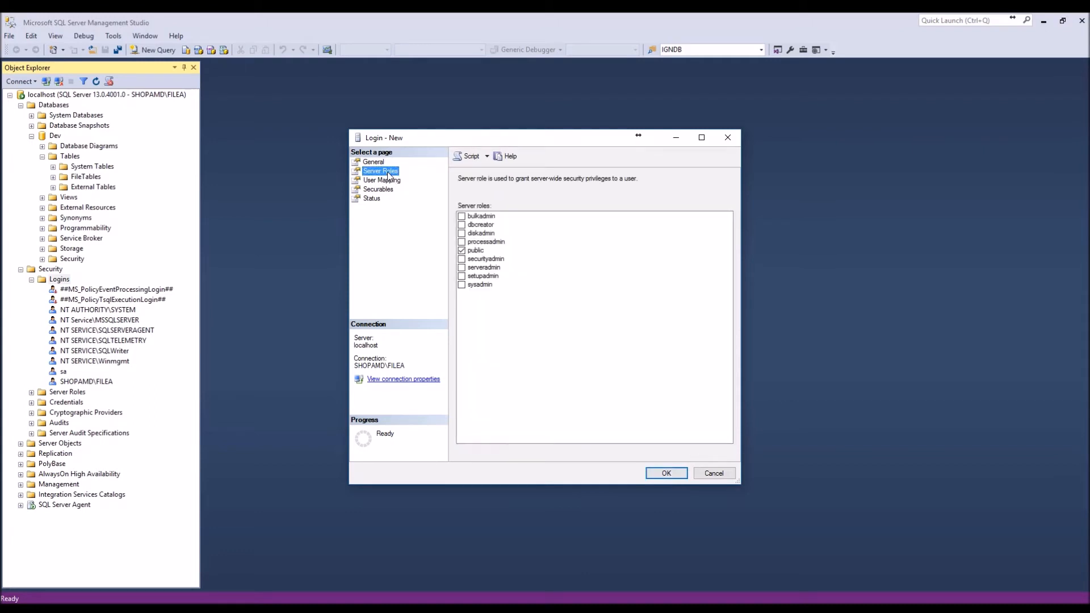
{"action": "mouse_move", "coordinate": [437, 197]}
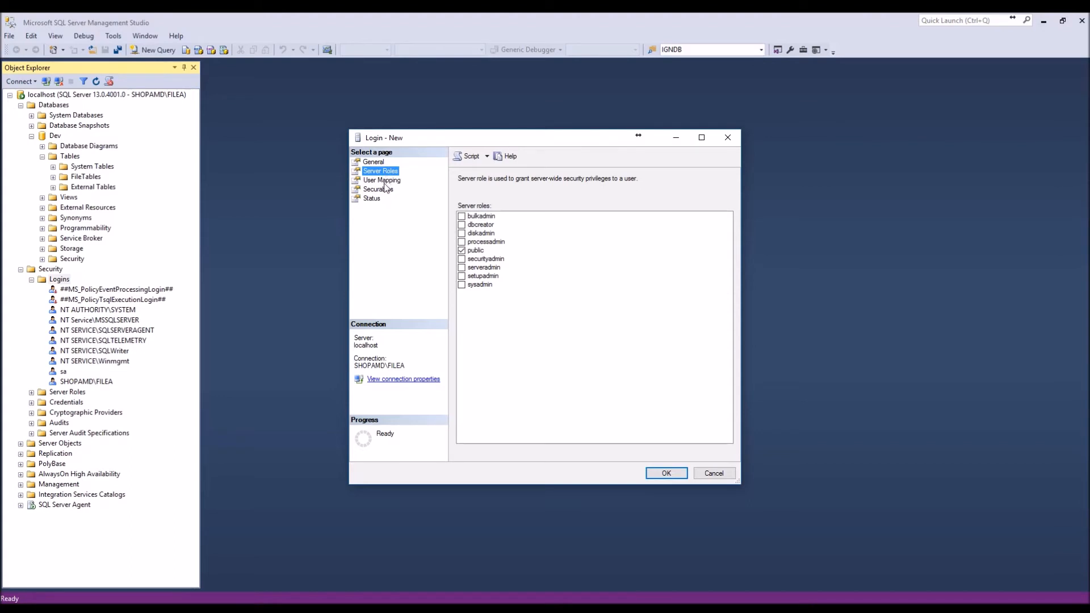
{"action": "left_click", "coordinate": [382, 181]}
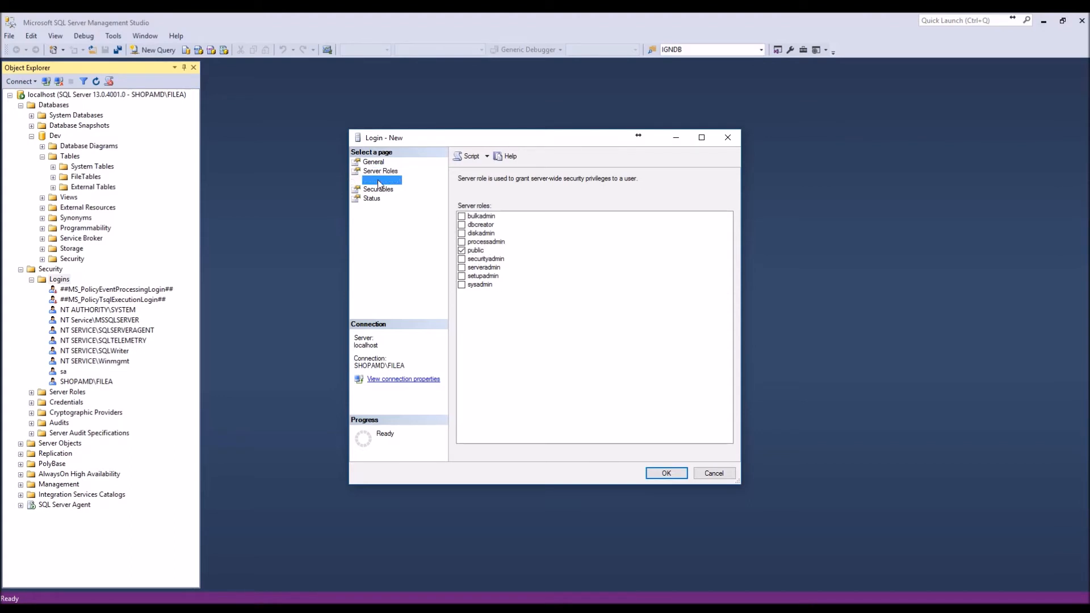
{"action": "left_click", "coordinate": [381, 179]}
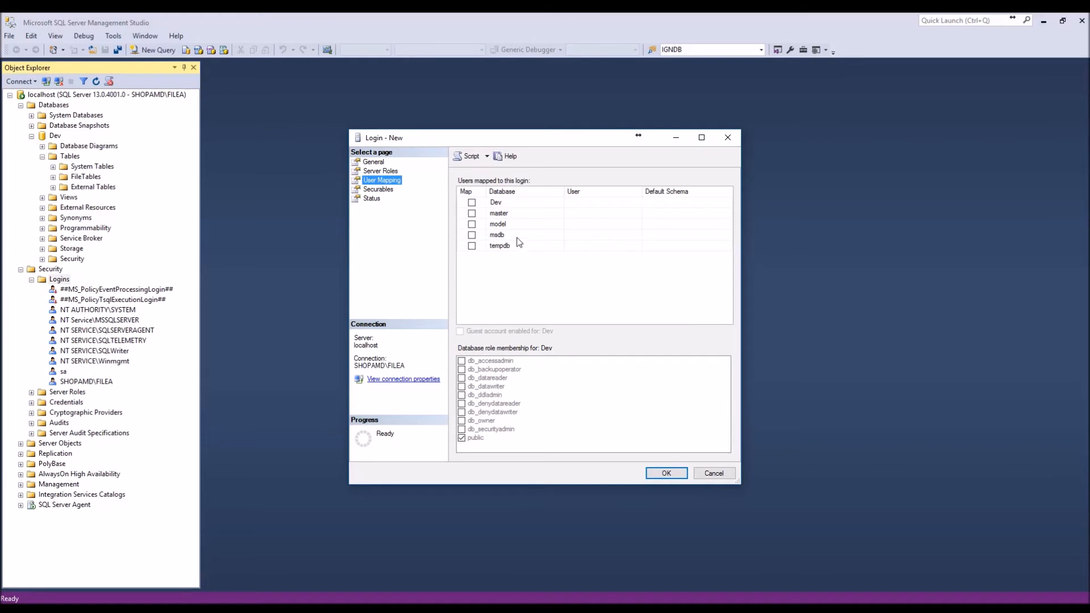
{"action": "left_click", "coordinate": [472, 202]}
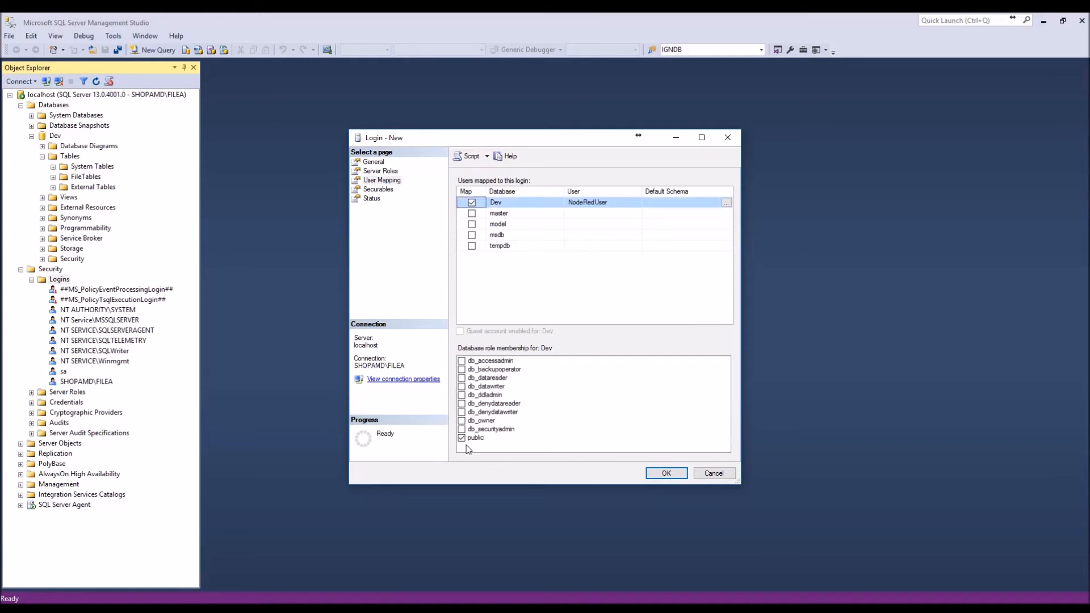
{"action": "left_click", "coordinate": [463, 394]}
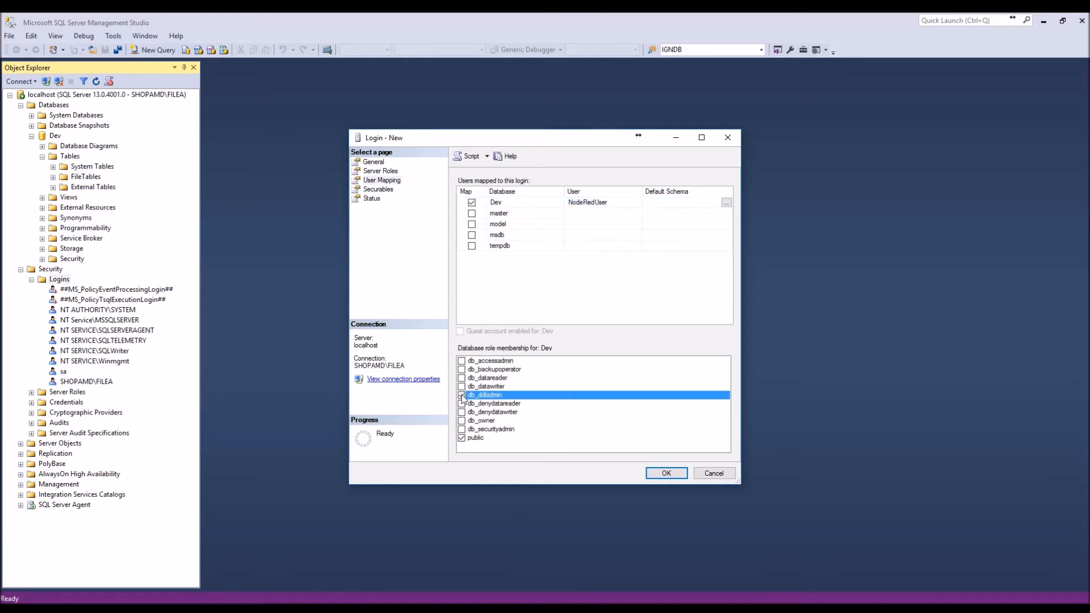
{"action": "left_click", "coordinate": [461, 377]}
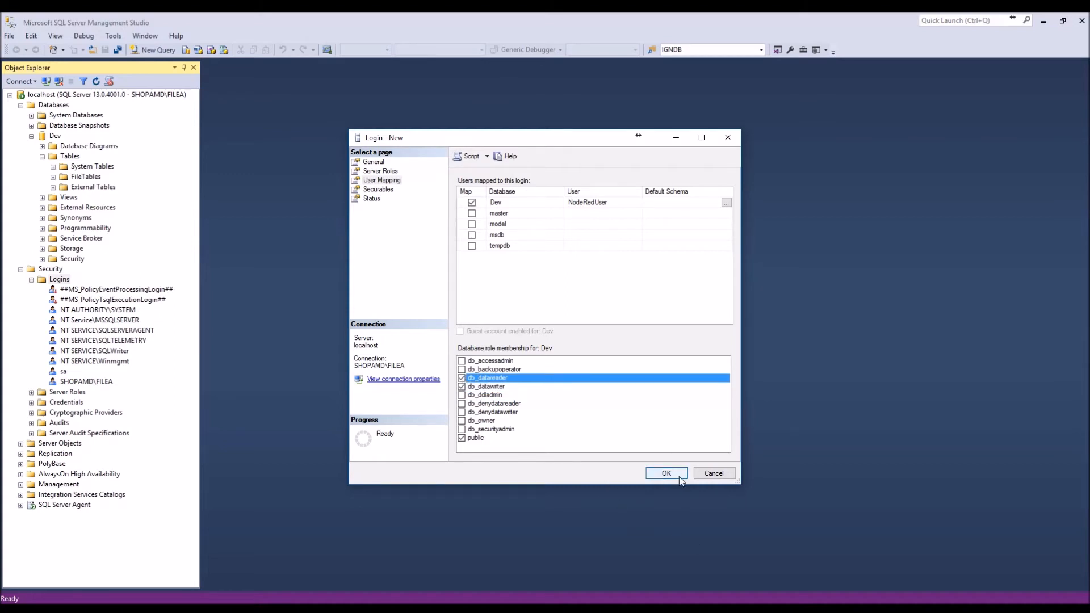
Step: Create the NodeRedUser login and browse to the Dev database's Security branch
{"action": "left_click", "coordinate": [665, 474]}
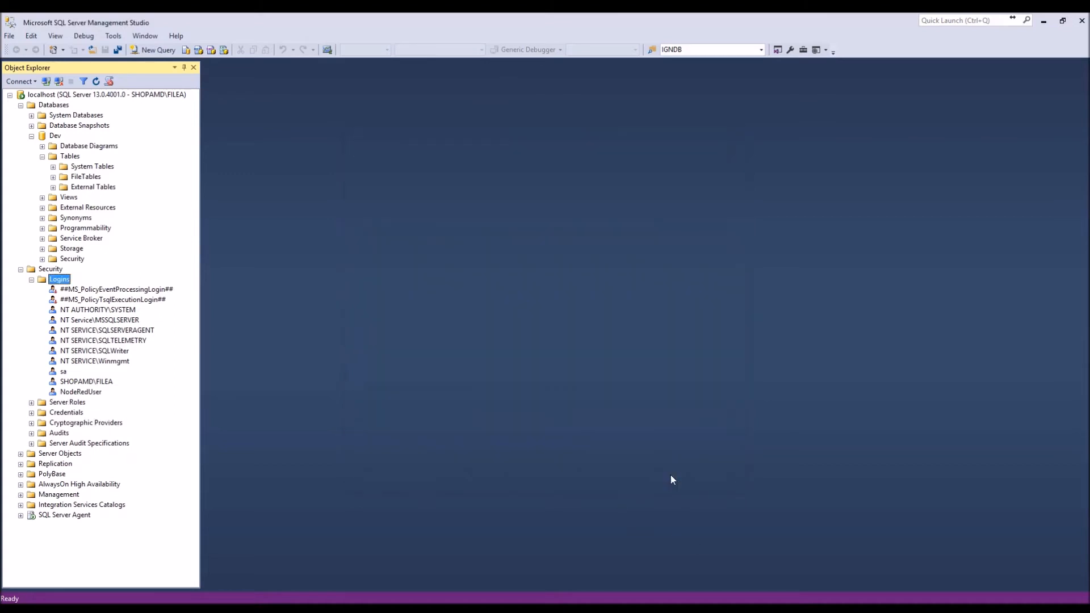
{"action": "left_click", "coordinate": [21, 269]}
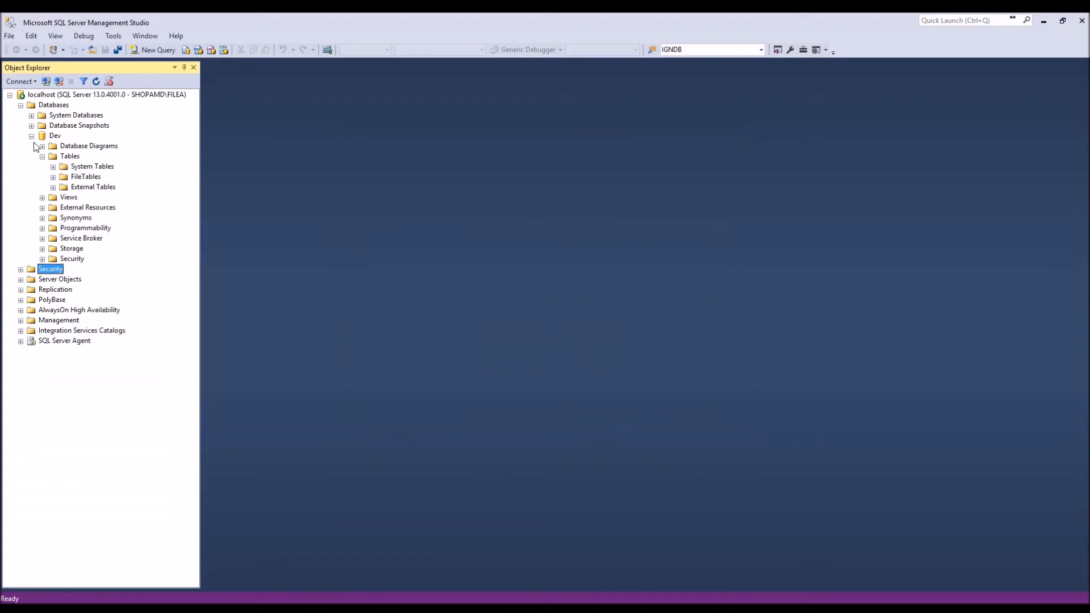
{"action": "left_click", "coordinate": [42, 155]}
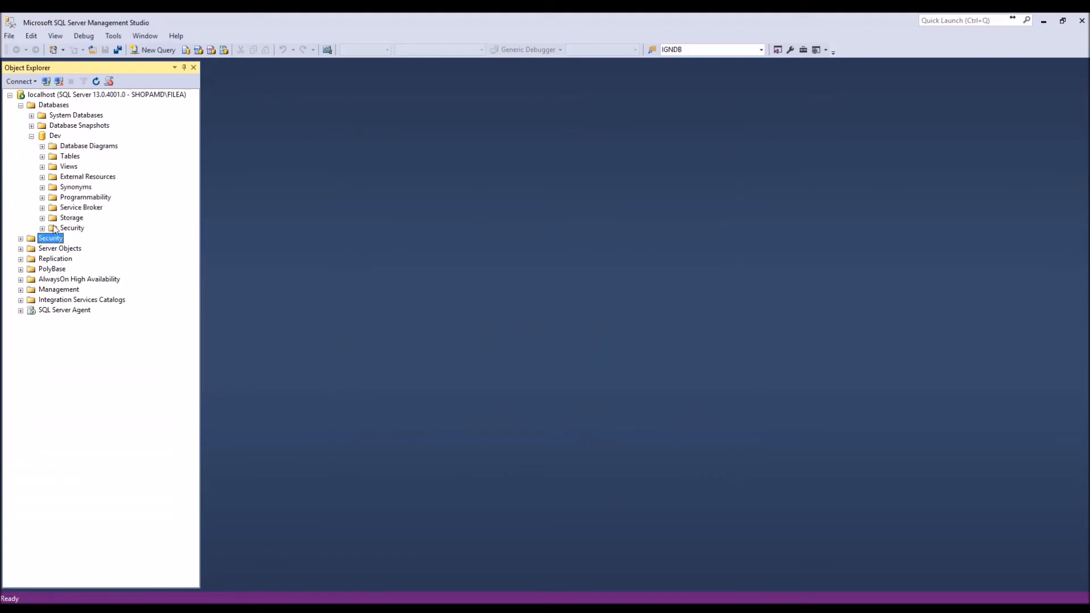
{"action": "left_click", "coordinate": [42, 227]}
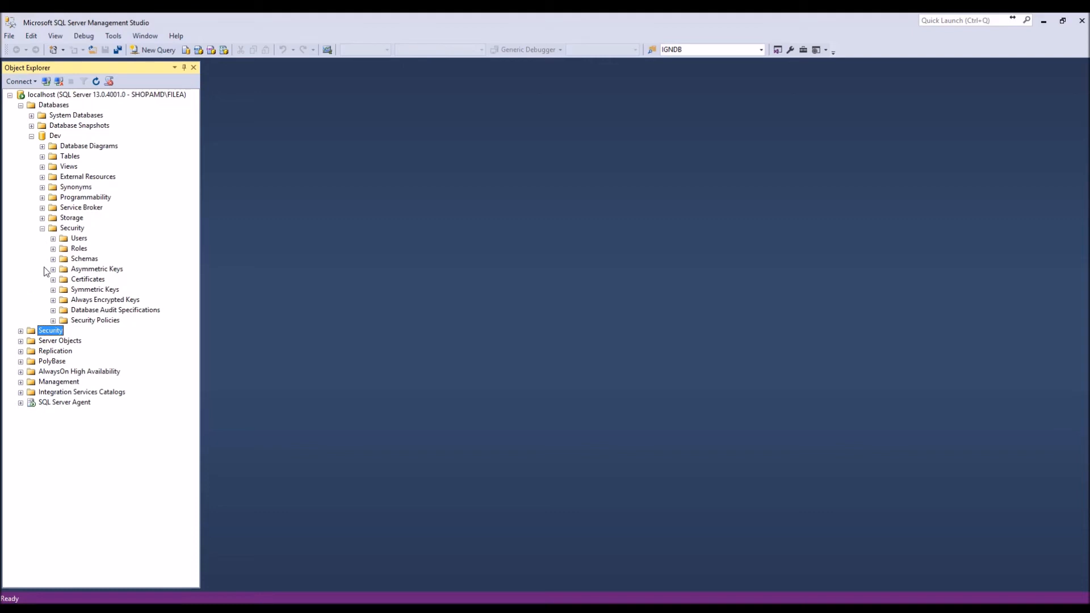
Step: Verify NodeRedUser among Dev's users, then select Dev's Tables folder
{"action": "left_click", "coordinate": [54, 238]}
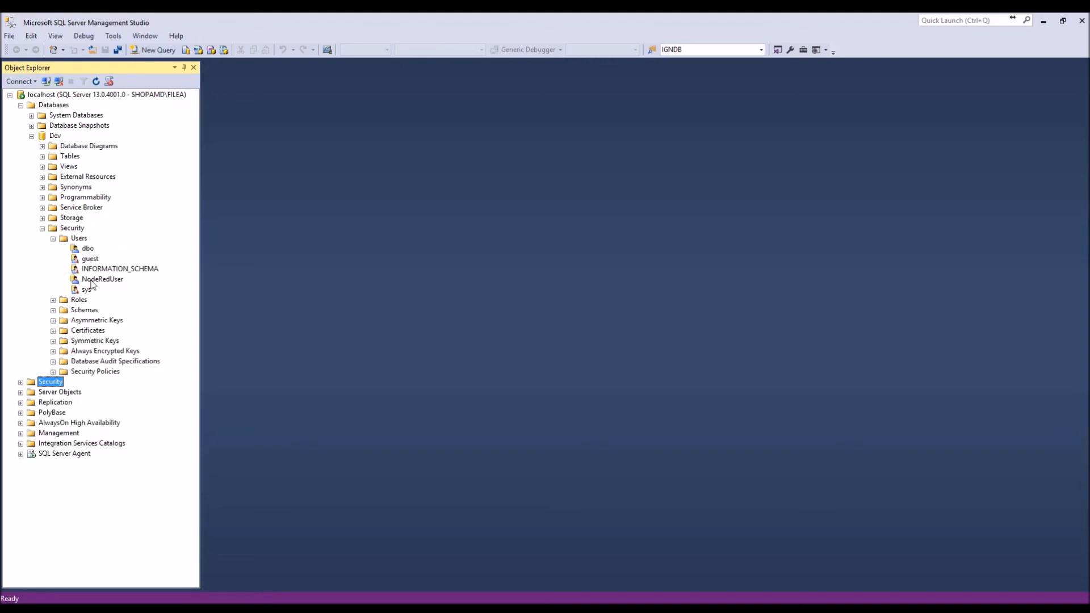
{"action": "left_click", "coordinate": [103, 280]}
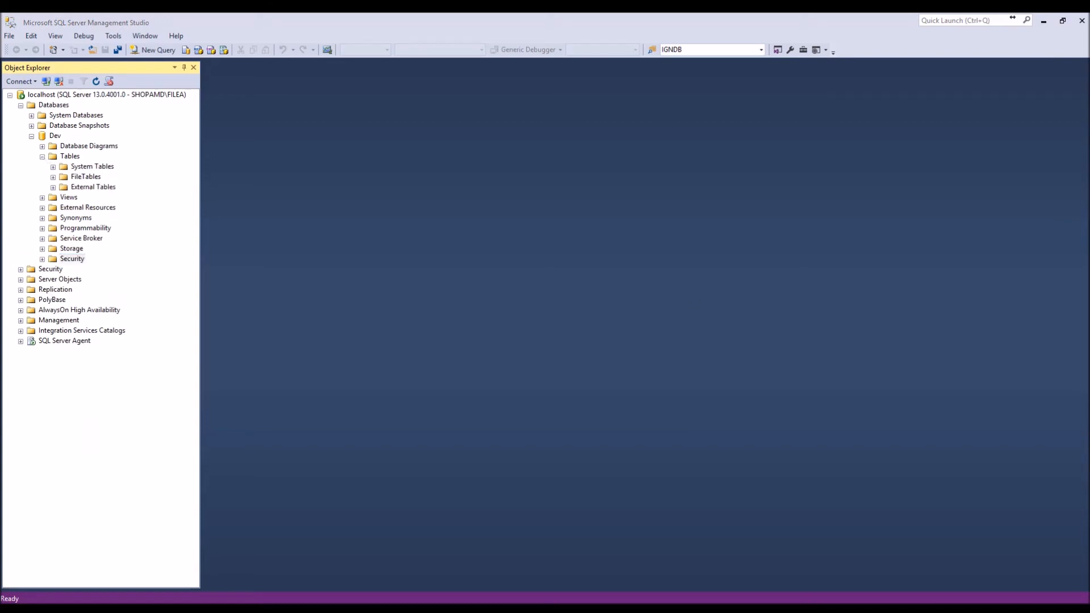
{"action": "left_click", "coordinate": [69, 156]}
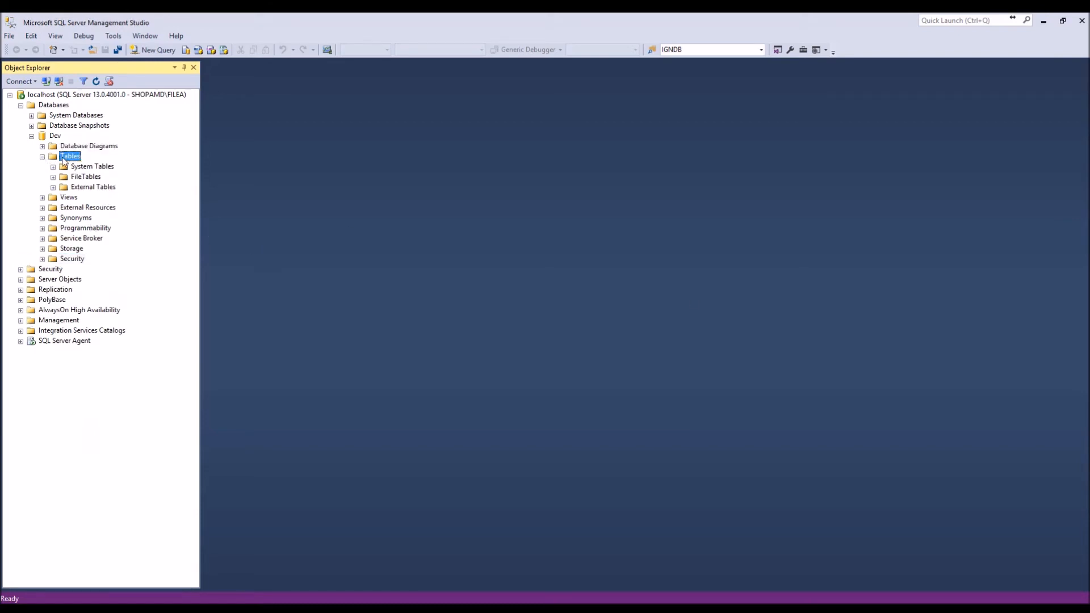
Step: Start a new Dev table with a Topic column of type nvarchar(256)
{"action": "right_click", "coordinate": [69, 155]}
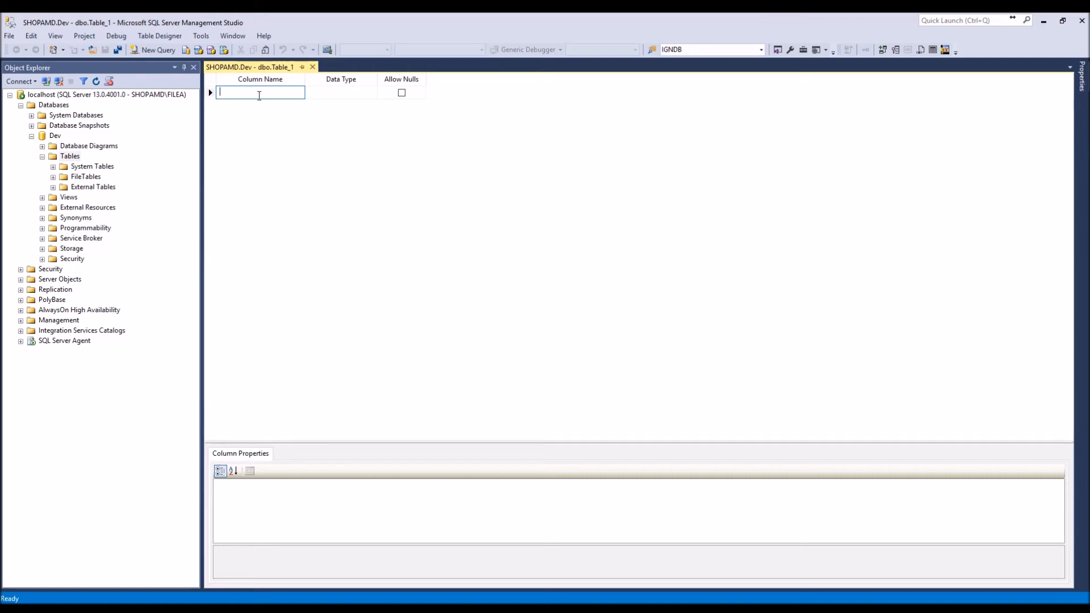
{"action": "type", "text": "Topi"}
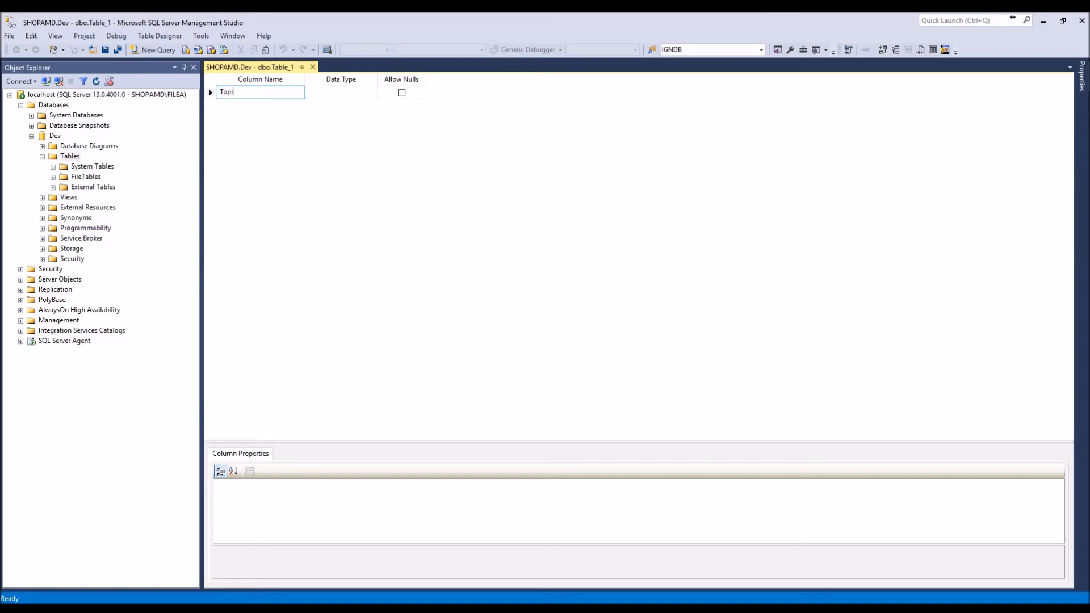
{"action": "left_click", "coordinate": [340, 92]}
{"action": "type", "text": "nvarchar(50"}
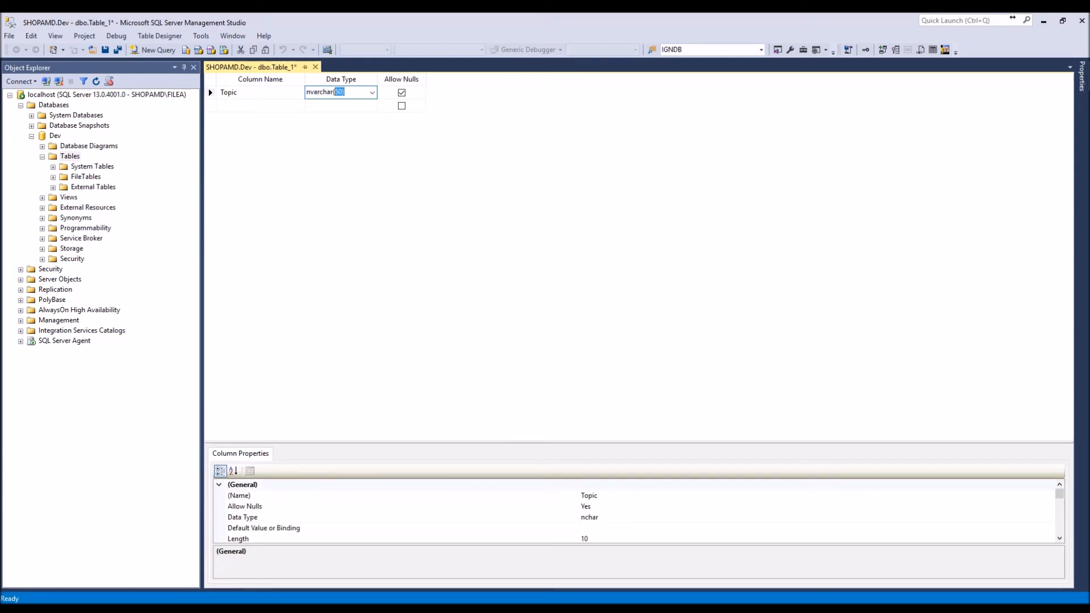
{"action": "type", "text": "256"}
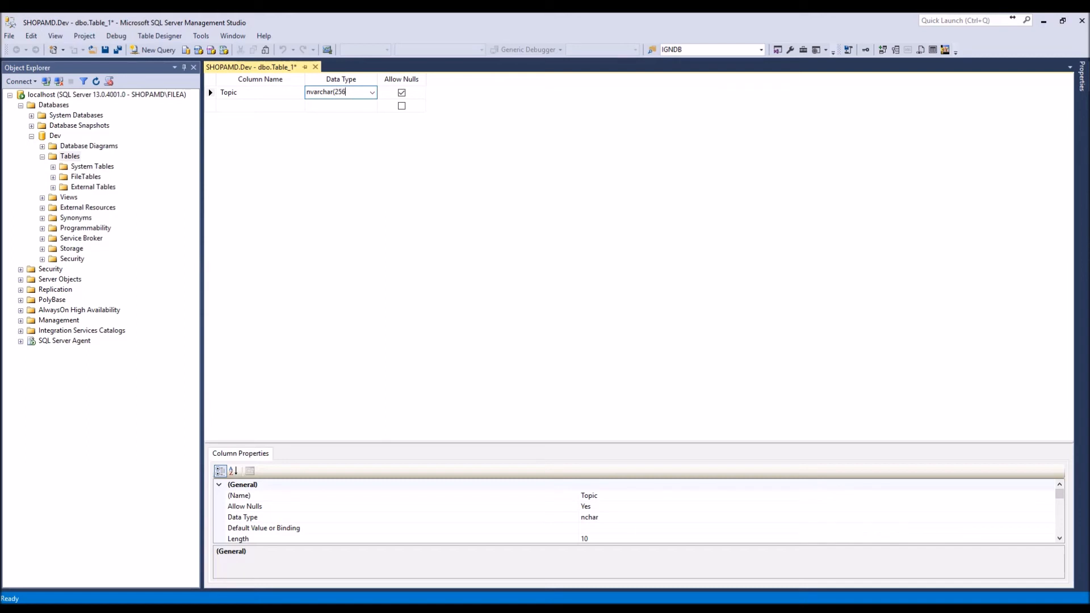
Step: Add a Payload column of type nvarchar(256)
{"action": "left_click", "coordinate": [261, 105]}
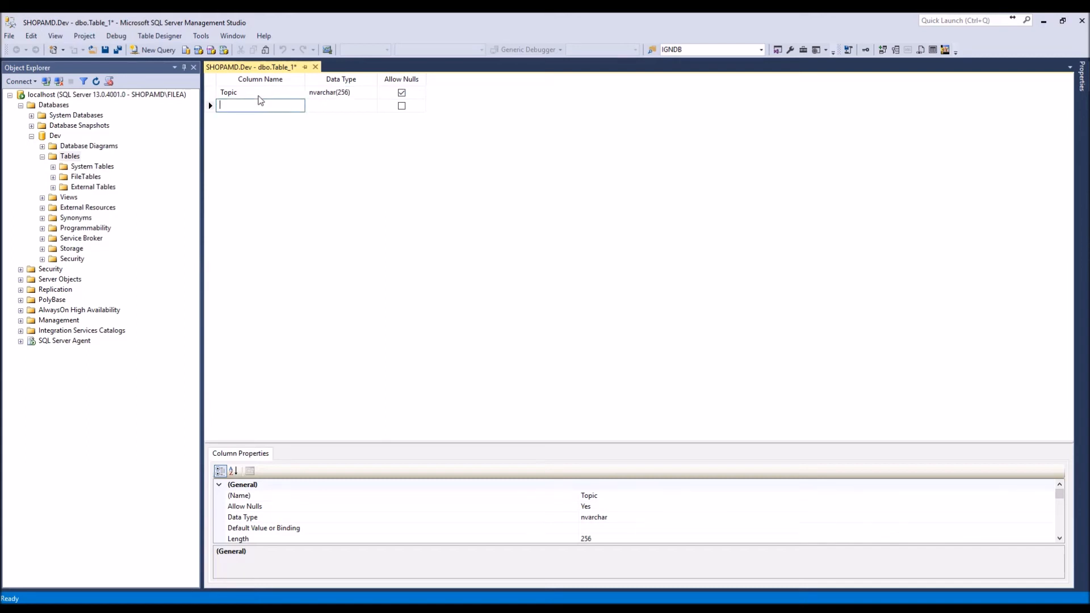
{"action": "type", "text": "Payload"}
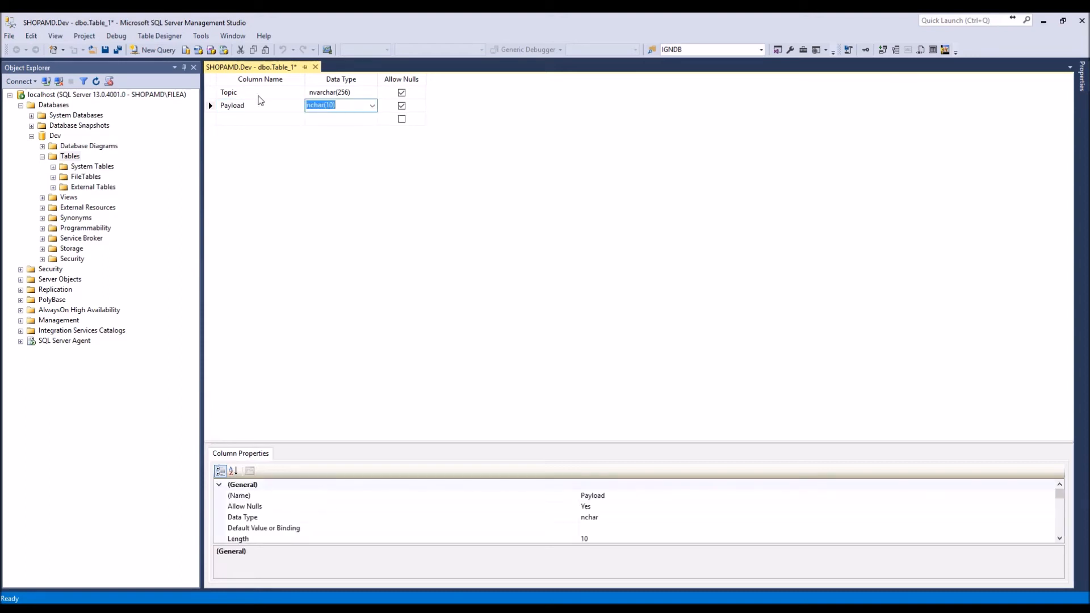
{"action": "type", "text": "Nvarchar(50)"}
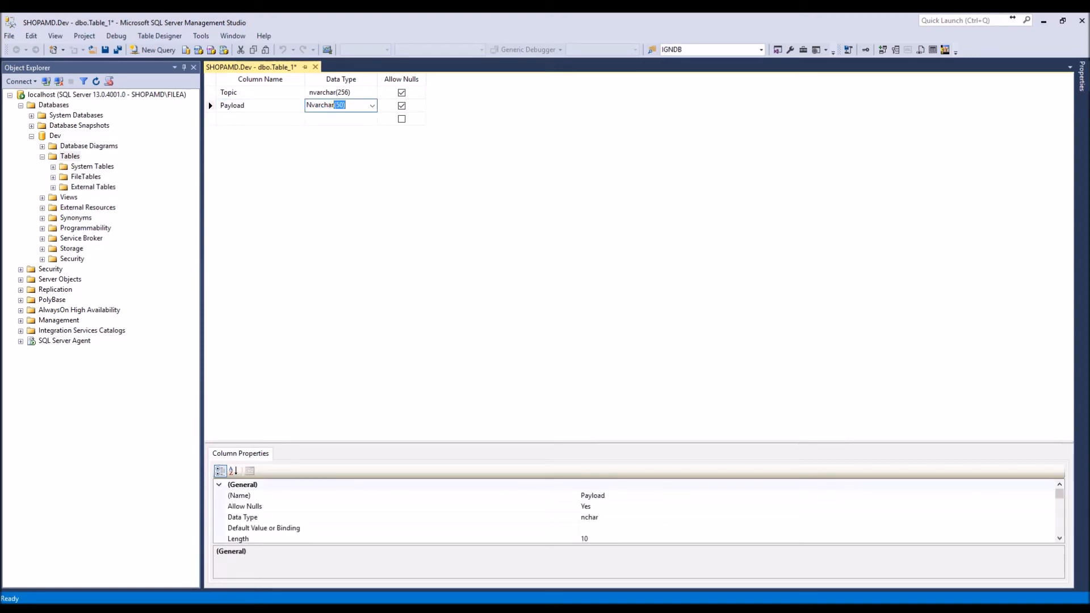
{"action": "type", "text": "nchar(10)"}
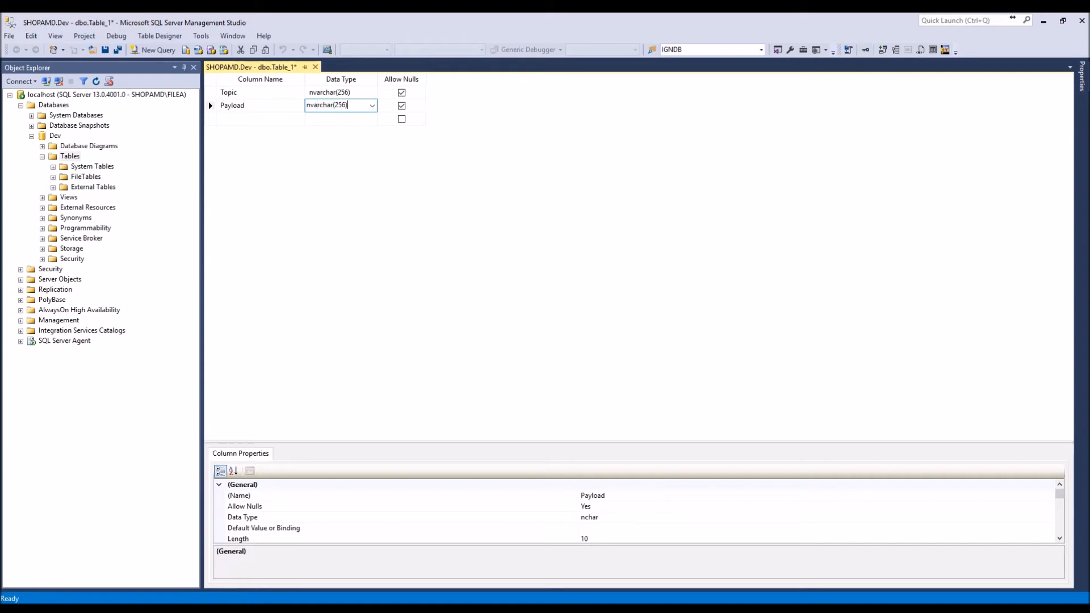
{"action": "left_click", "coordinate": [259, 118]}
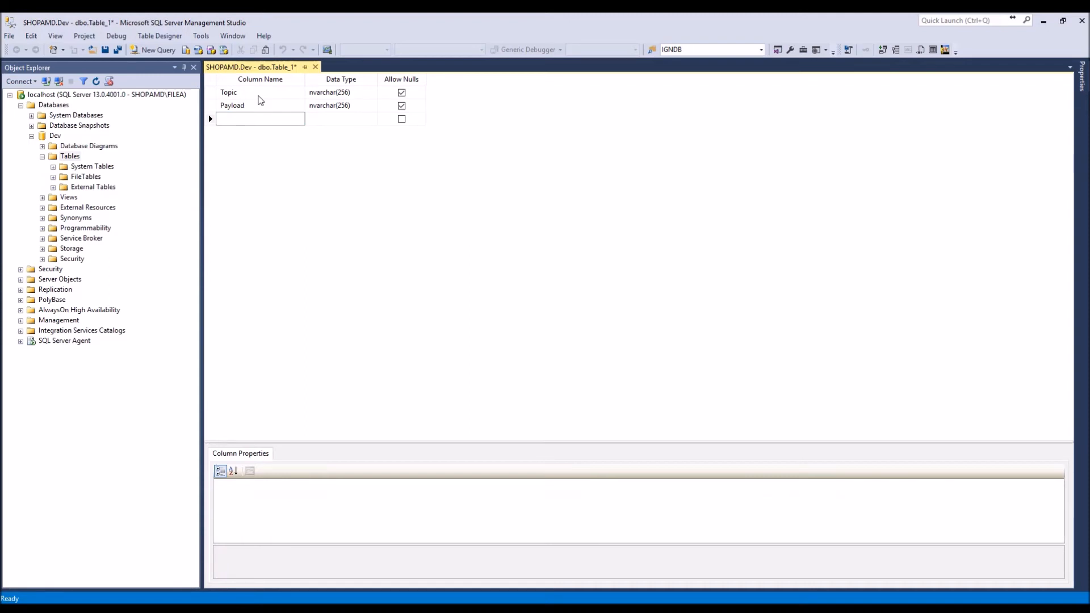
Step: Add a Timestamp column of type datetime
{"action": "type", "text": "Dat"}
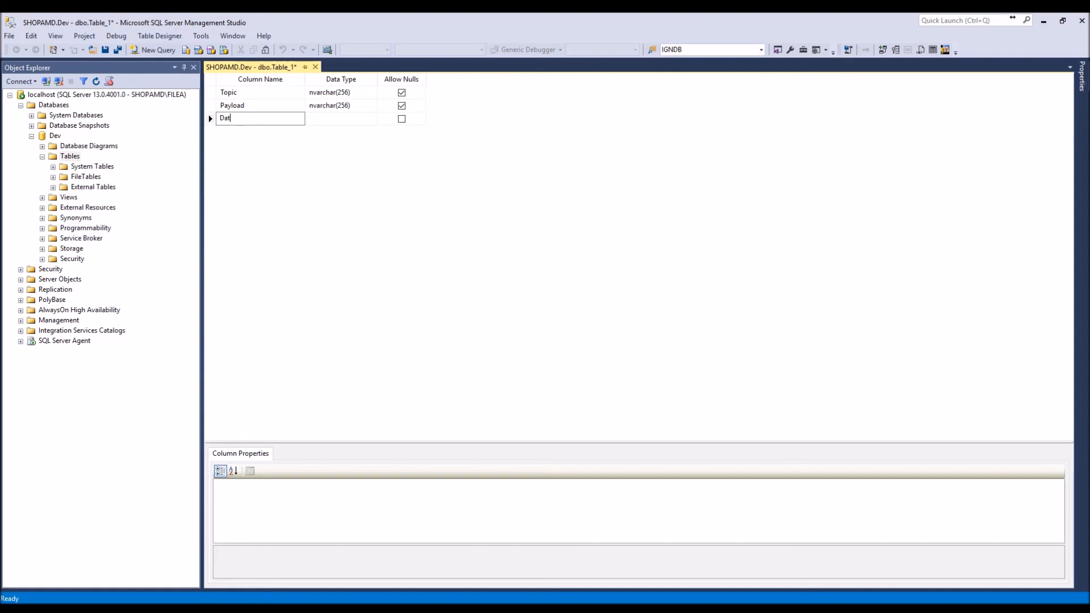
{"action": "type", "text": "Ti"}
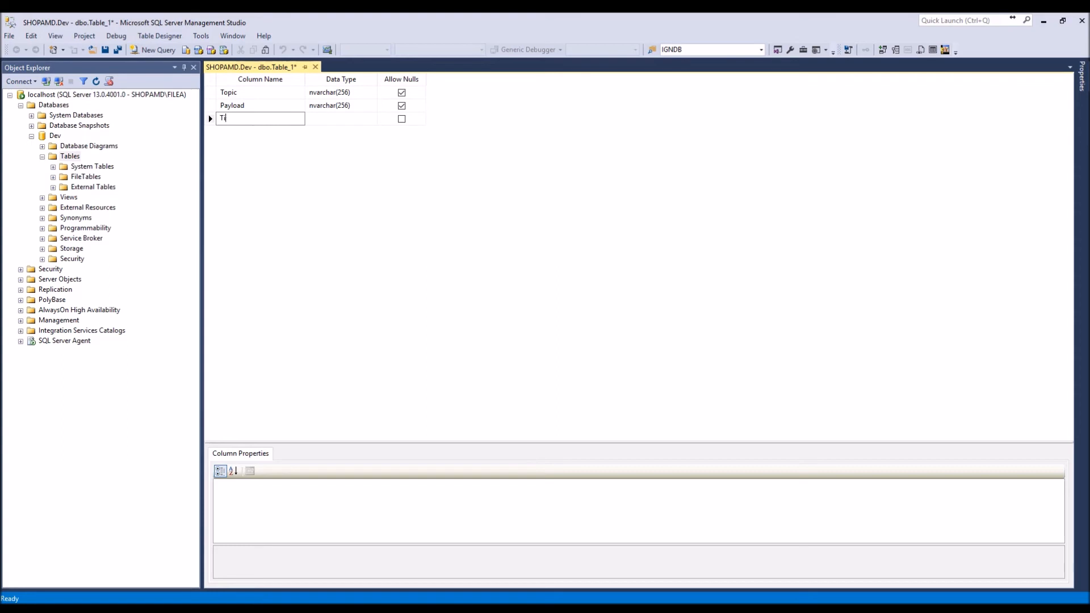
{"action": "type", "text": "imestamp"}
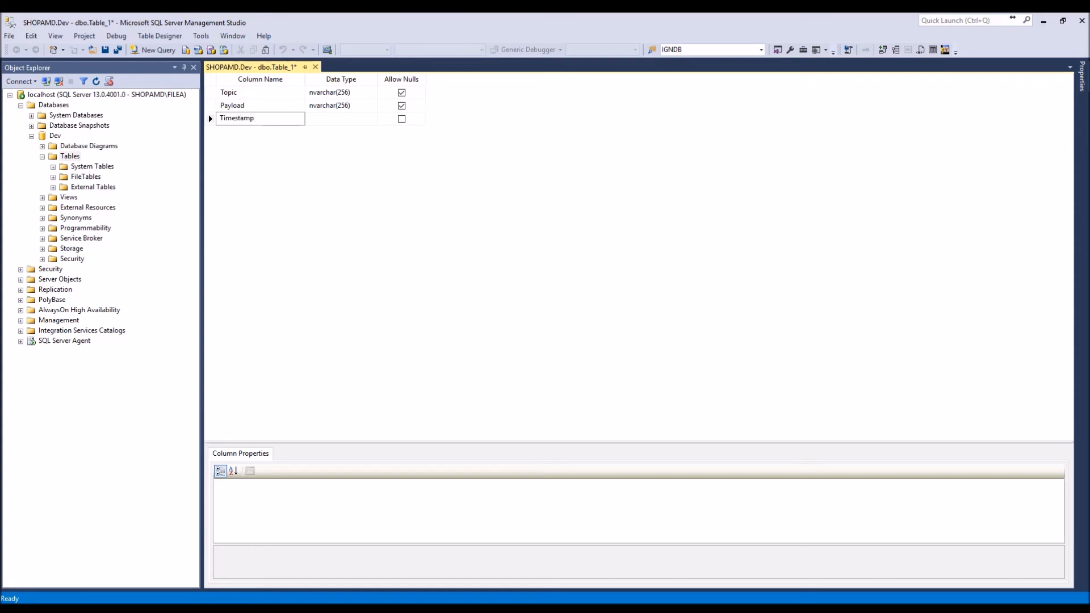
{"action": "left_click", "coordinate": [341, 118]}
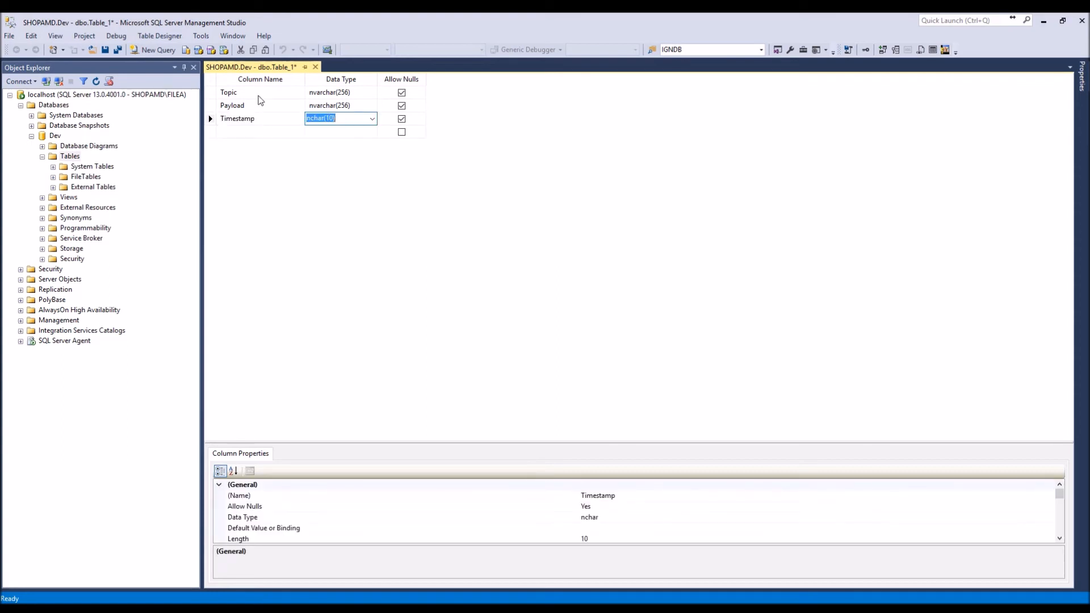
{"action": "type", "text": "san"}
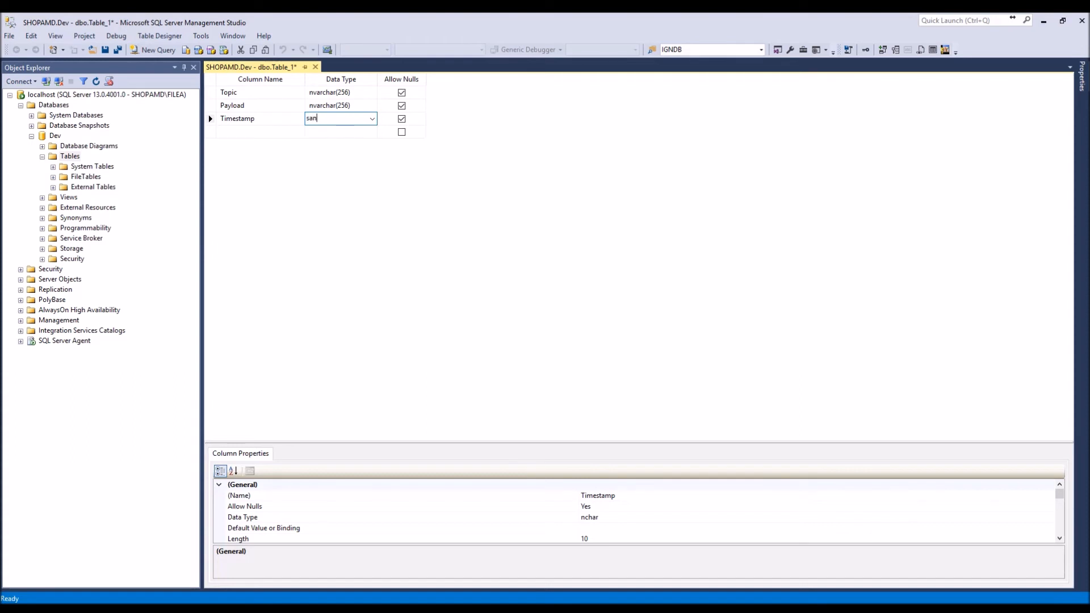
{"action": "type", "text": "datetime"}
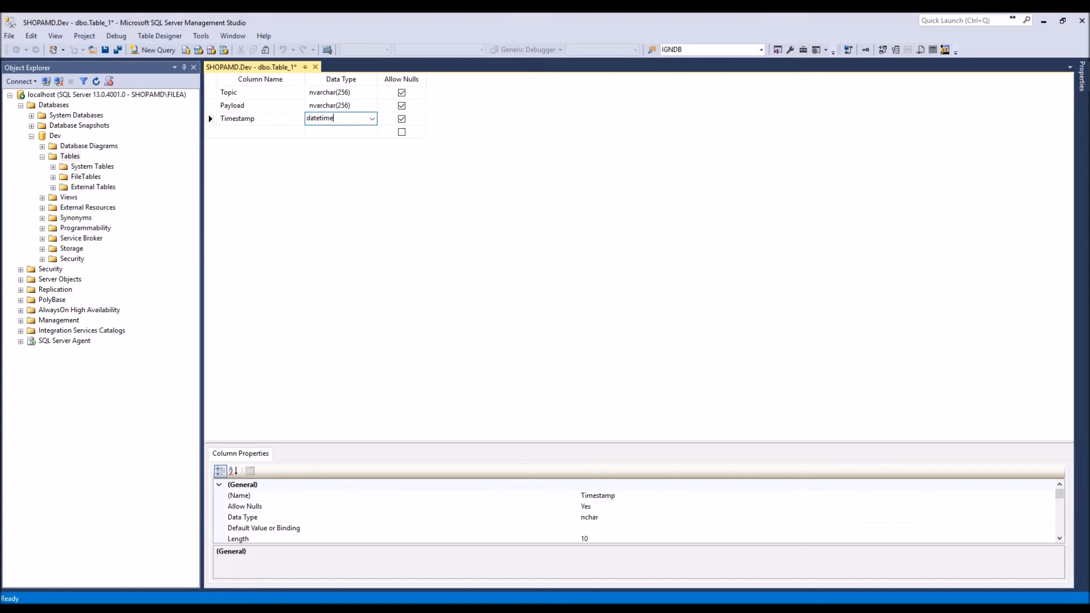
{"action": "left_click", "coordinate": [260, 132]}
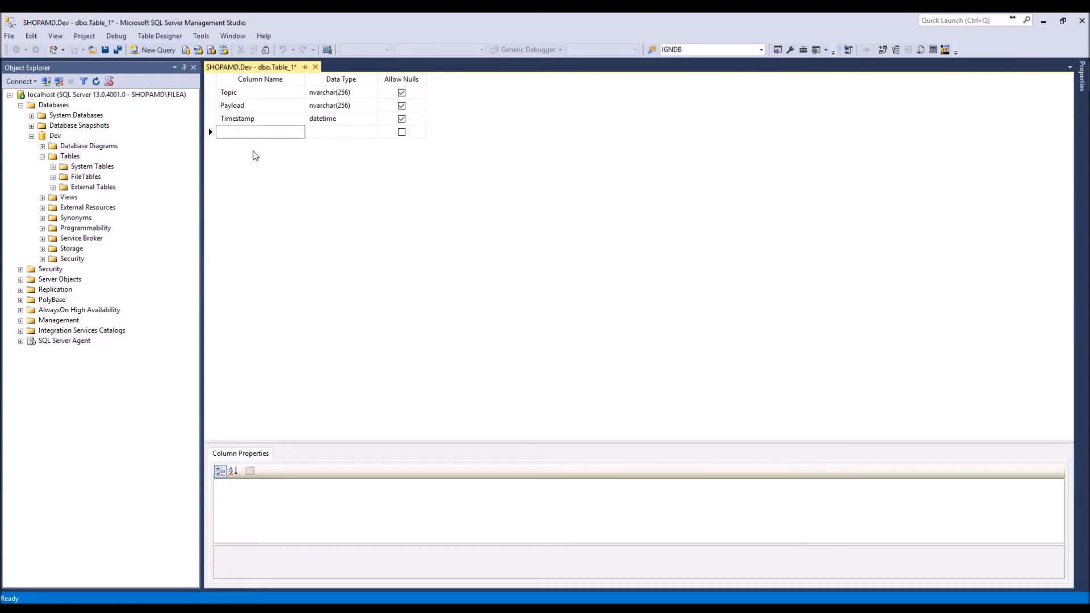
{"action": "mouse_move", "coordinate": [104, 48]}
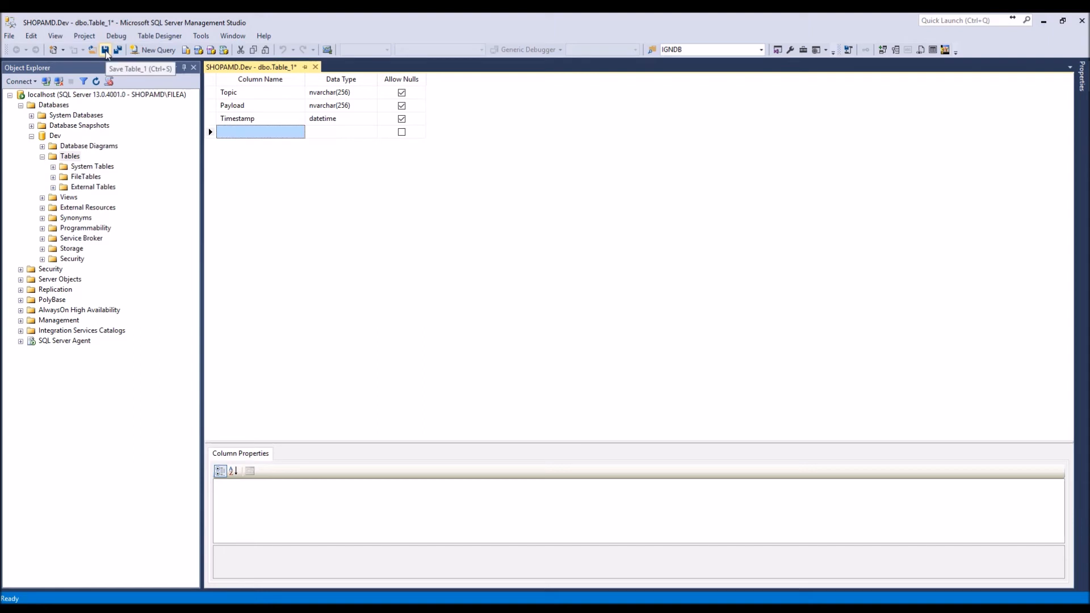
Step: Save the new table as MQTTData in the Dev database and bring up the Tables folder actions
{"action": "left_click", "coordinate": [105, 49]}
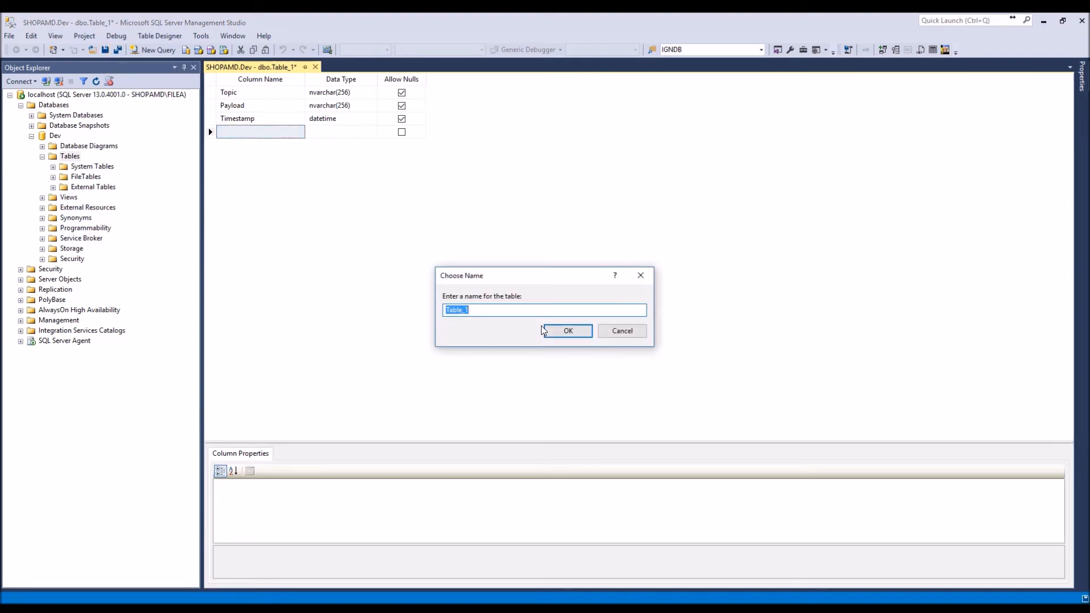
{"action": "type", "text": "MQT"}
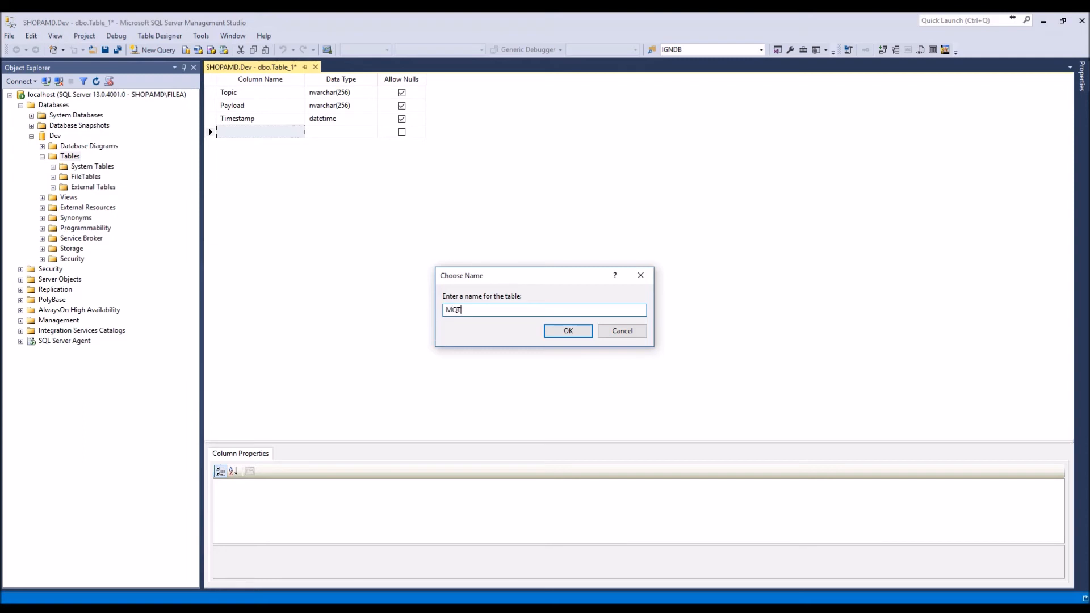
{"action": "type", "text": "TData"}
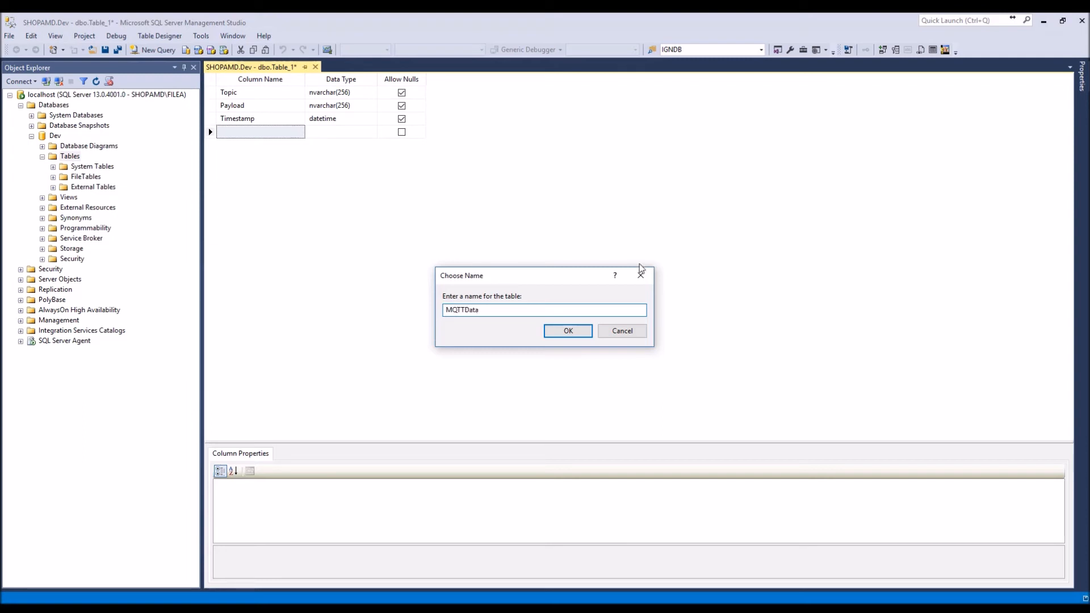
{"action": "left_click", "coordinate": [568, 330]}
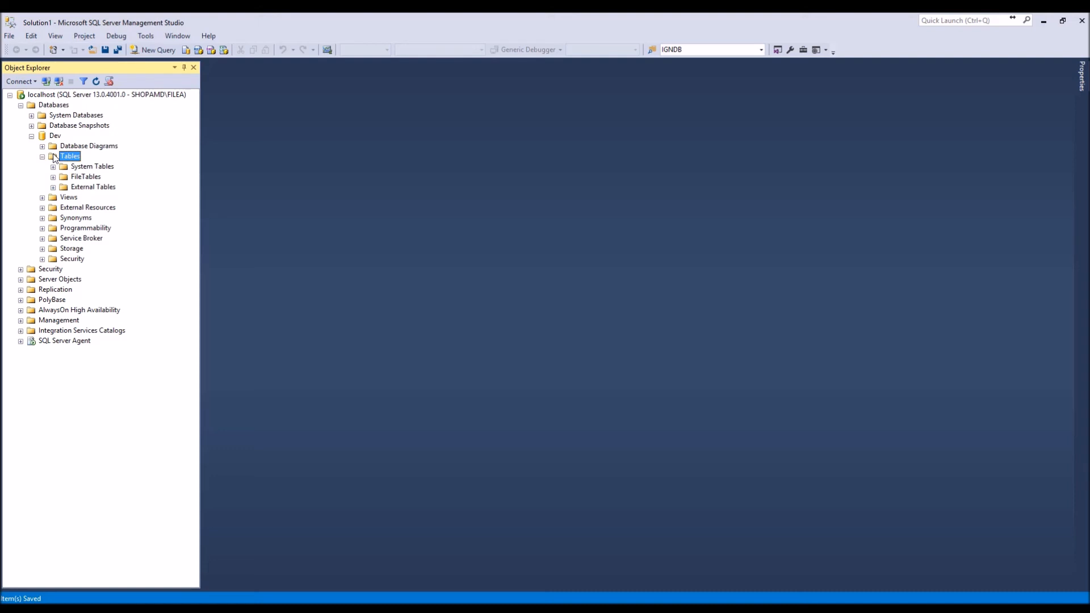
{"action": "right_click", "coordinate": [69, 155]}
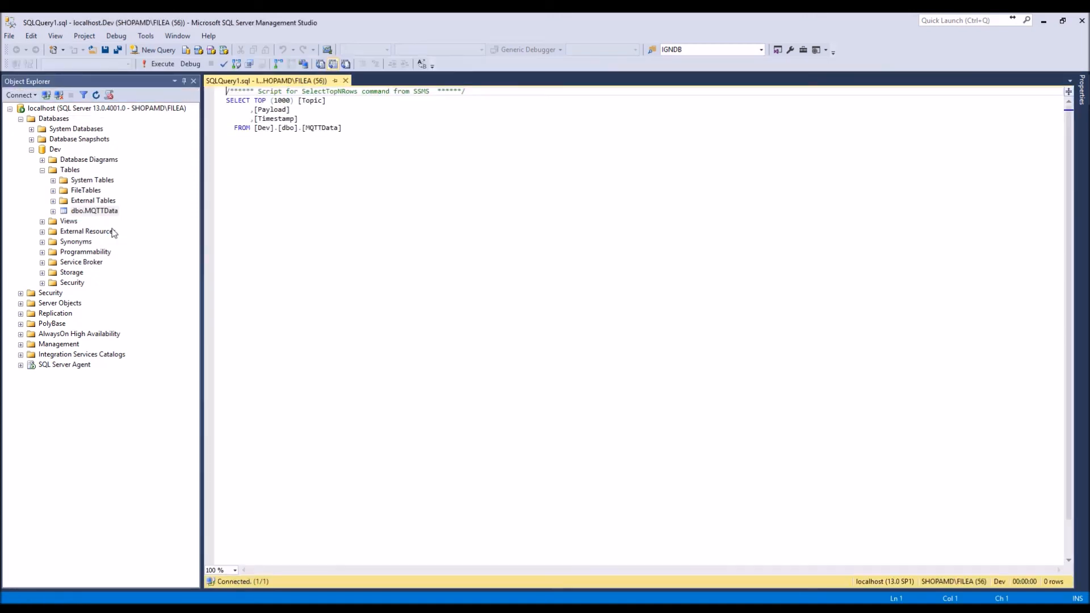
Step: Run the Select Top 1000 Rows query on dbo.MQTTData, returning empty Topic, Payload and Timestamp columns
{"action": "left_click", "coordinate": [161, 64]}
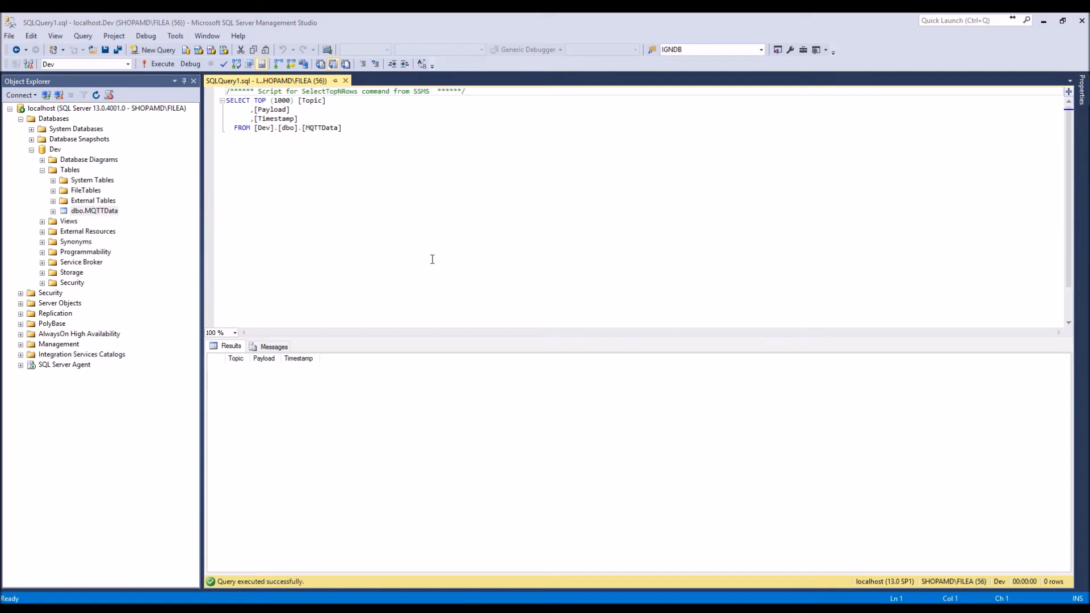
Step: In Tools > Options, toggle 'Prevent saving changes that require table re-creation' and confirm
{"action": "left_click", "coordinate": [175, 35]}
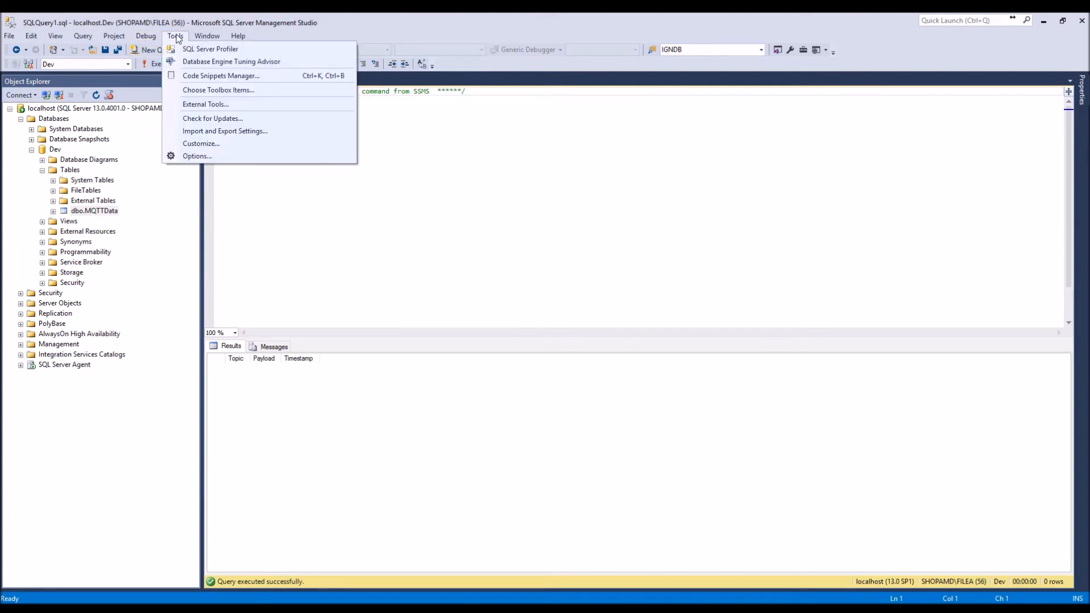
{"action": "left_click", "coordinate": [197, 156]}
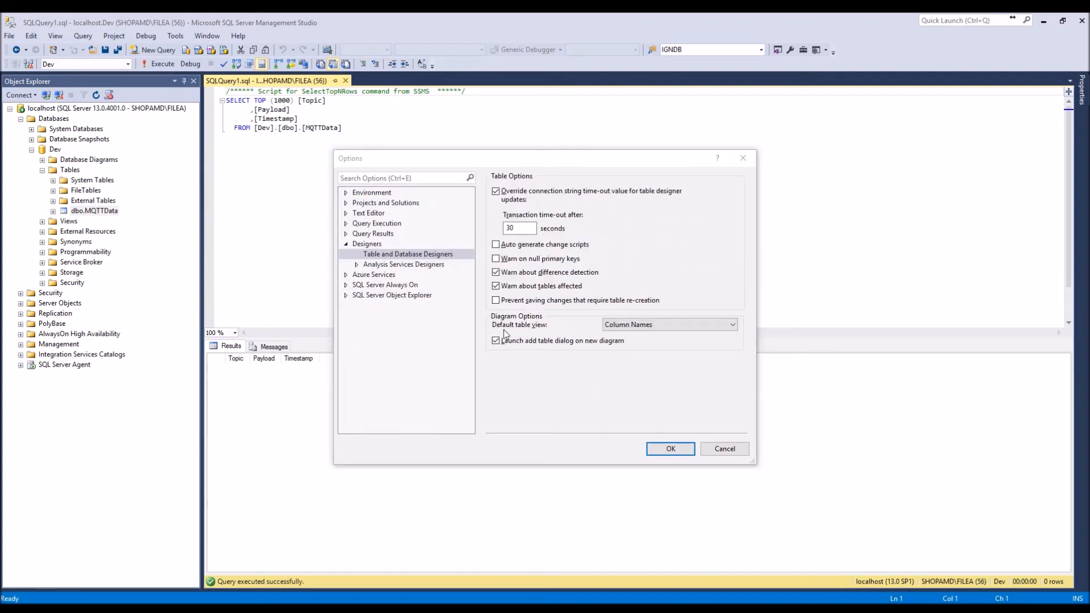
{"action": "left_click", "coordinate": [496, 300]}
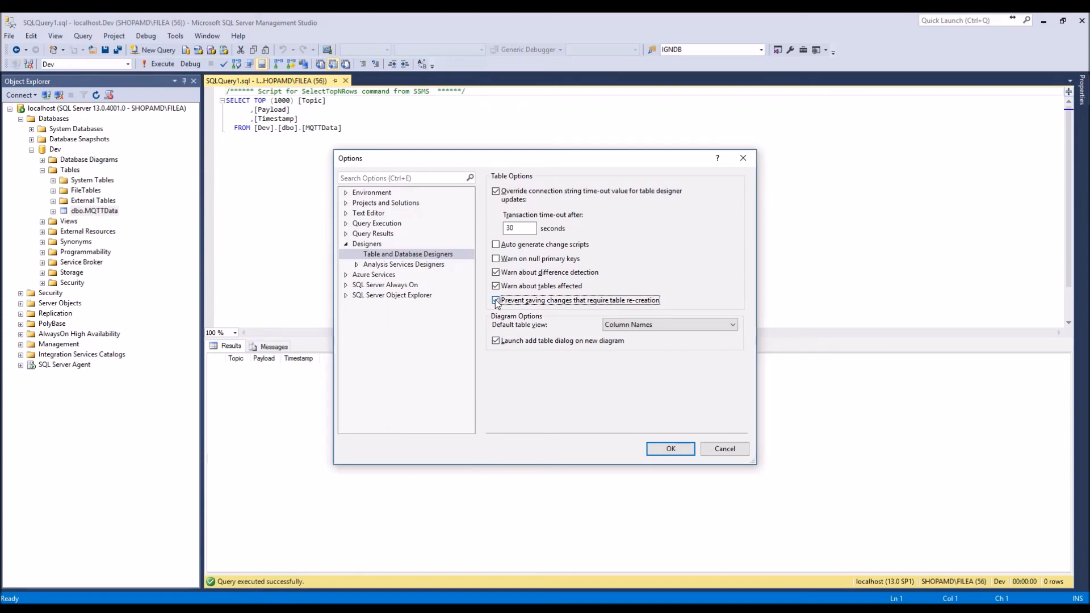
{"action": "left_click", "coordinate": [496, 300]}
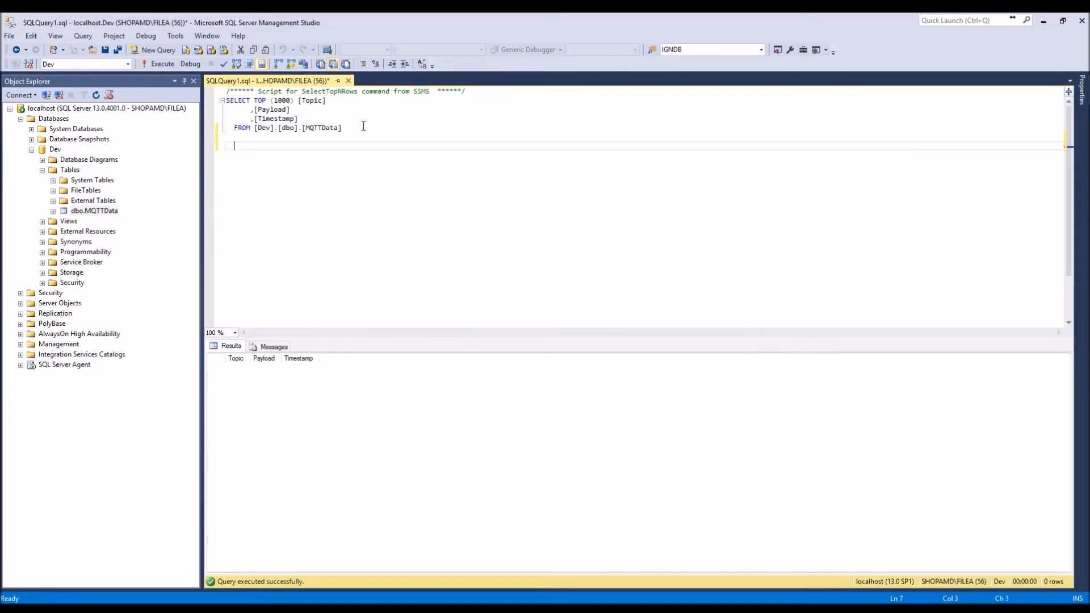
Step: Run ALTER TABLE [MQTTData] ADD id INT IDENTITY(1,1), correcting the table name before executing
{"action": "type", "text": "ALTER TABLE [WellProfileRadio] ADD id INT IDENTITY(1,1)"}
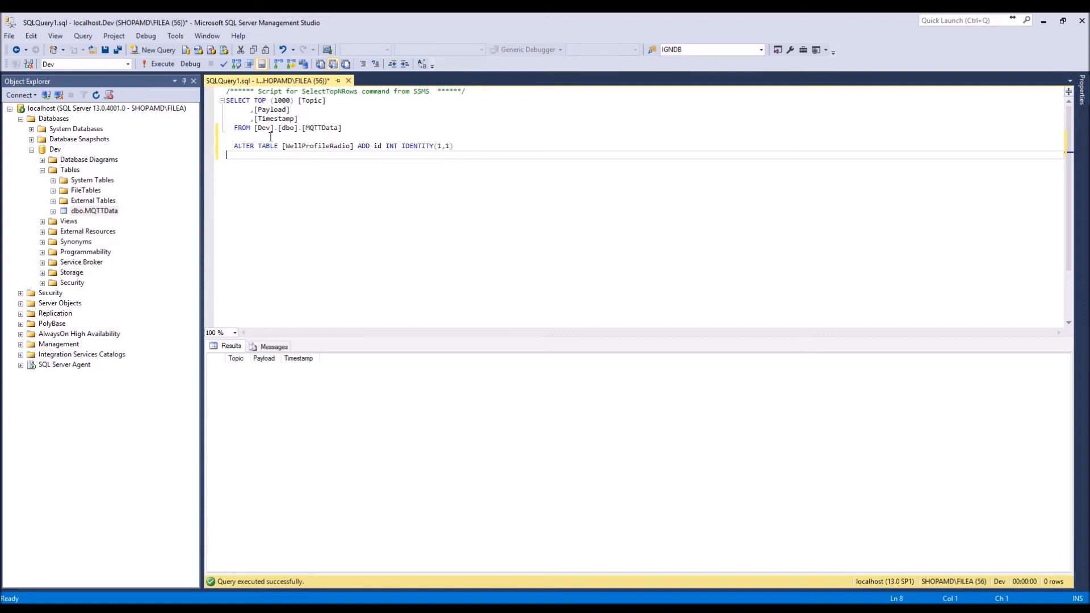
{"action": "triple_click", "coordinate": [341, 145]}
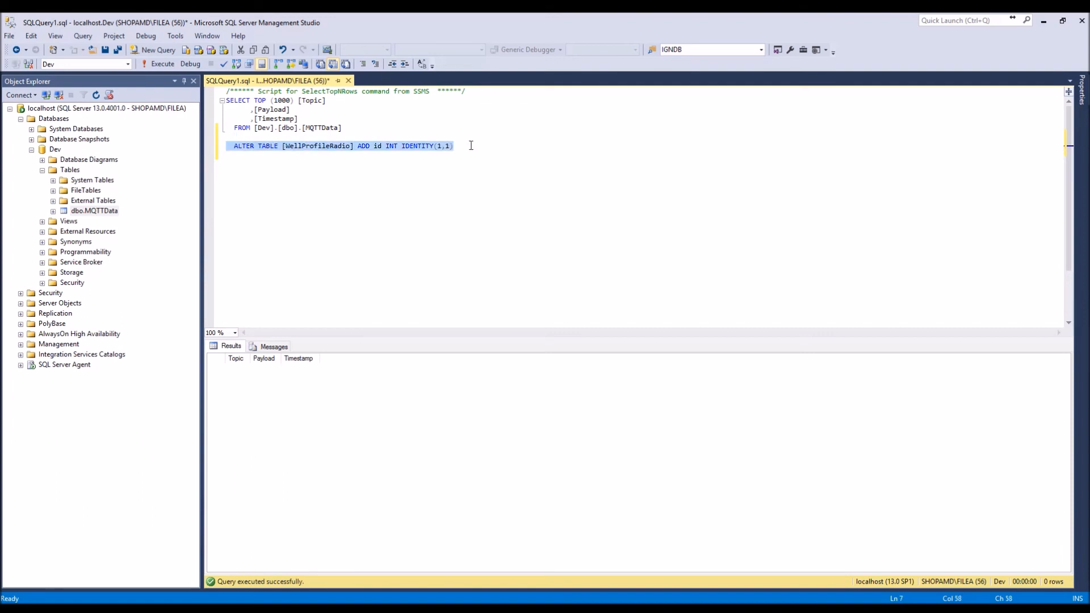
{"action": "mouse_move", "coordinate": [229, 121]}
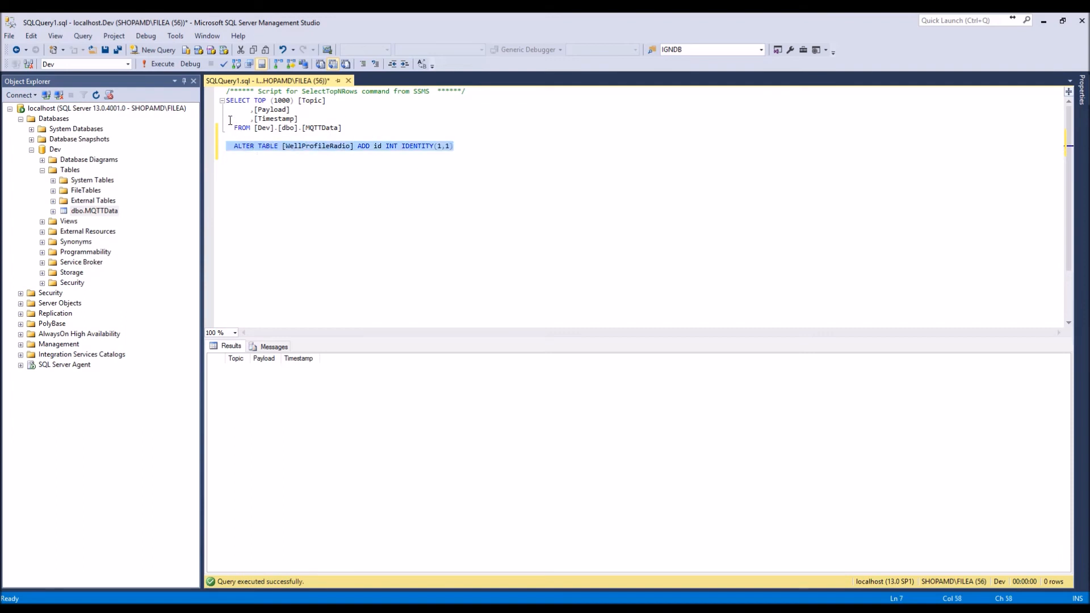
{"action": "left_click", "coordinate": [323, 146]}
{"action": "type", "text": "M"}
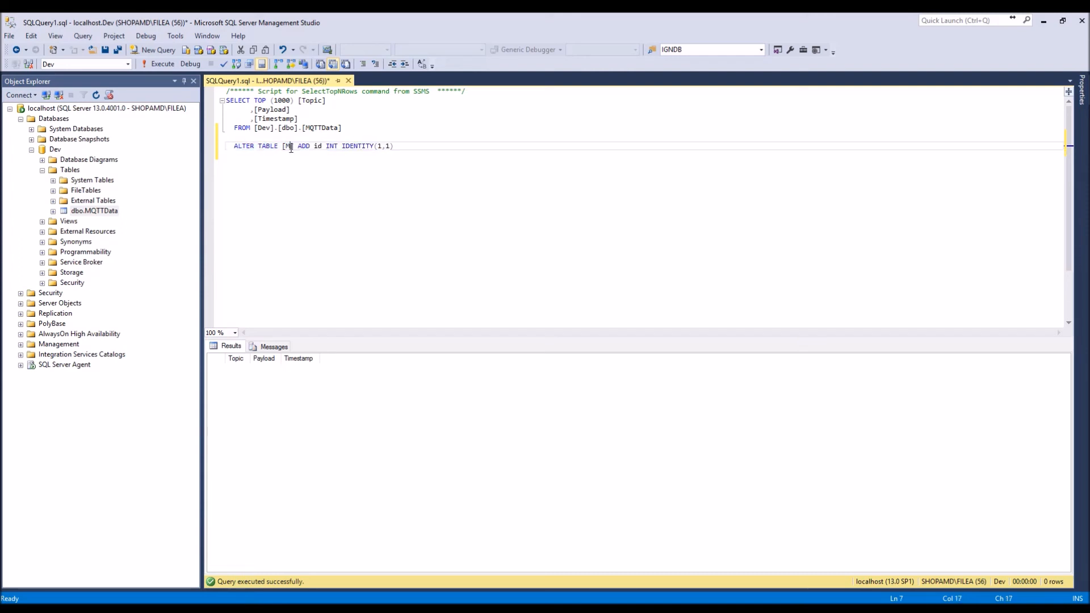
{"action": "type", "text": "QTTData]"}
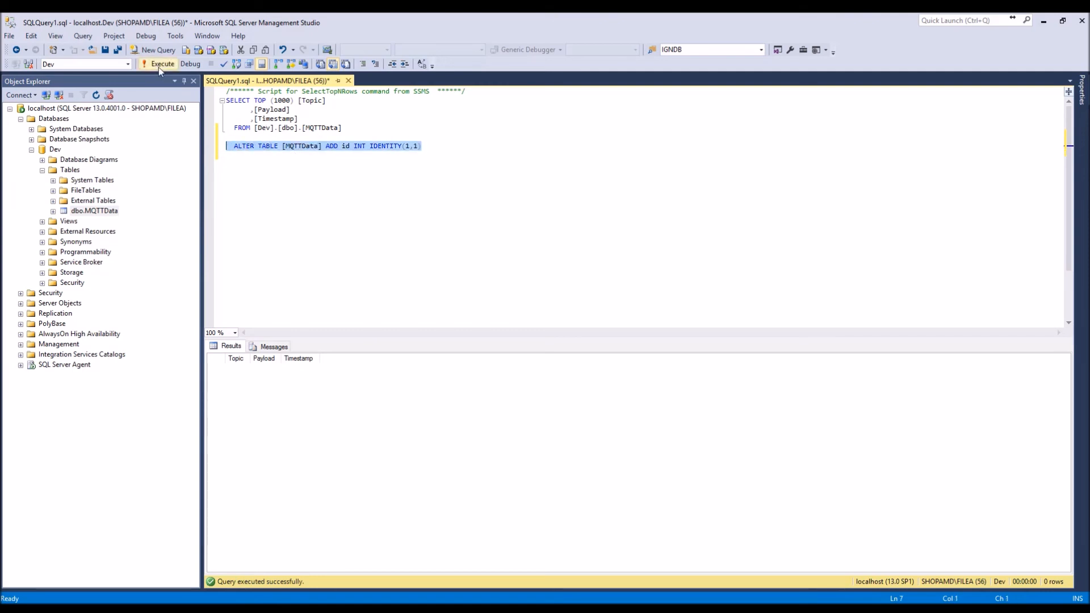
{"action": "left_click", "coordinate": [161, 64]}
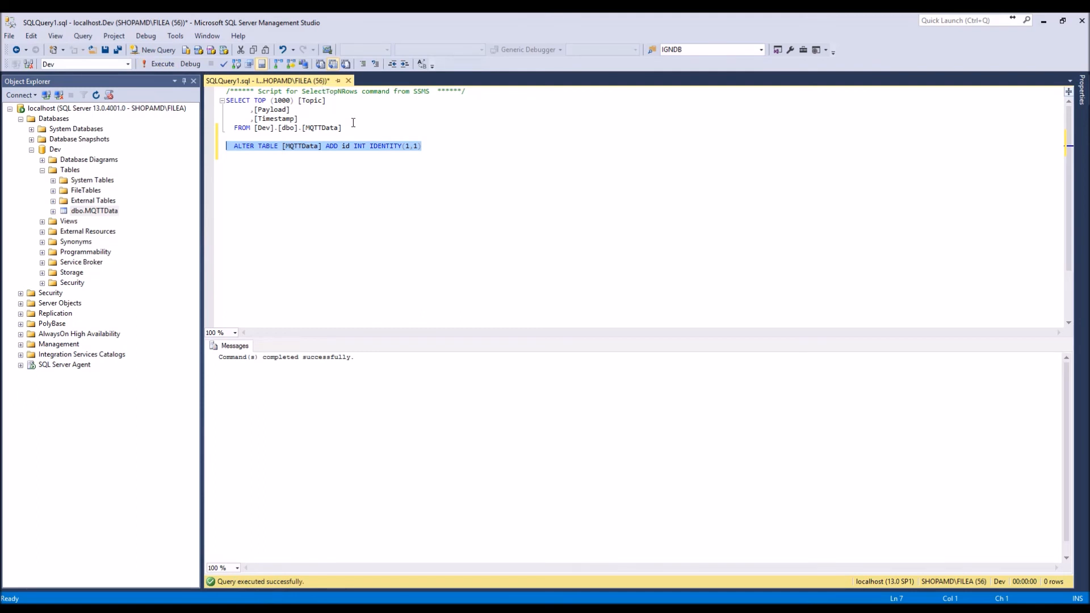
{"action": "left_click", "coordinate": [305, 118]}
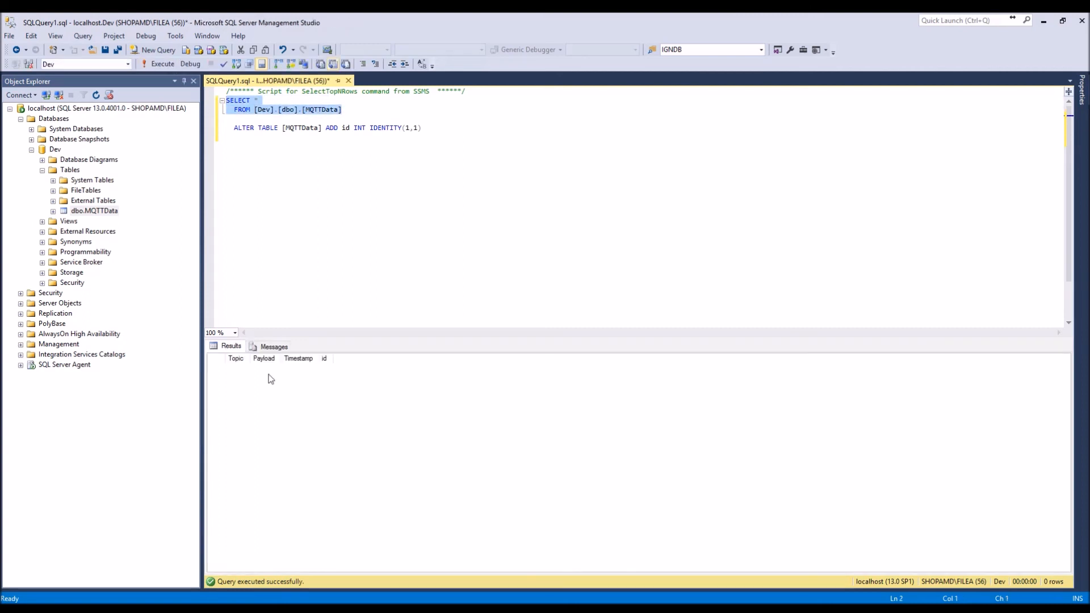
{"action": "mouse_move", "coordinate": [330, 365]}
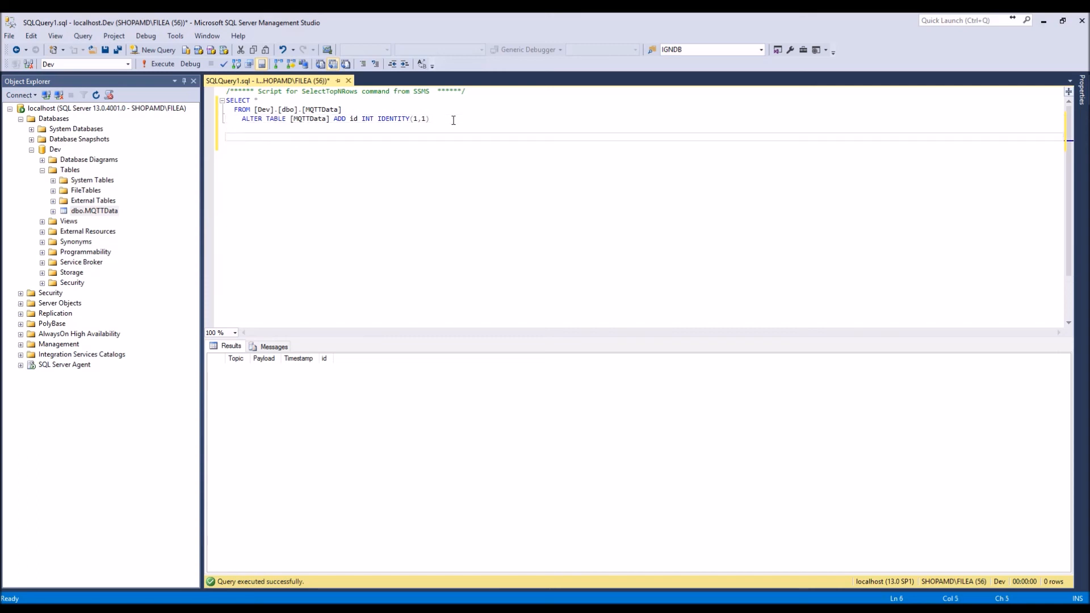
Step: Write INSERT INTO MQTTData (Topic, Payload) VALUES ('Test', 12345) in the query editor
{"action": "left_click", "coordinate": [223, 135]}
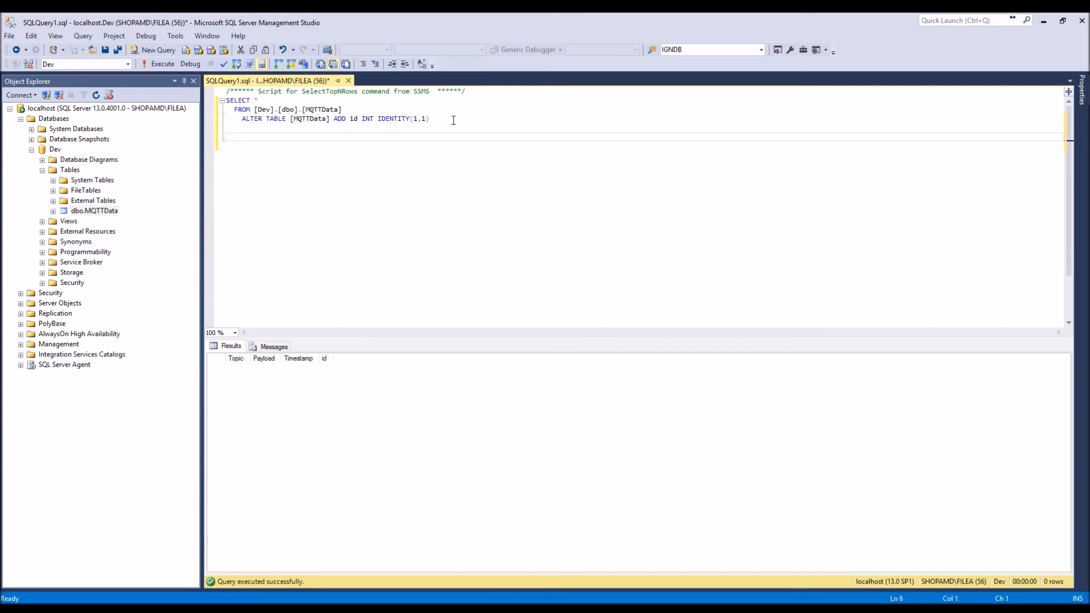
{"action": "type", "text": "INSERT"}
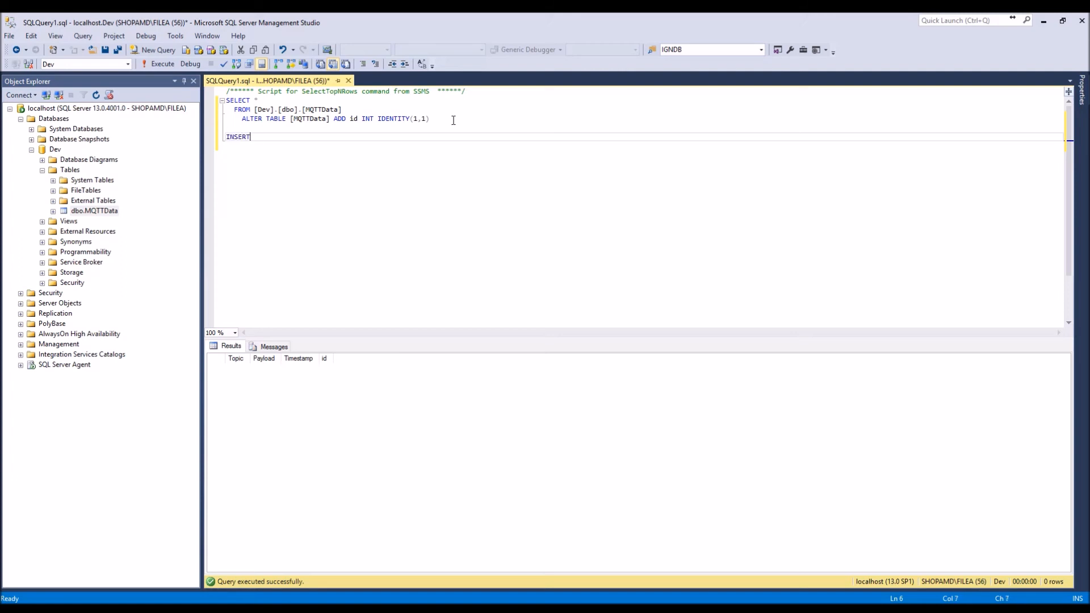
{"action": "type", "text": "INTO"}
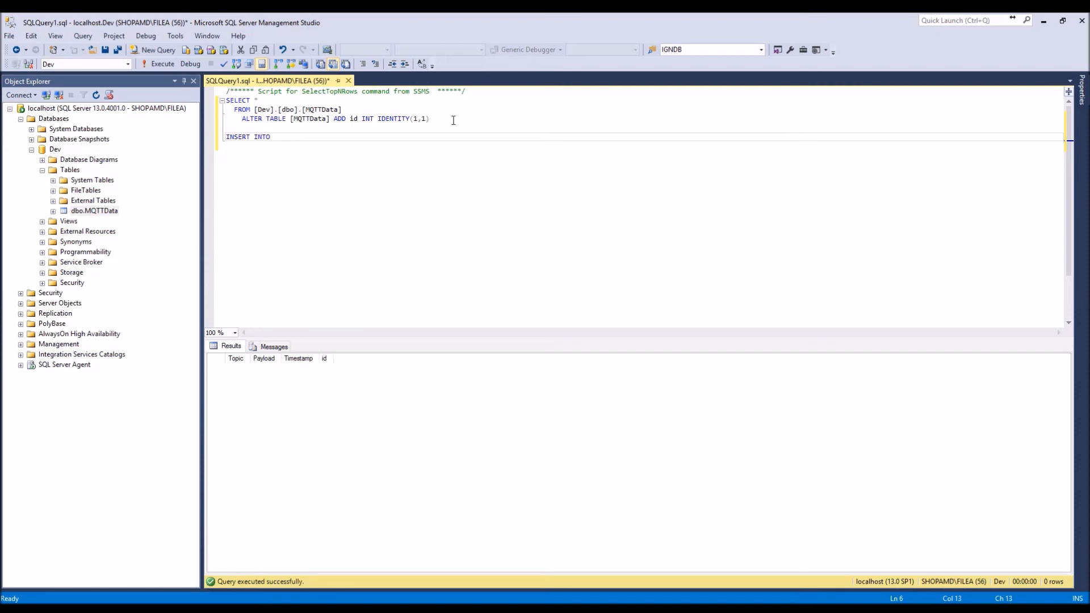
{"action": "type", "text": "M"}
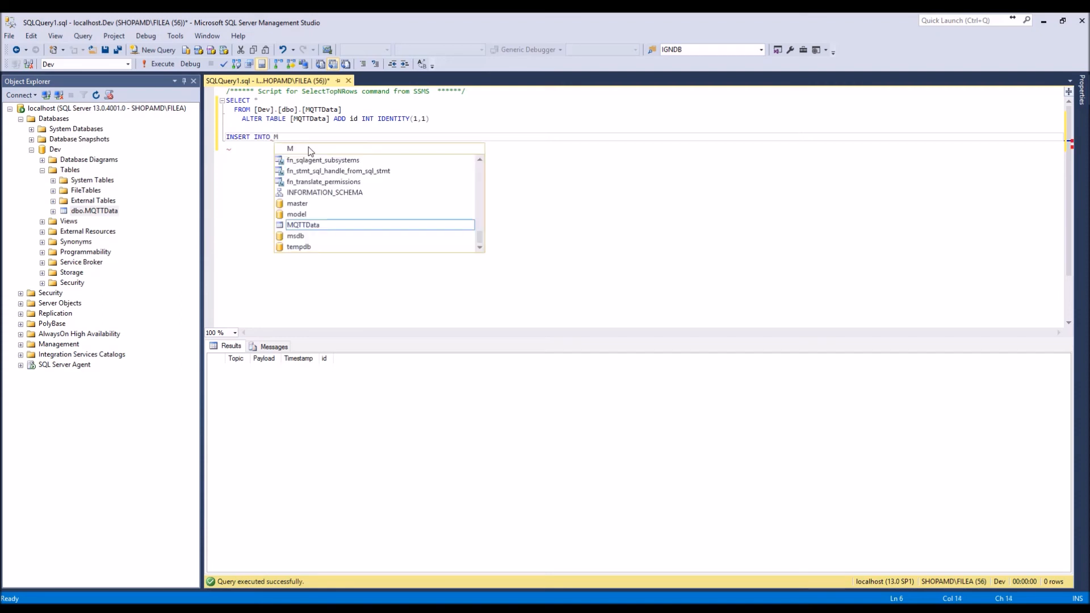
{"action": "type", "text": "QTTData"}
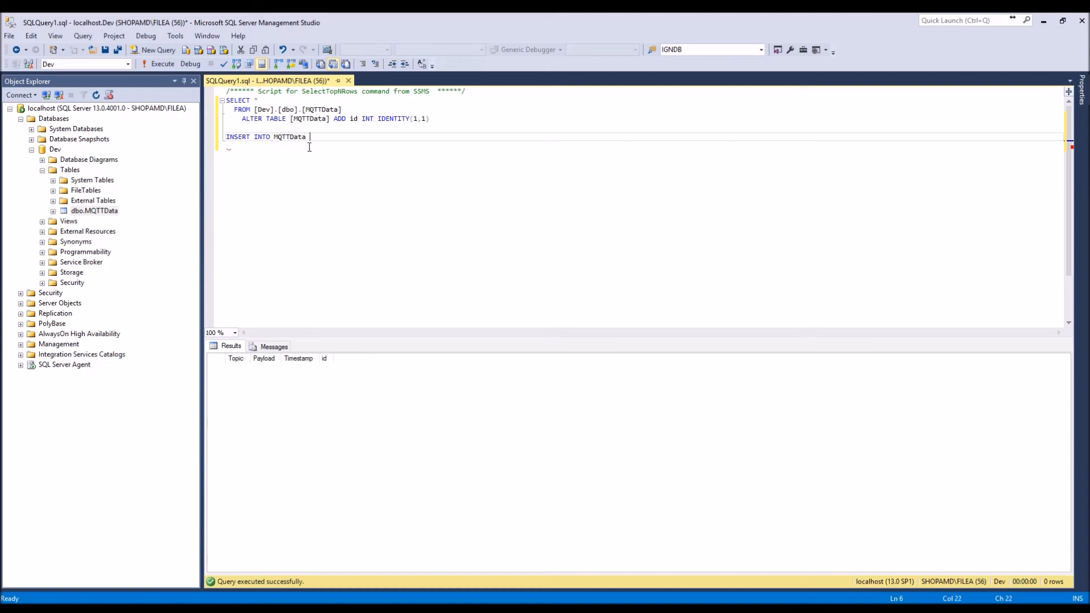
{"action": "type", "text": "("}
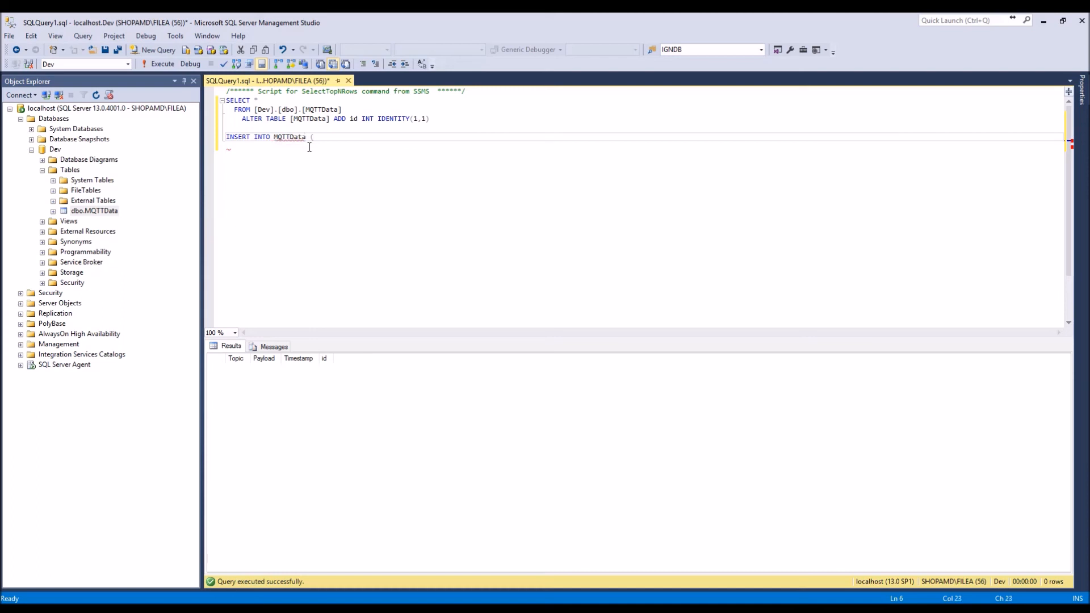
{"action": "type", "text": "Topic,"}
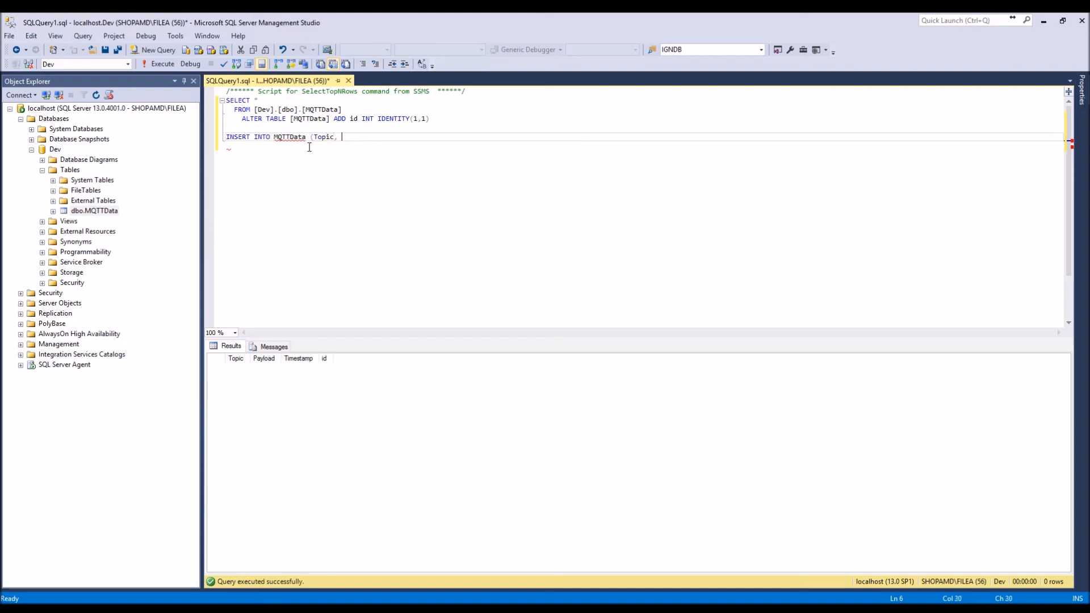
{"action": "type", "text": "Payload"}
{"action": "type", "text": "Valu"}
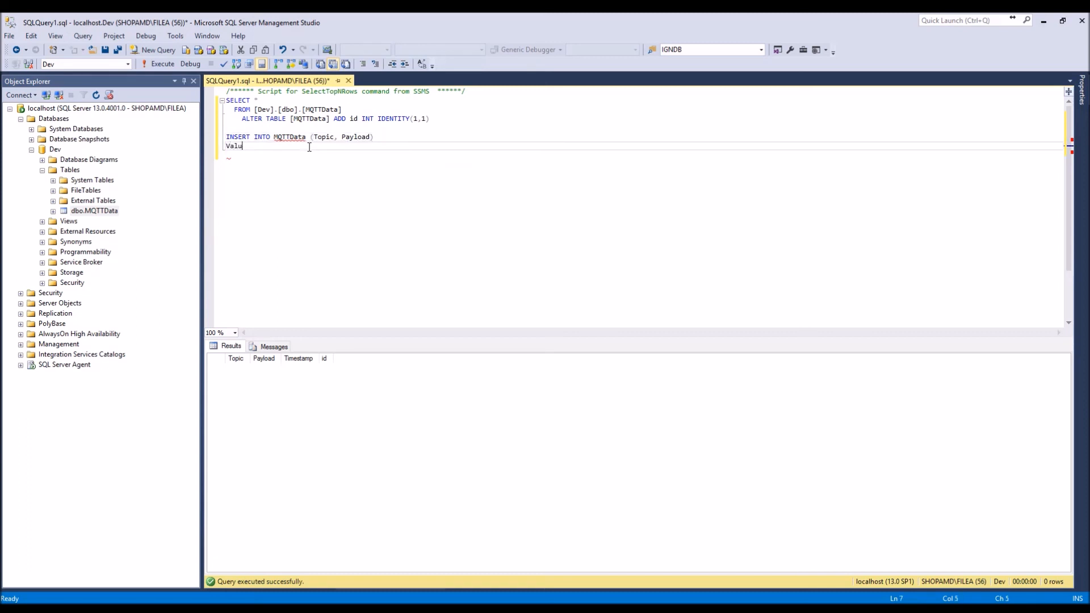
{"action": "type", "text": "e"}
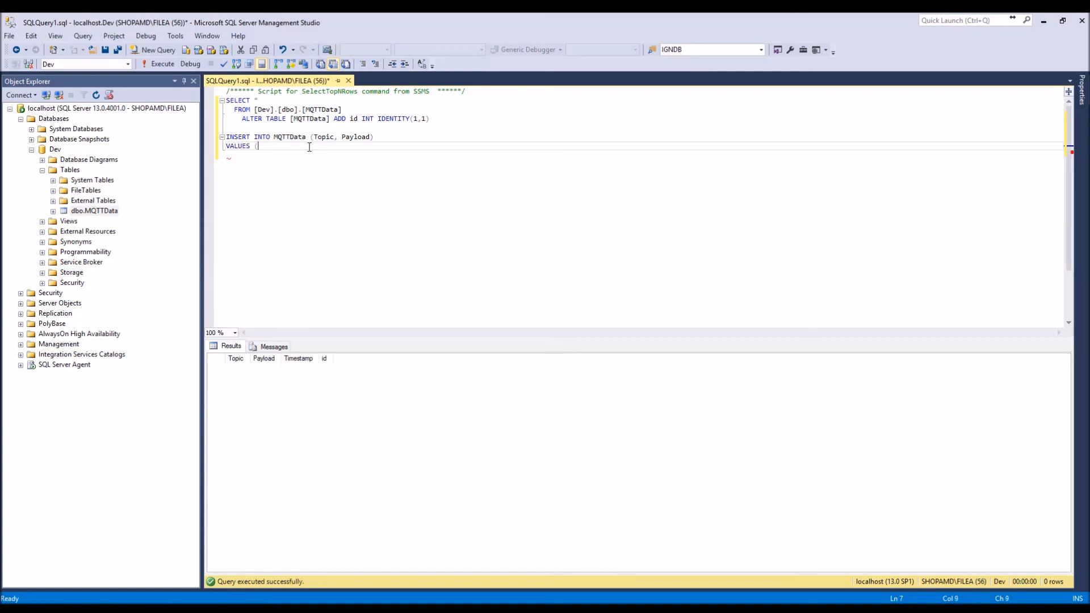
{"action": "type", "text": "'Test',"}
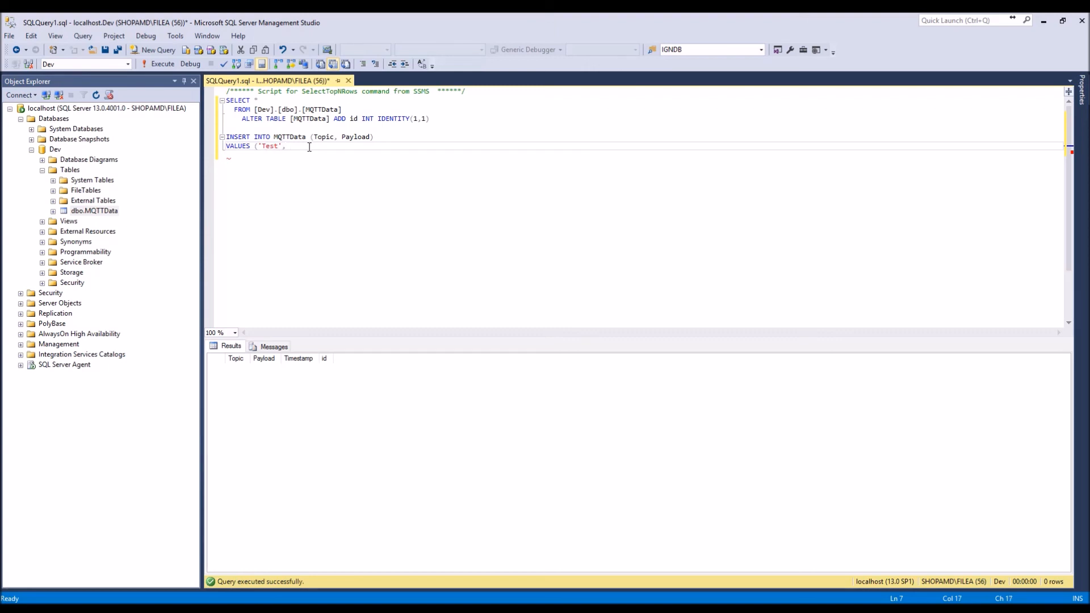
{"action": "type", "text": "12345"}
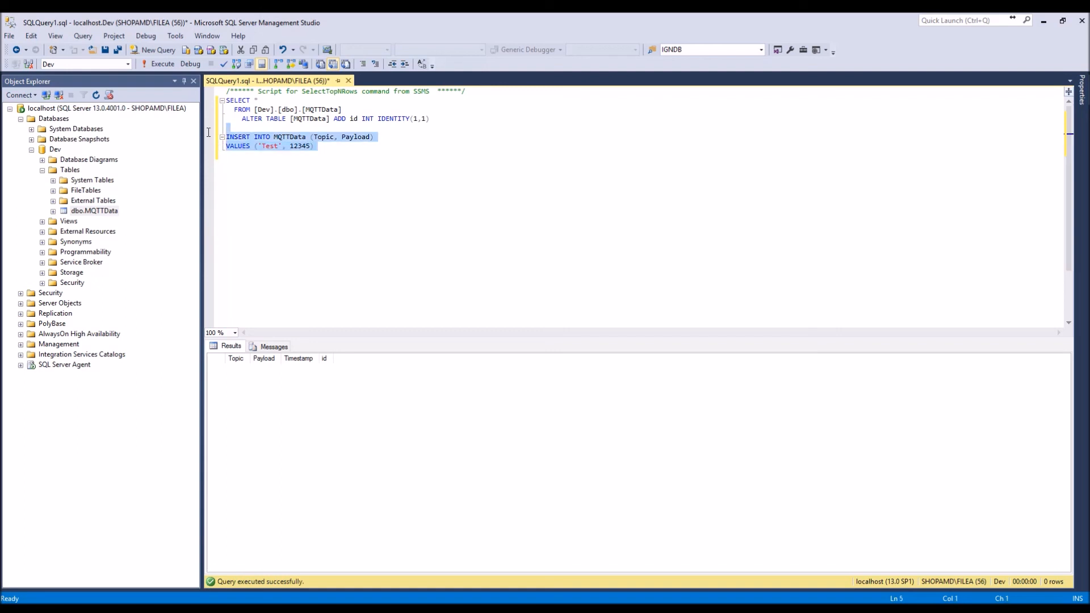
Step: Execute the INSERT, run the SELECT showing the Test/12345 row with id 1, and re-add the ALTER TABLE line below it
{"action": "left_click", "coordinate": [162, 63]}
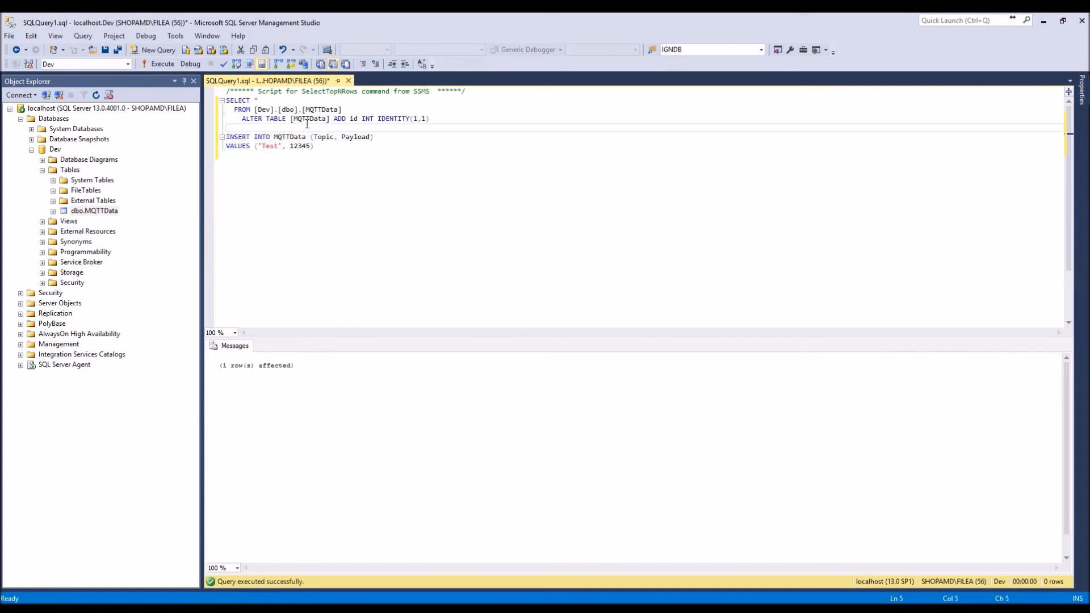
{"action": "left_click", "coordinate": [437, 118]}
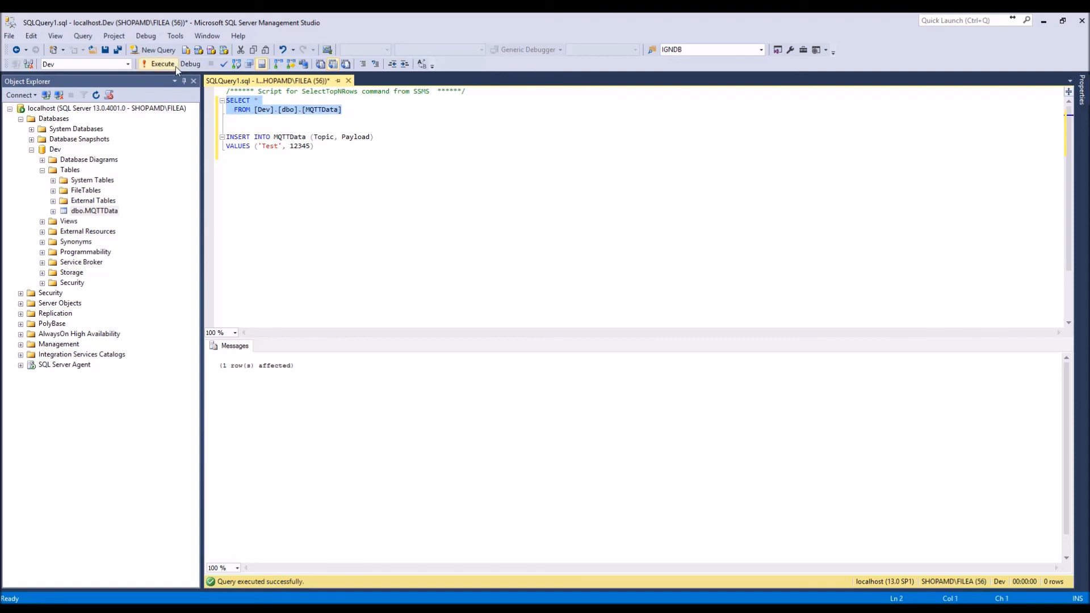
{"action": "left_click", "coordinate": [160, 64]}
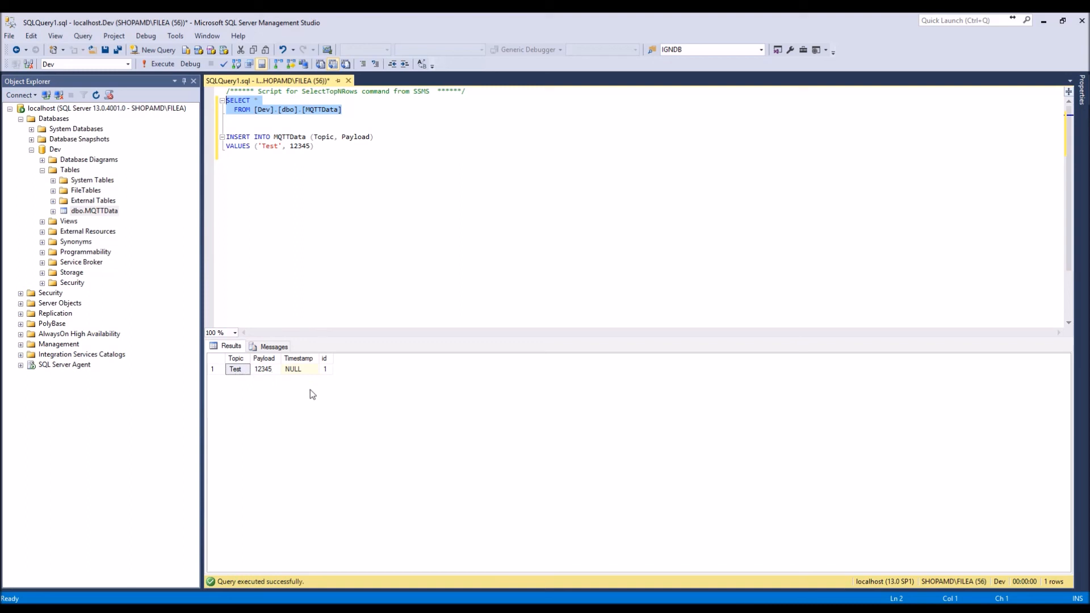
{"action": "left_click", "coordinate": [293, 118]}
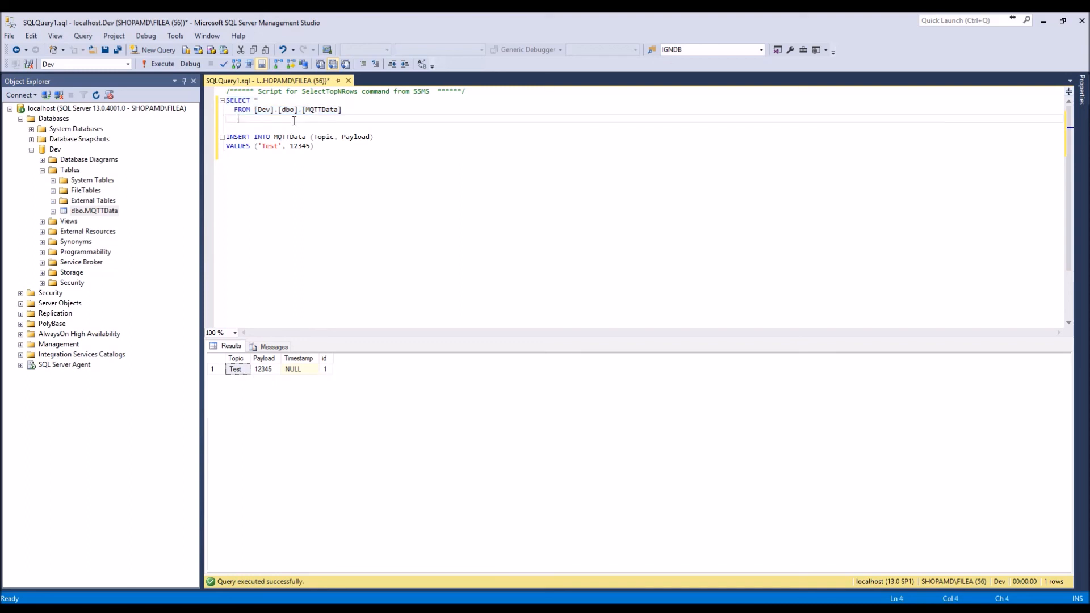
{"action": "type", "text": "ALTER TABLE [MQTTData] ADD id INT IDENTITY(1,1)"}
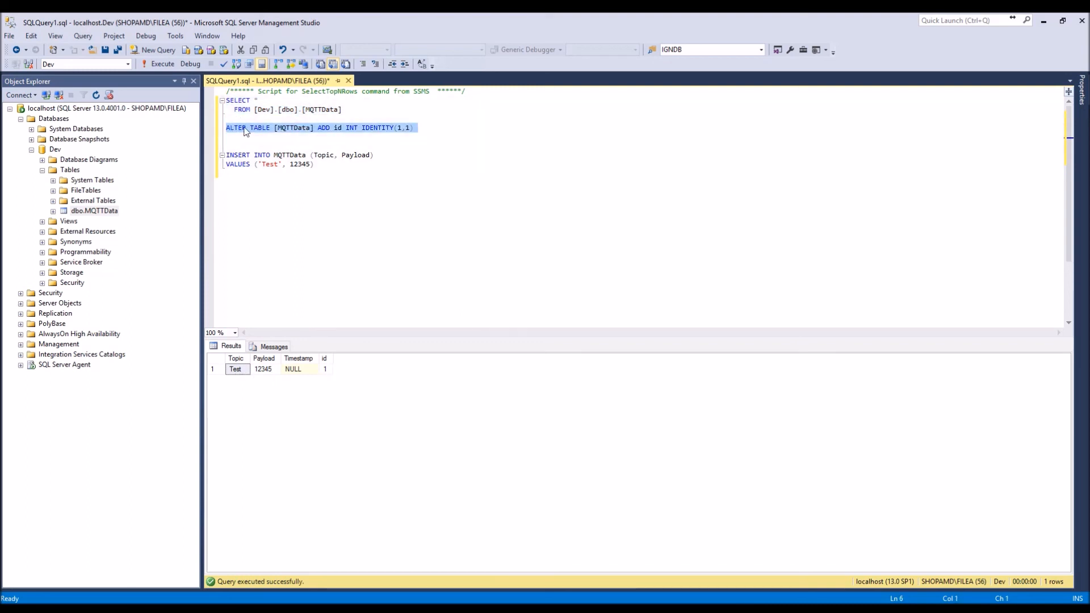
{"action": "mouse_move", "coordinate": [333, 373]}
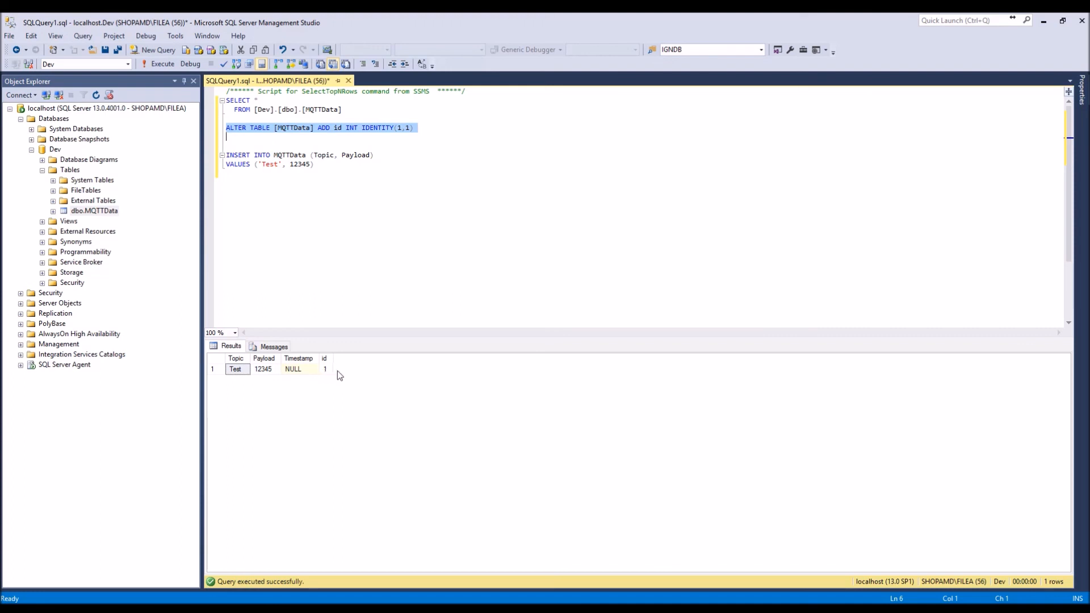
{"action": "mouse_move", "coordinate": [244, 413]}
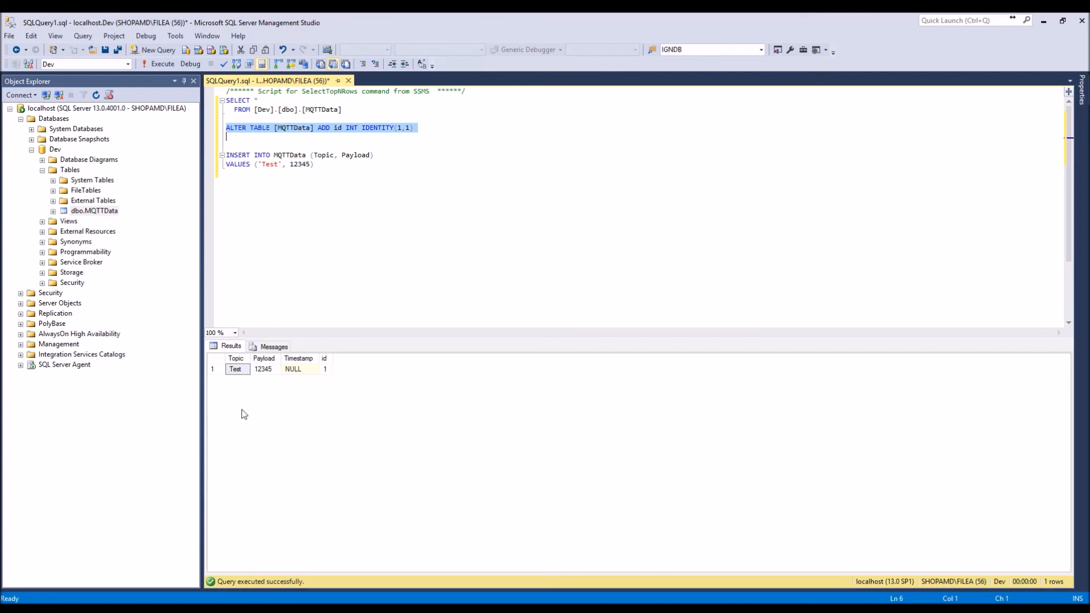
{"action": "mouse_move", "coordinate": [333, 376]}
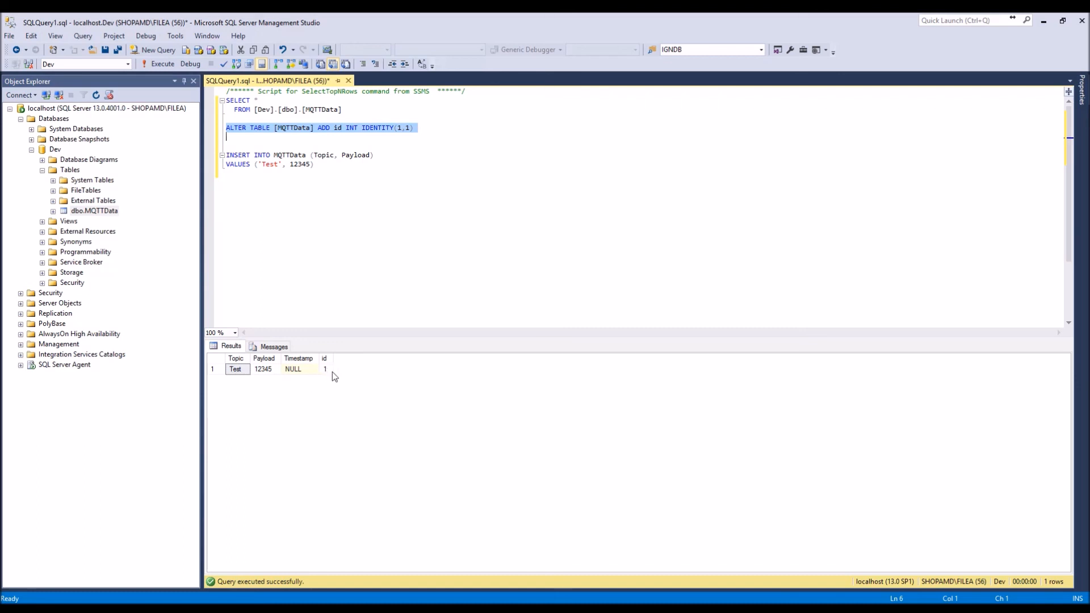
{"action": "mouse_move", "coordinate": [336, 373]}
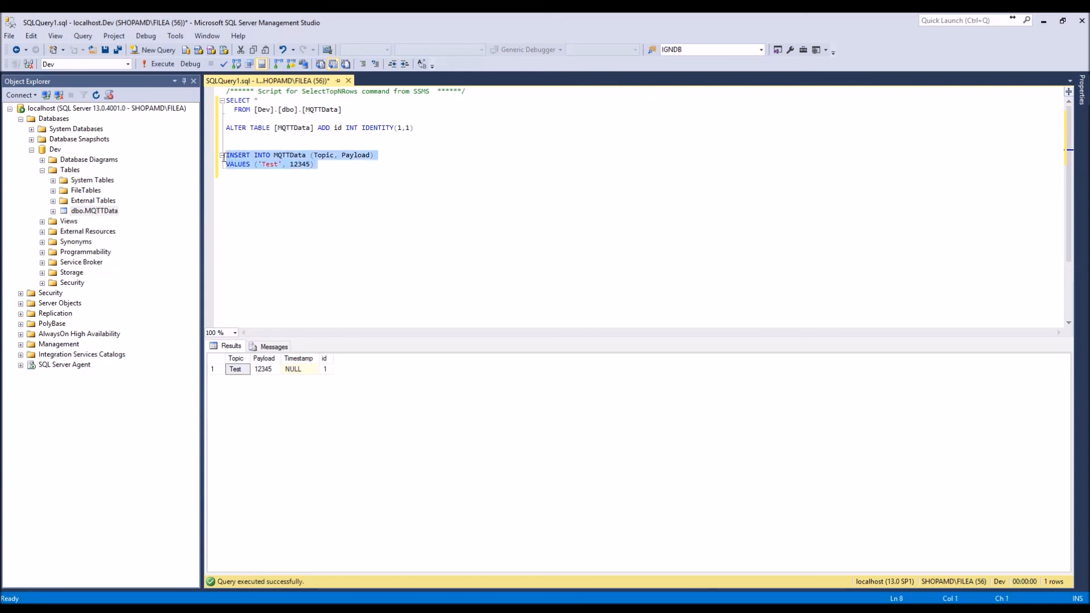
Step: Run the INSERT again, change the values to 'stuff' and 'FUN', and list all four MQTTData rows
{"action": "left_click", "coordinate": [162, 64]}
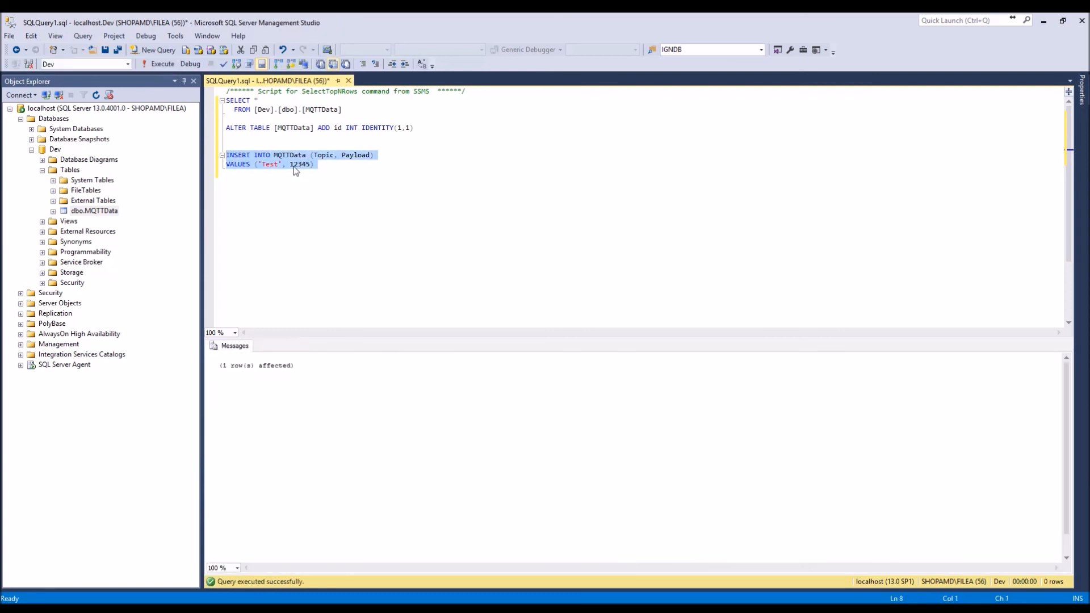
{"action": "left_click", "coordinate": [311, 164]}
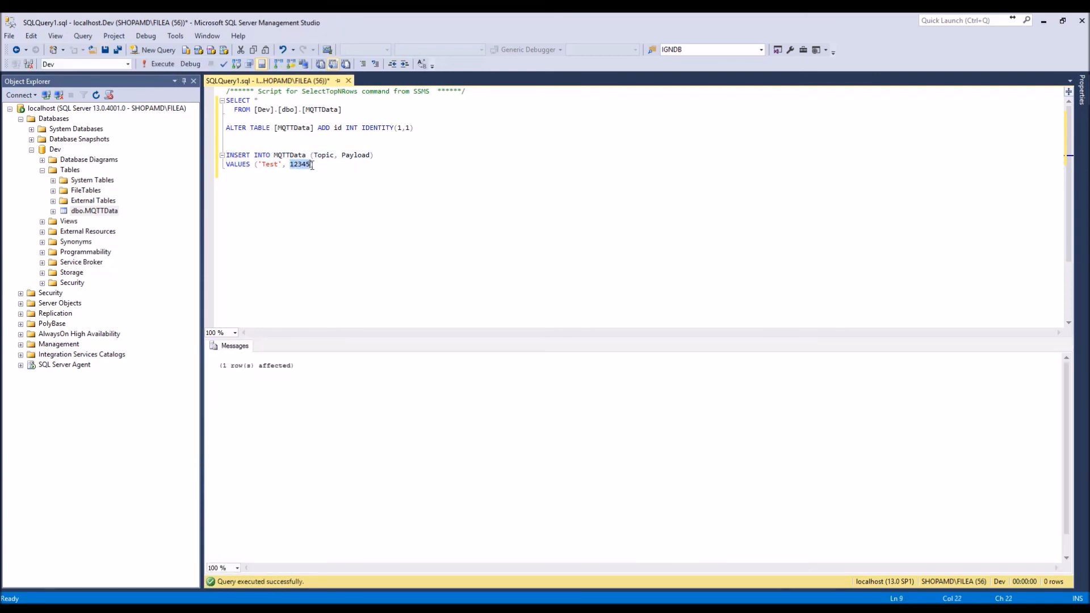
{"action": "type", "text": "FUN"}
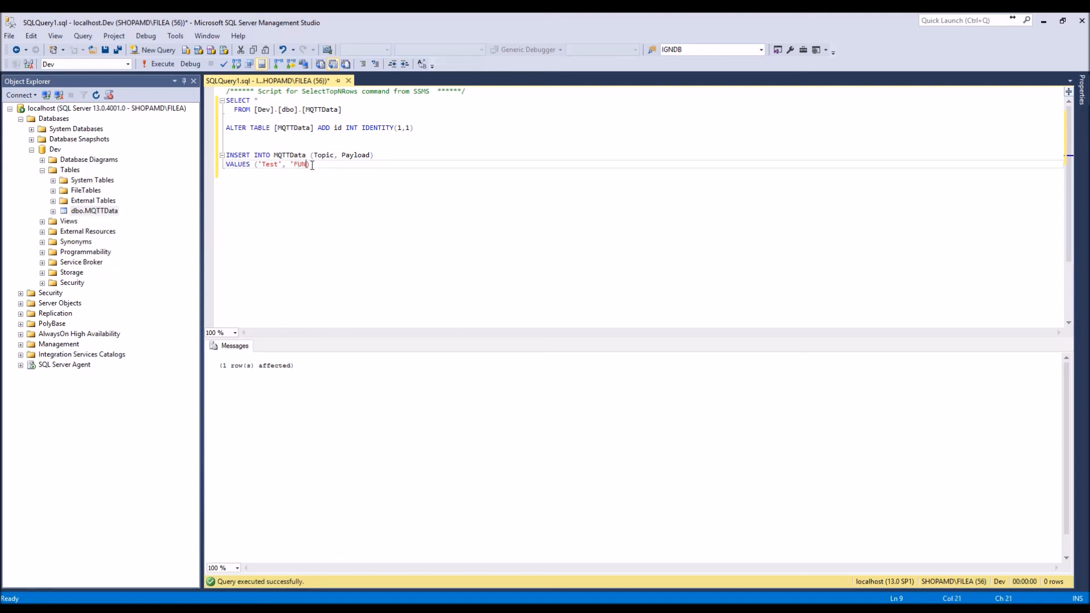
{"action": "double_click", "coordinate": [270, 164]}
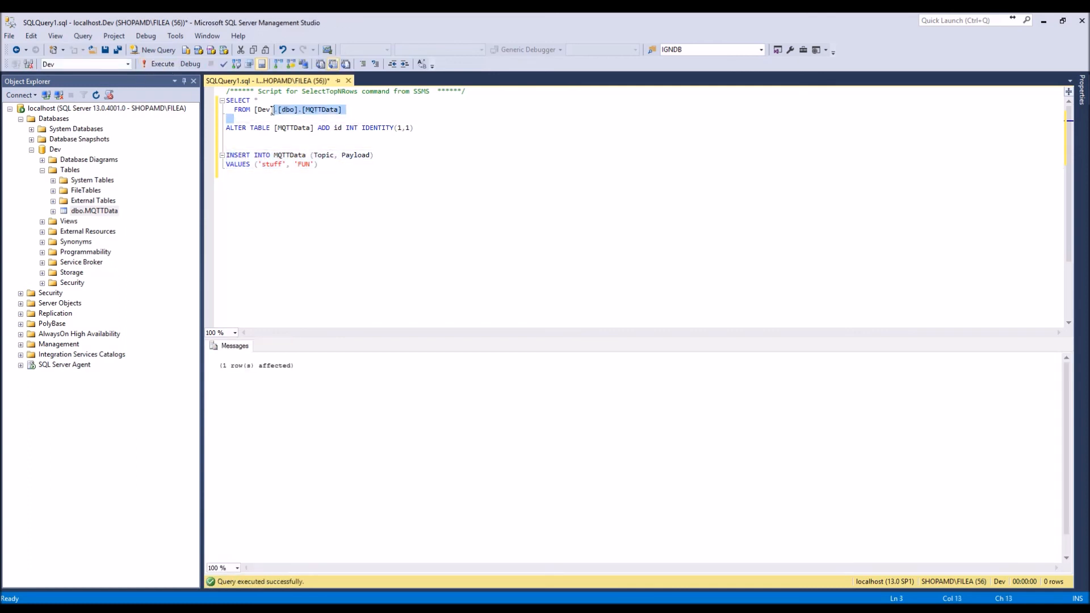
{"action": "left_click", "coordinate": [162, 64]}
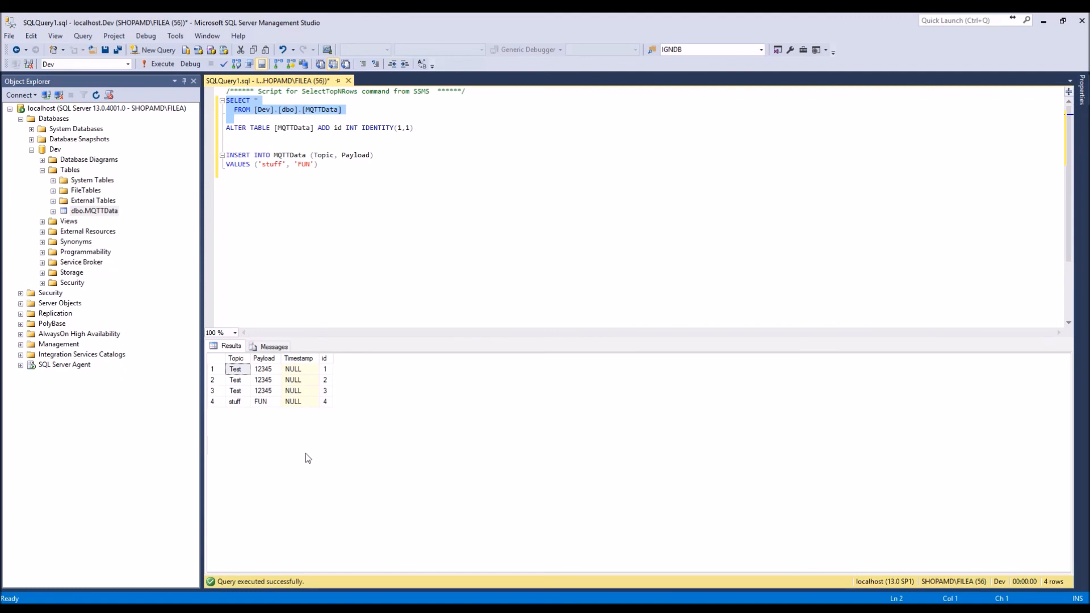
{"action": "mouse_move", "coordinate": [356, 411]}
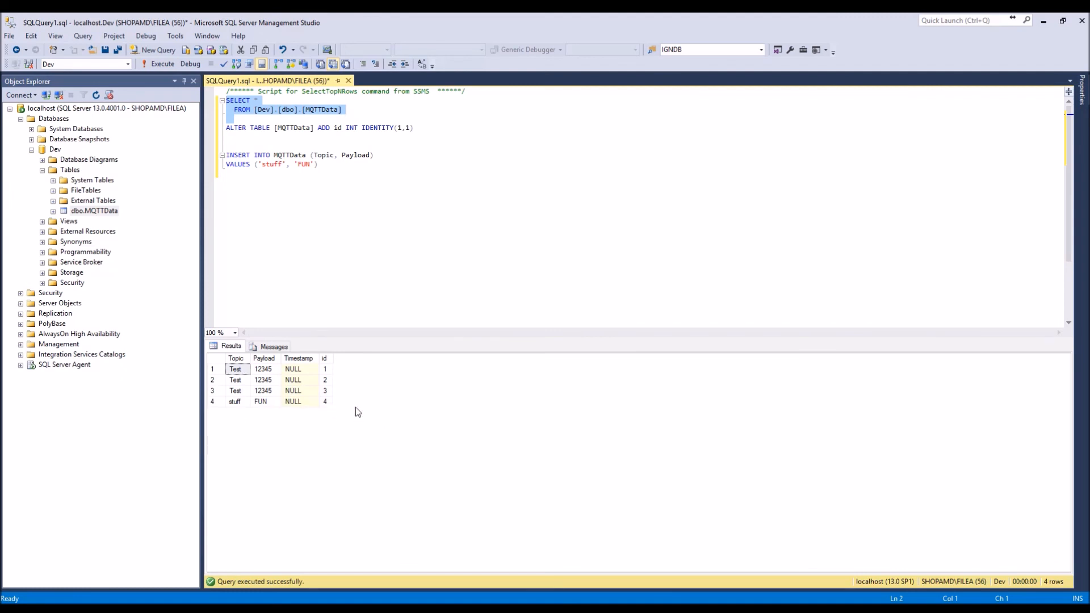
{"action": "mouse_move", "coordinate": [368, 405]}
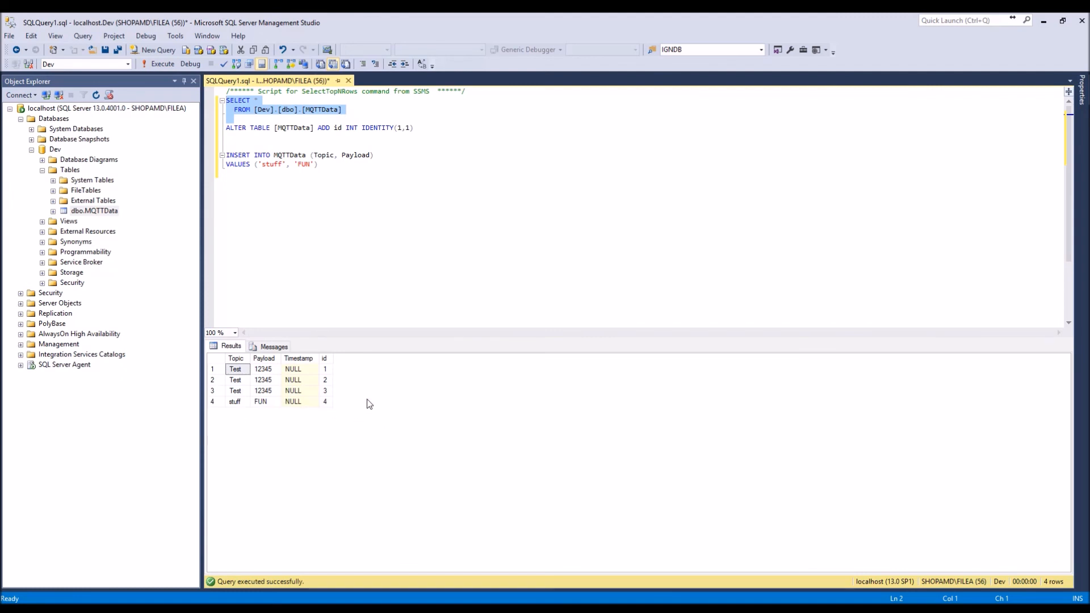